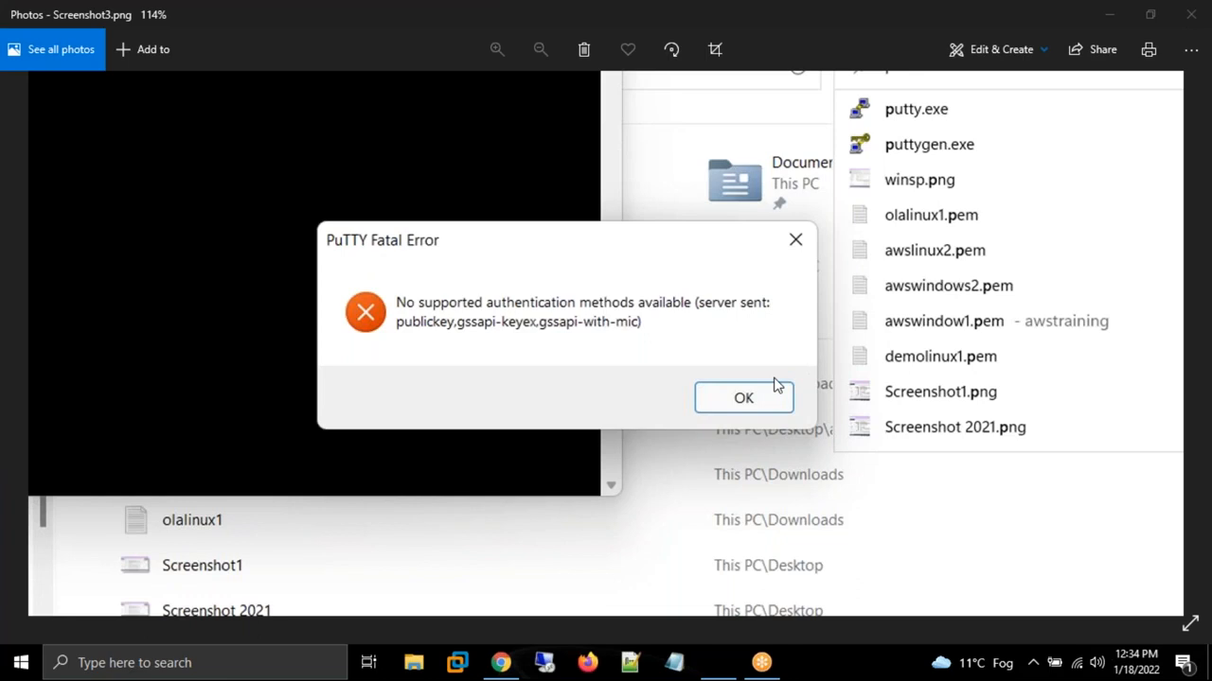
{"action": "mouse_move", "coordinate": [607, 398]}
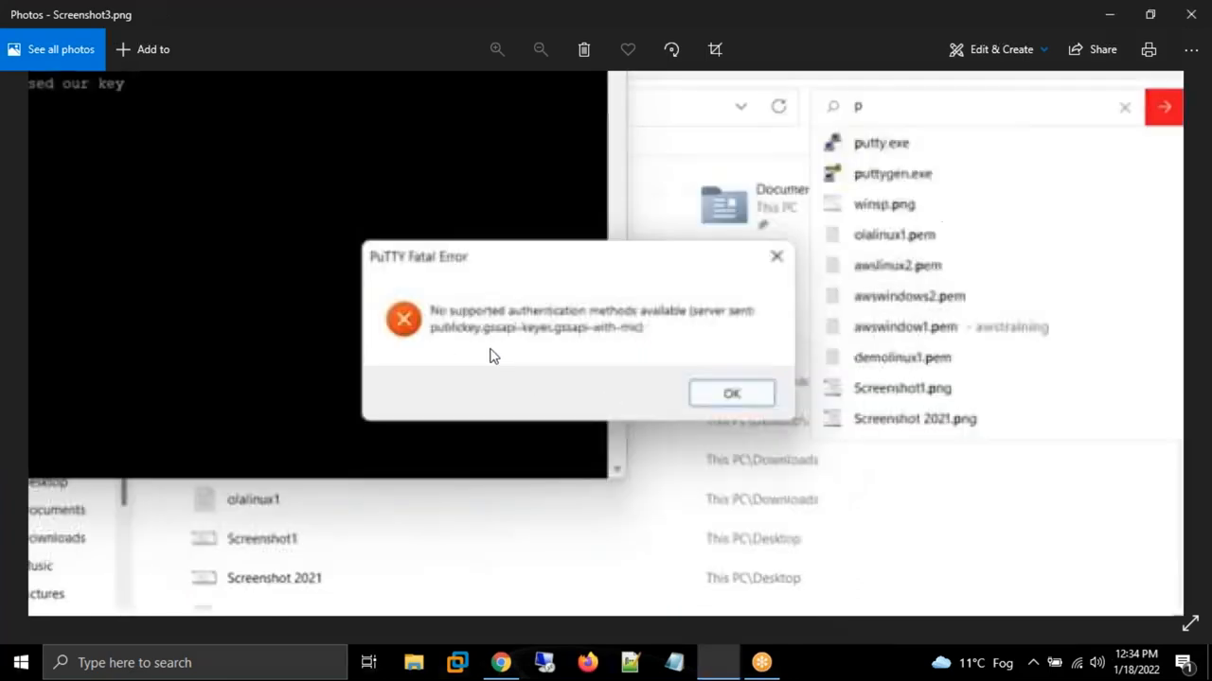
- Start a new EC2 instance launch with the Amazon Linux 2 AMI on a t2.micro type
{"action": "left_click", "coordinate": [496, 50]}
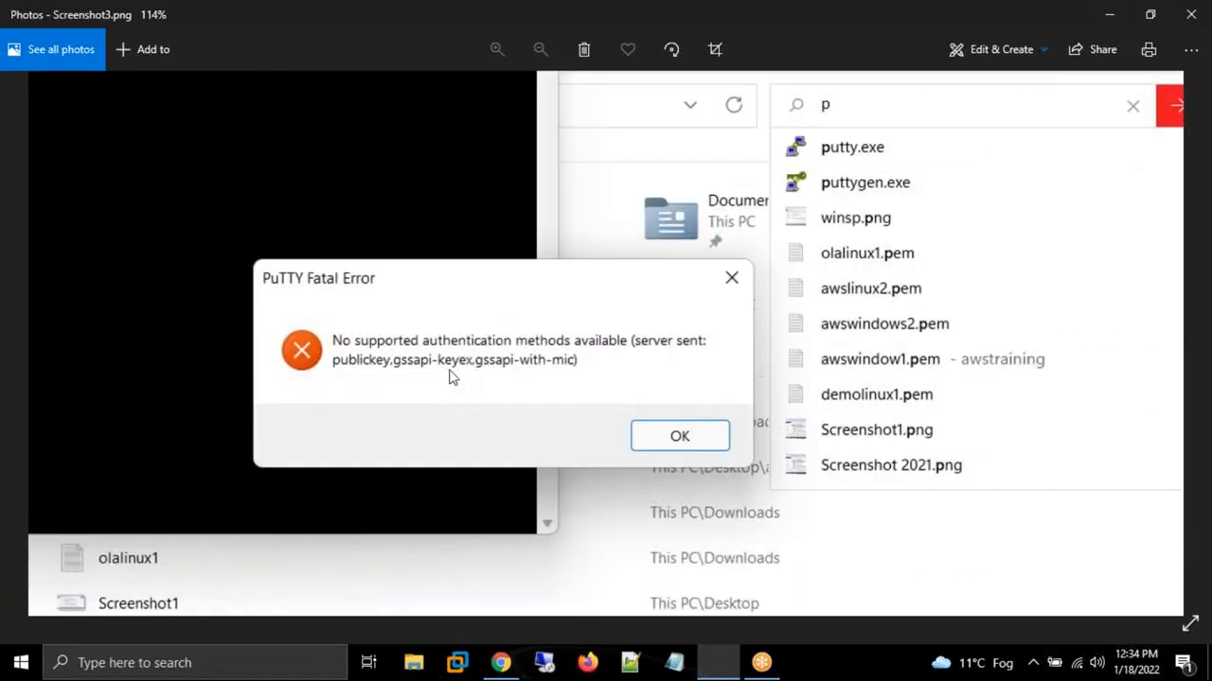
{"action": "mouse_move", "coordinate": [462, 383]}
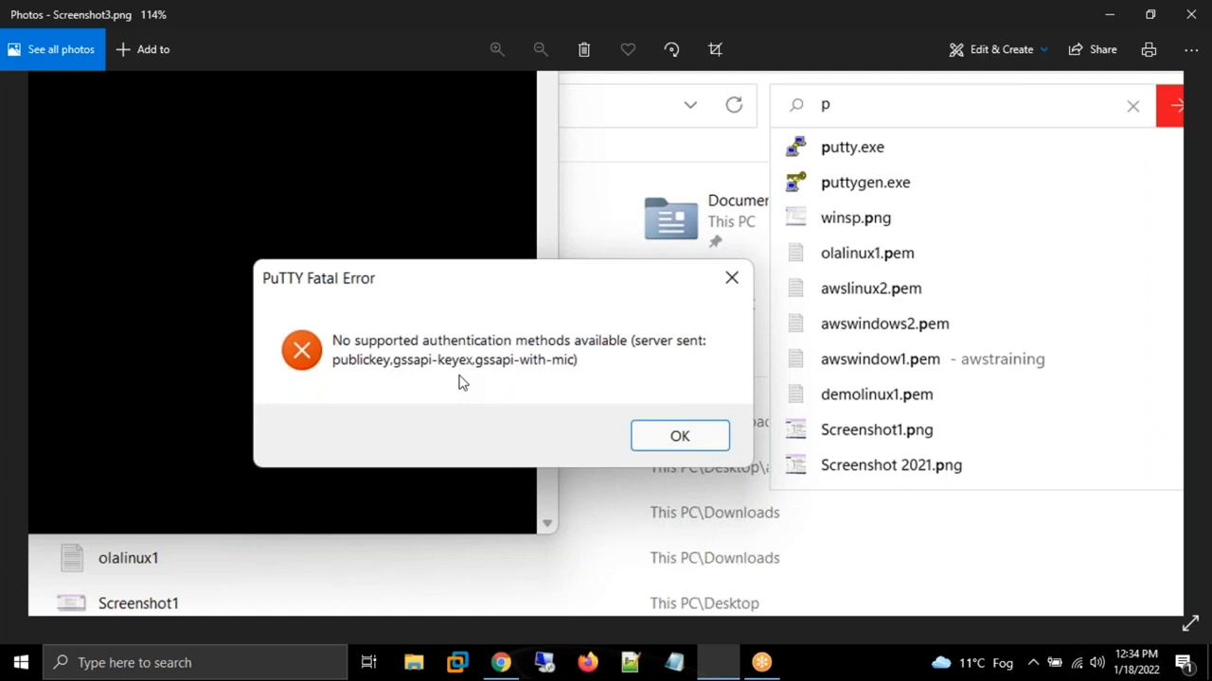
{"action": "mouse_move", "coordinate": [564, 398]}
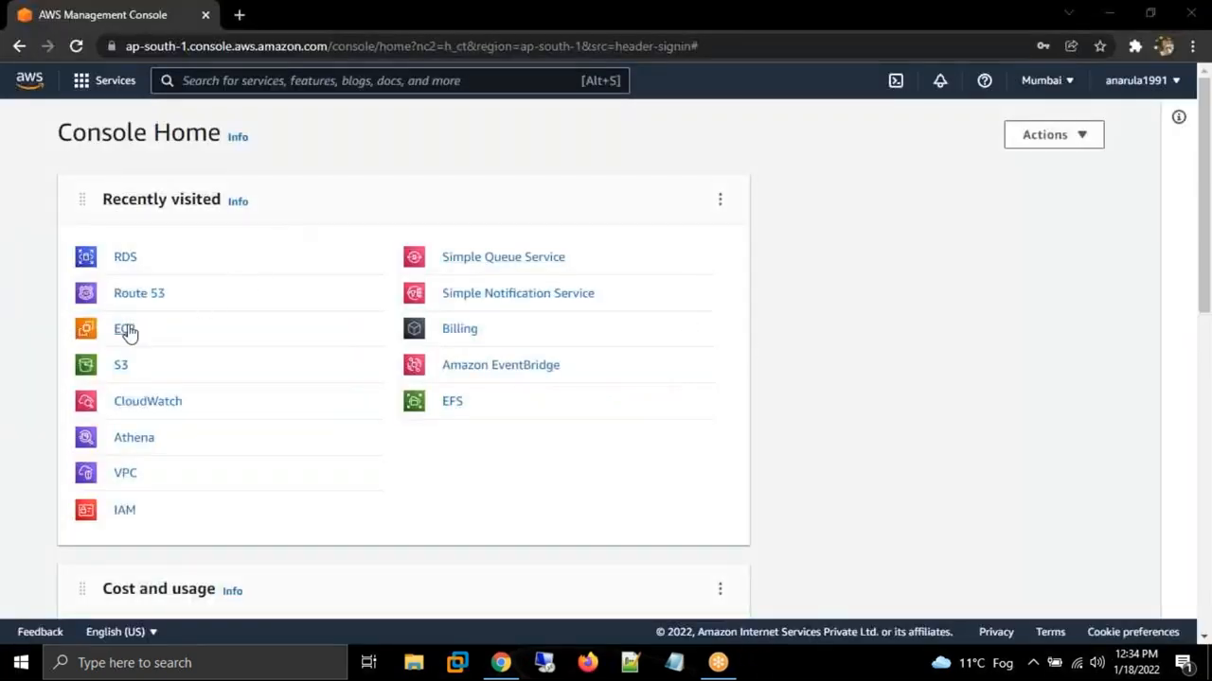
{"action": "left_click", "coordinate": [123, 329]}
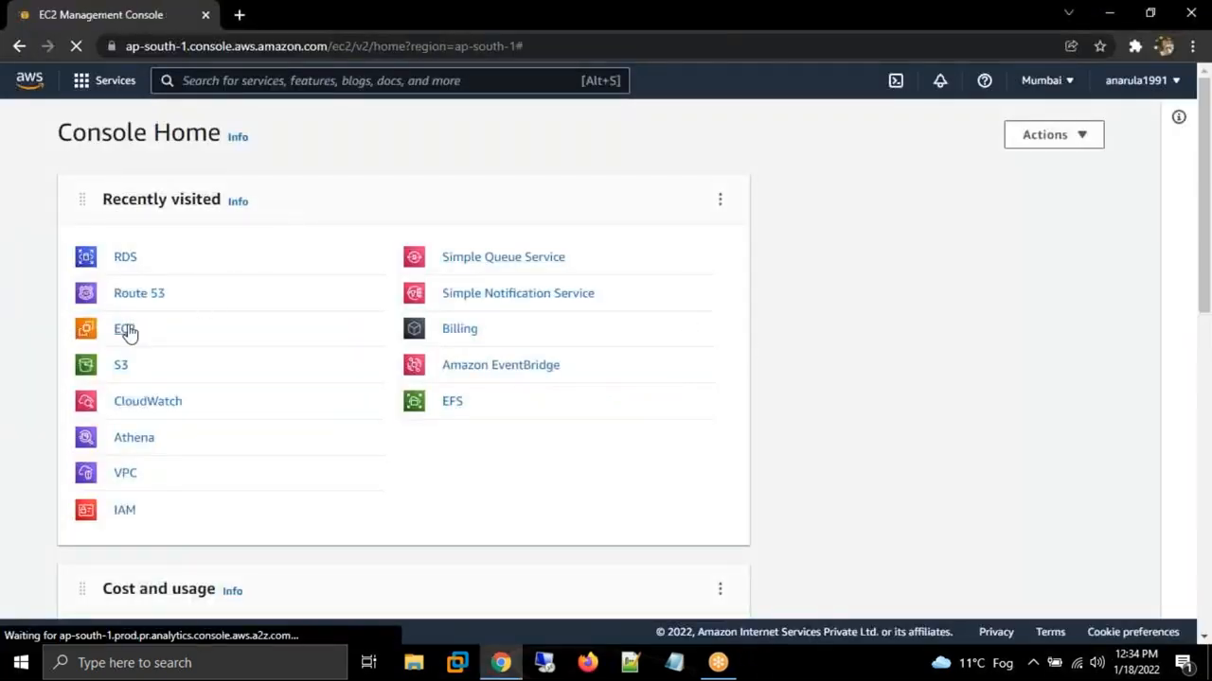
{"action": "left_click", "coordinate": [125, 329]}
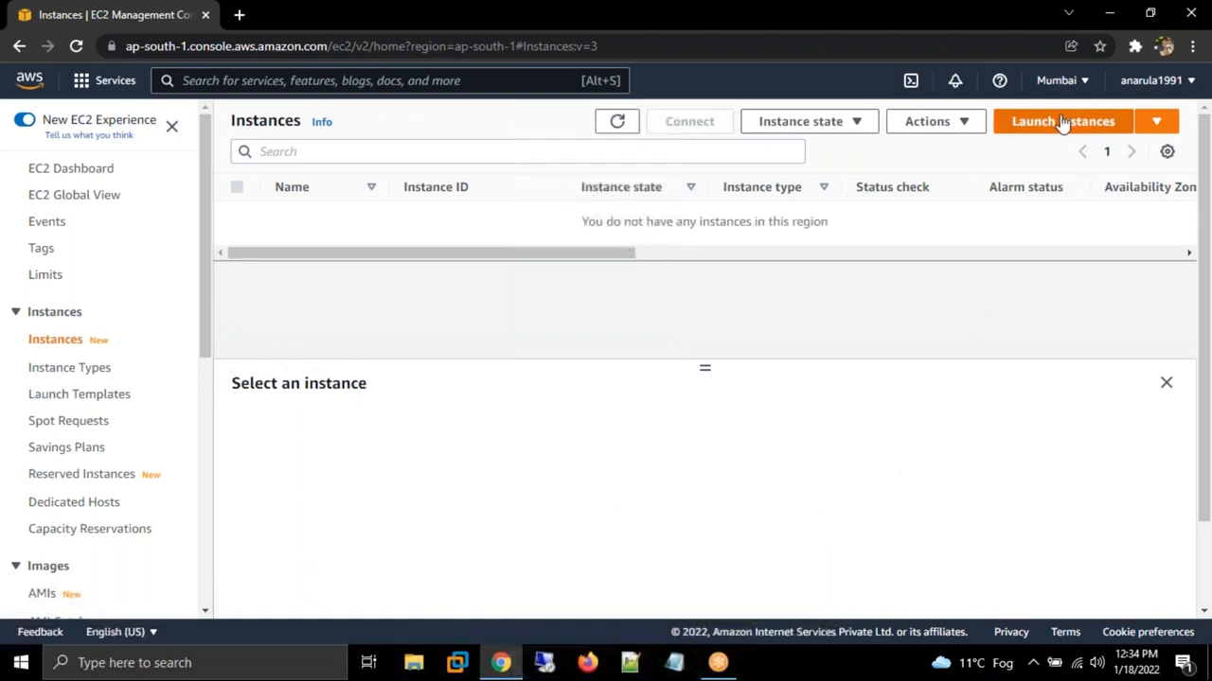
{"action": "left_click", "coordinate": [1062, 121]}
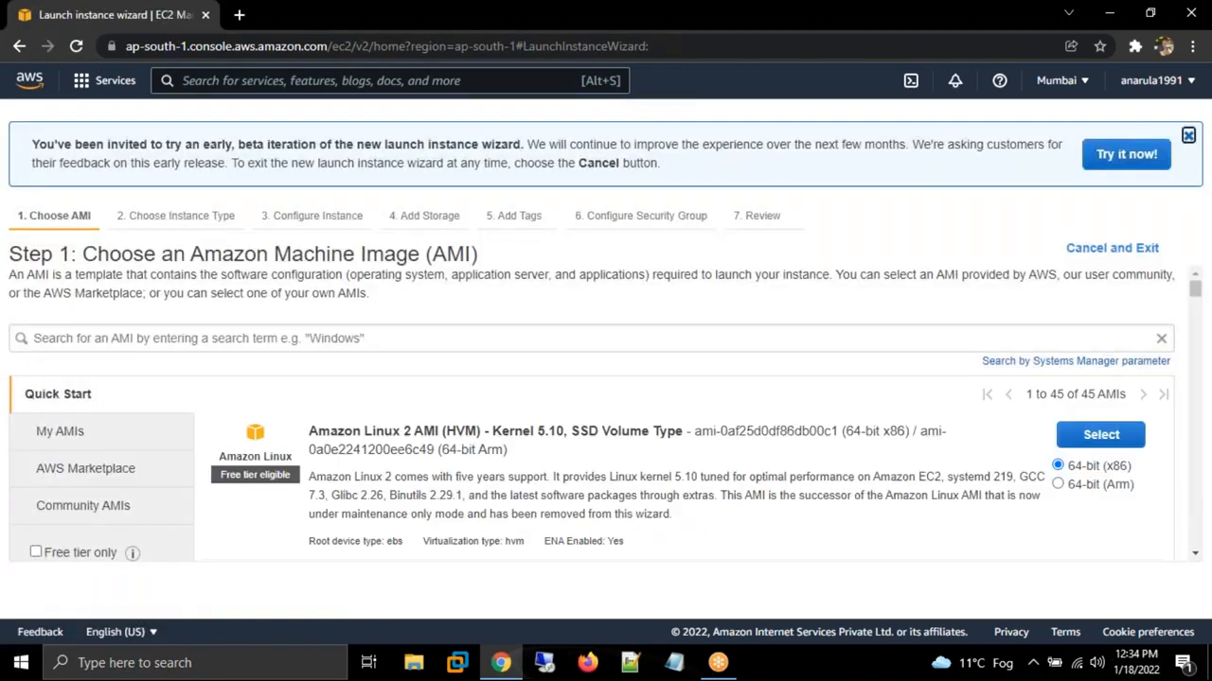
{"action": "left_click", "coordinate": [1100, 434]}
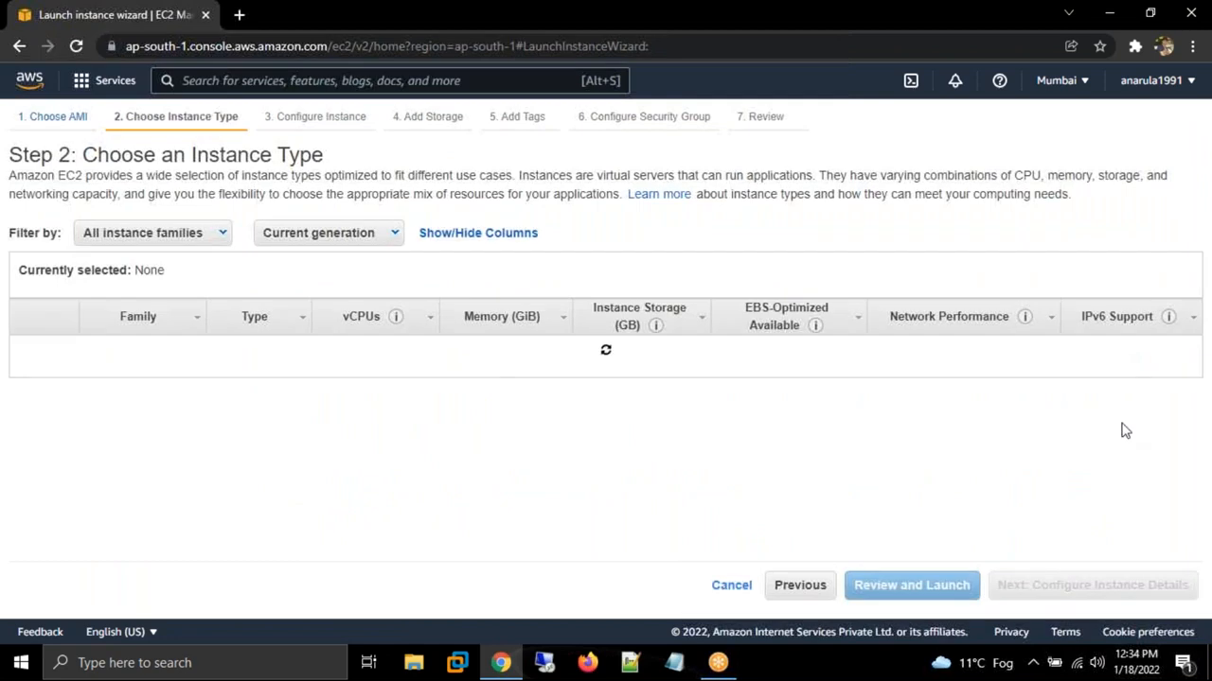
{"action": "left_click", "coordinate": [27, 409]}
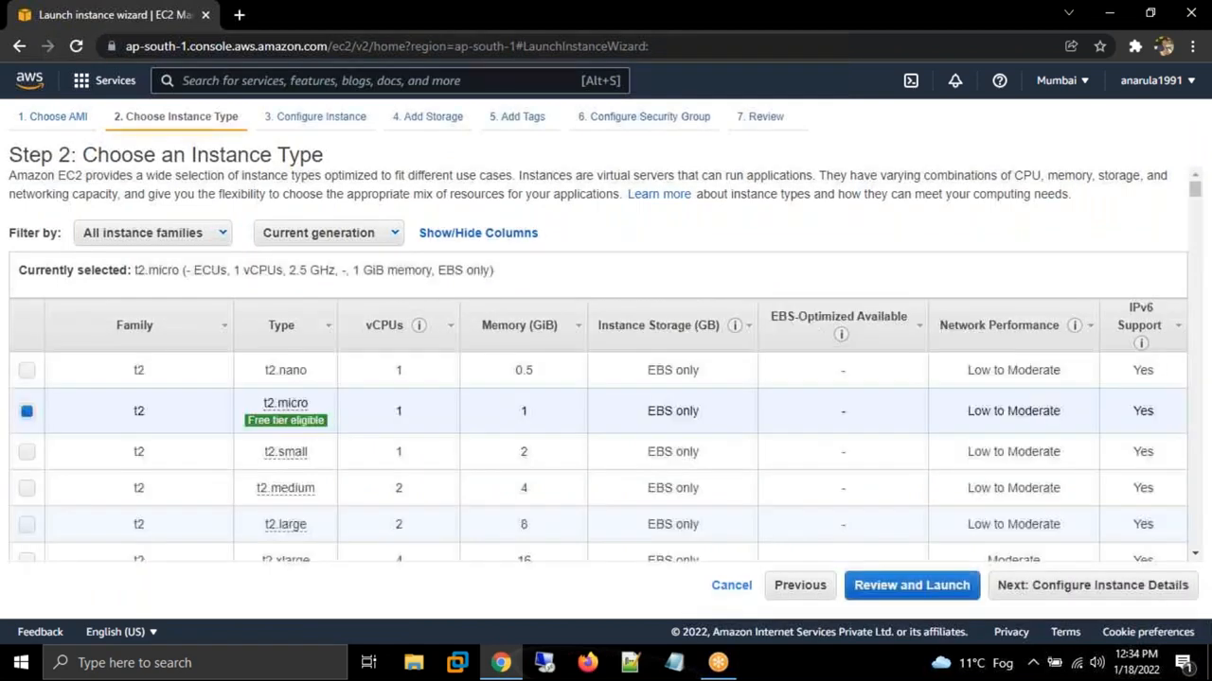
- Keep default details and storage, assign the existing a1linuxboot security group, and proceed to review
{"action": "left_click", "coordinate": [1090, 585]}
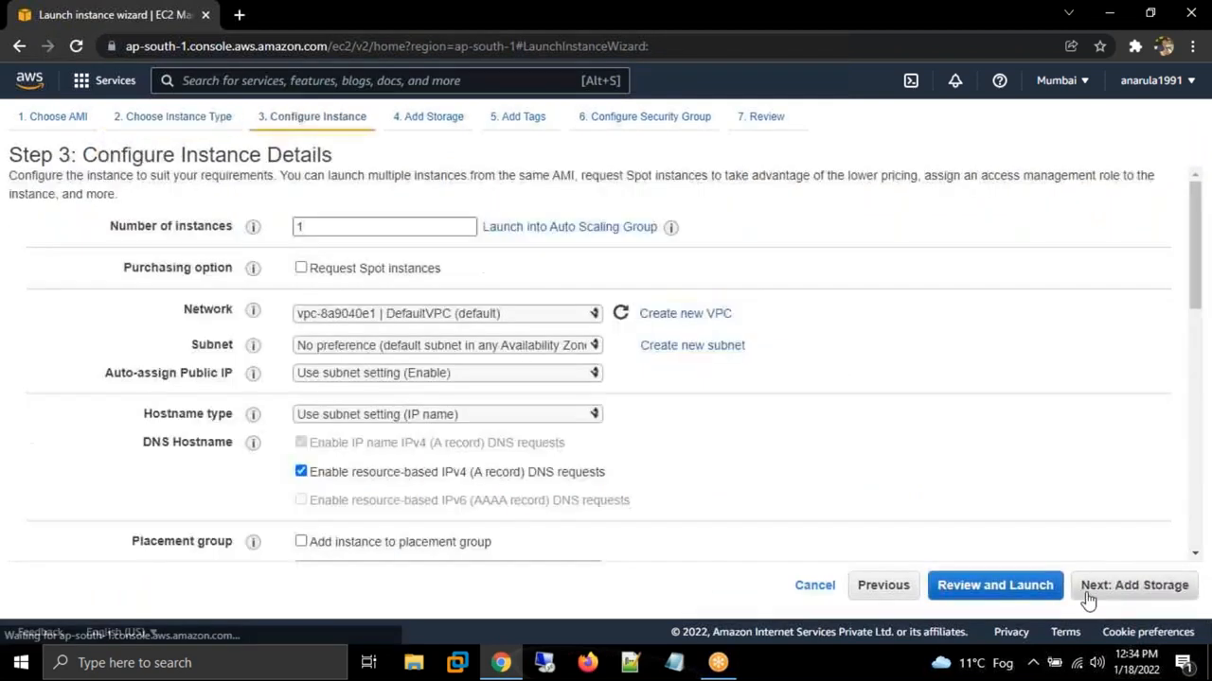
{"action": "left_click", "coordinate": [1132, 585]}
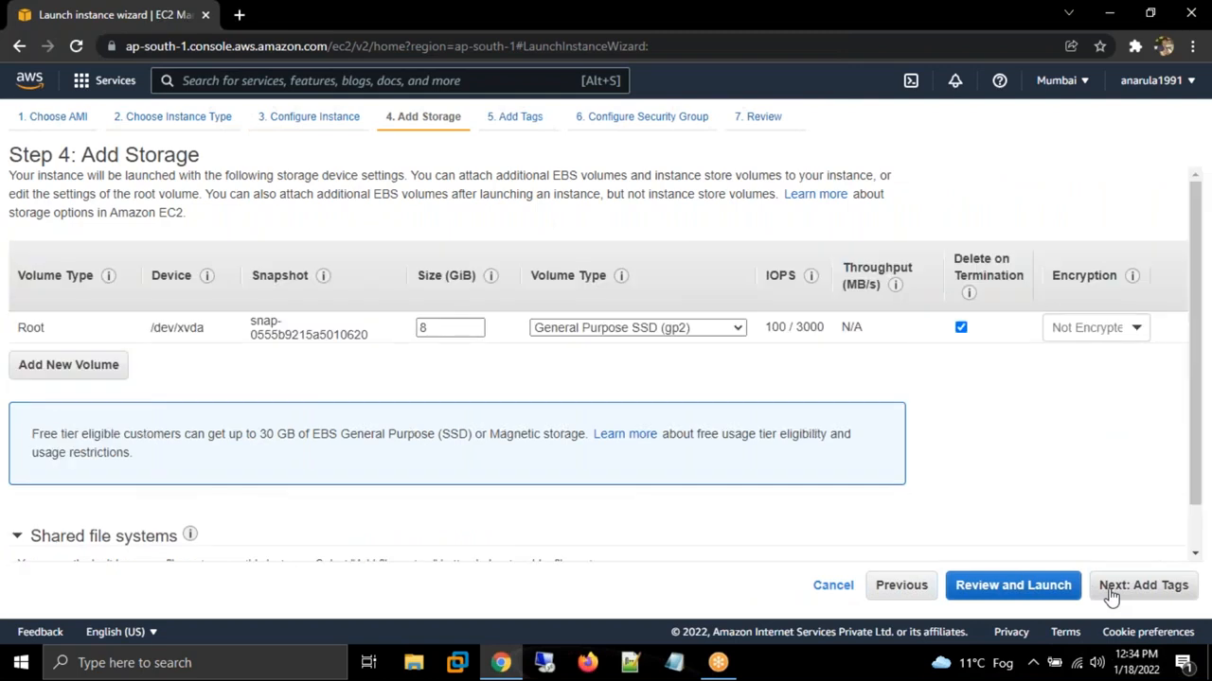
{"action": "left_click", "coordinate": [1143, 585]}
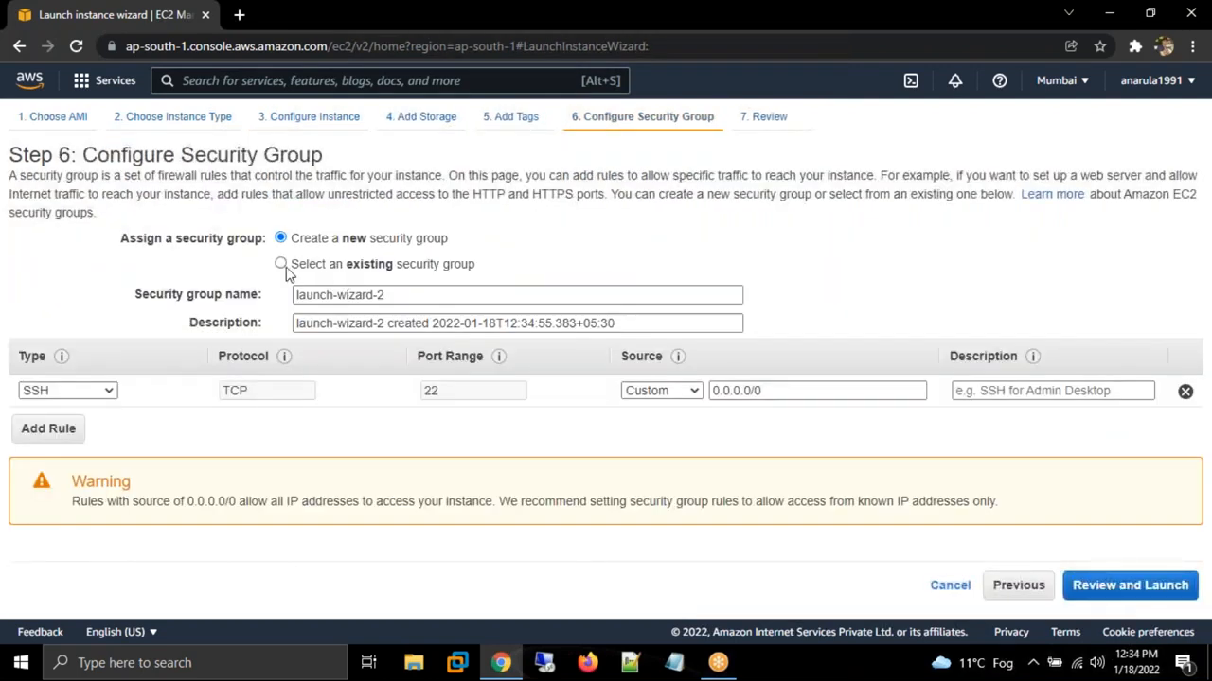
{"action": "left_click", "coordinate": [280, 263]}
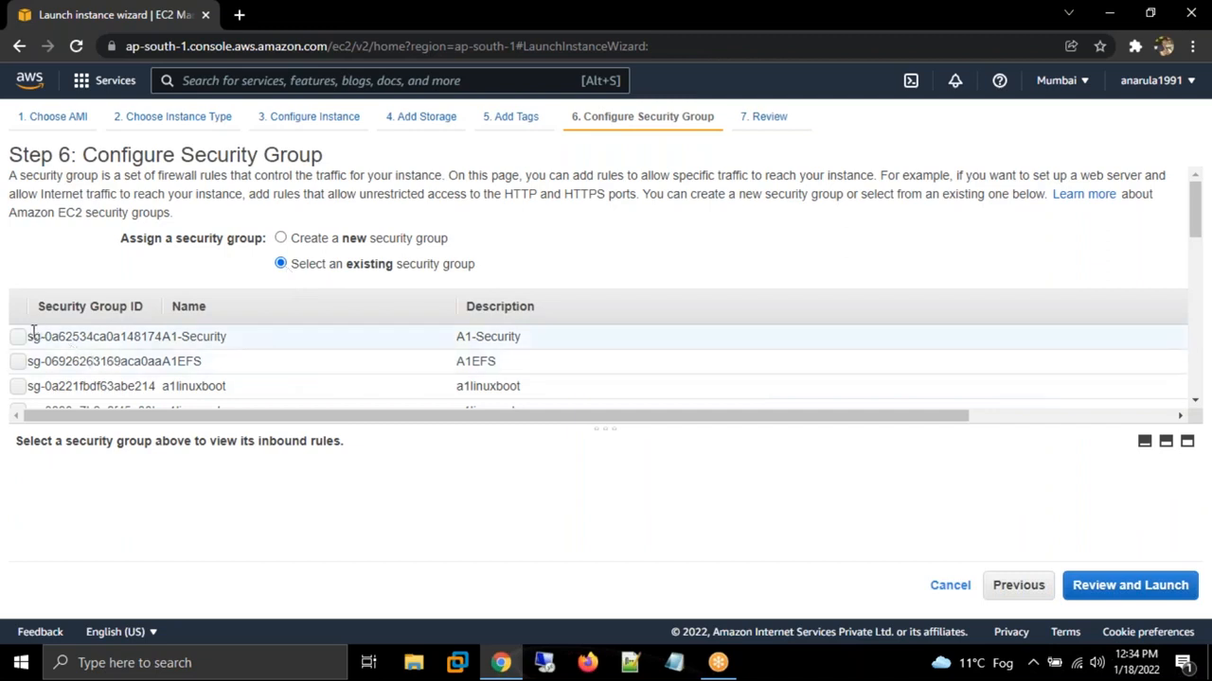
{"action": "left_click", "coordinate": [17, 337]}
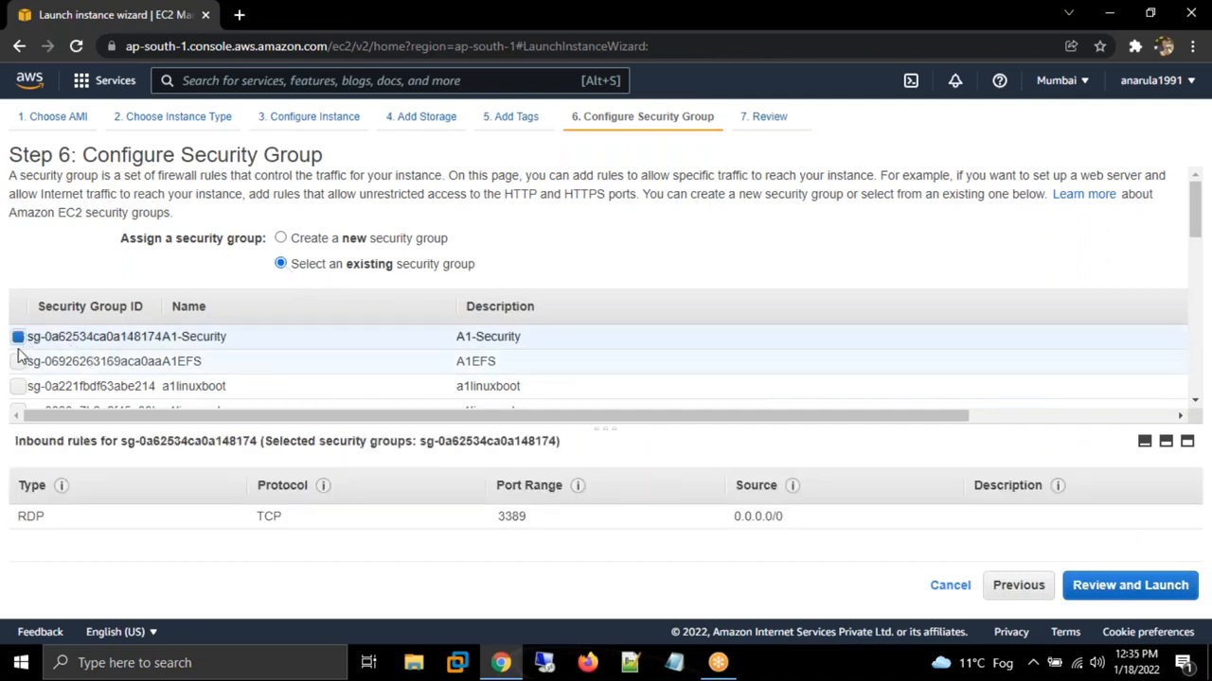
{"action": "left_click", "coordinate": [17, 386]}
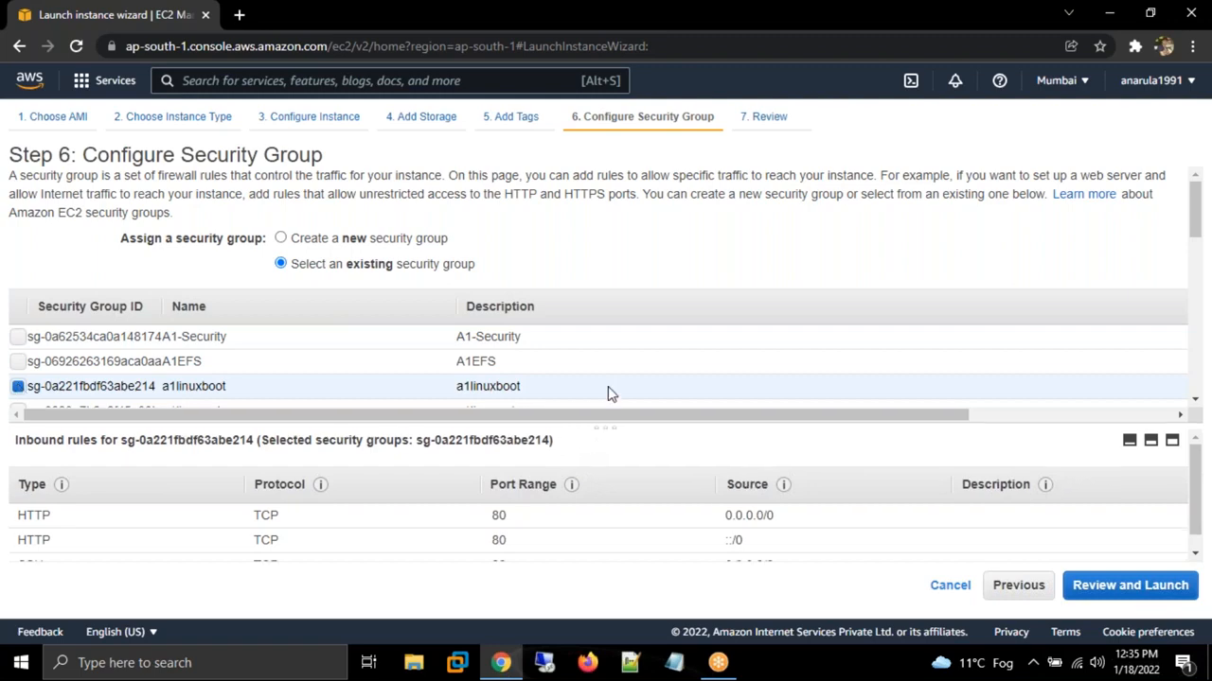
{"action": "left_click", "coordinate": [1129, 585]}
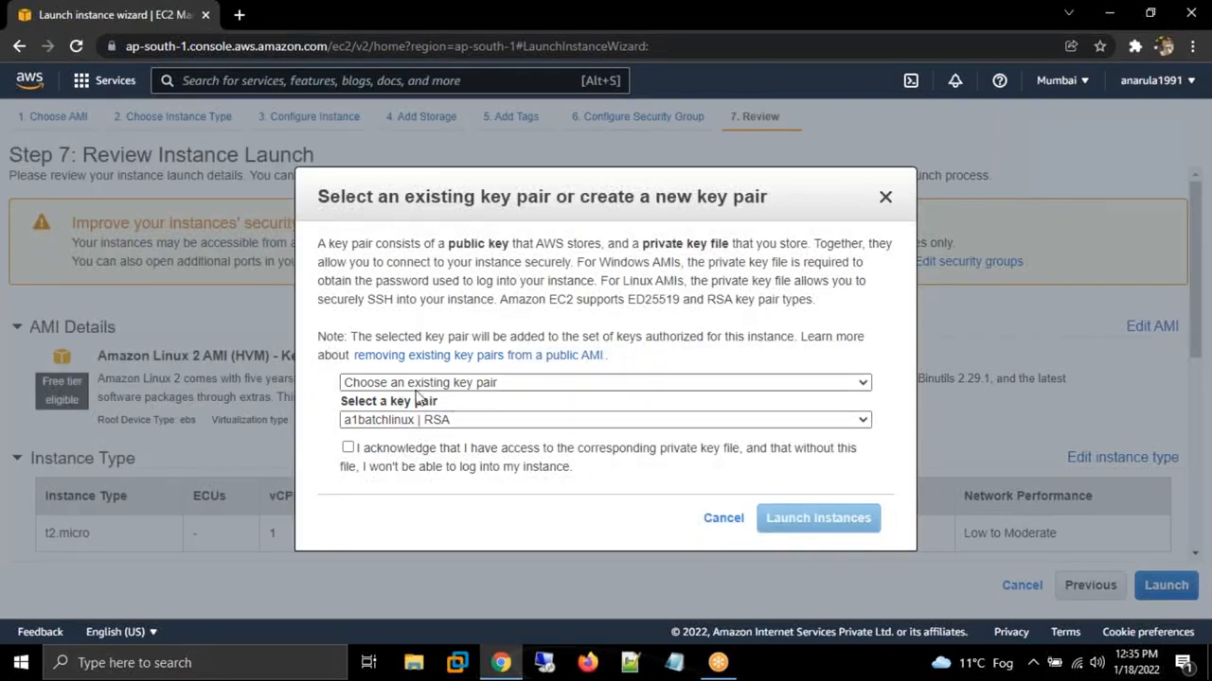
- Create and download a new key pair named errorkey, then launch the instance
{"action": "left_click", "coordinate": [605, 382]}
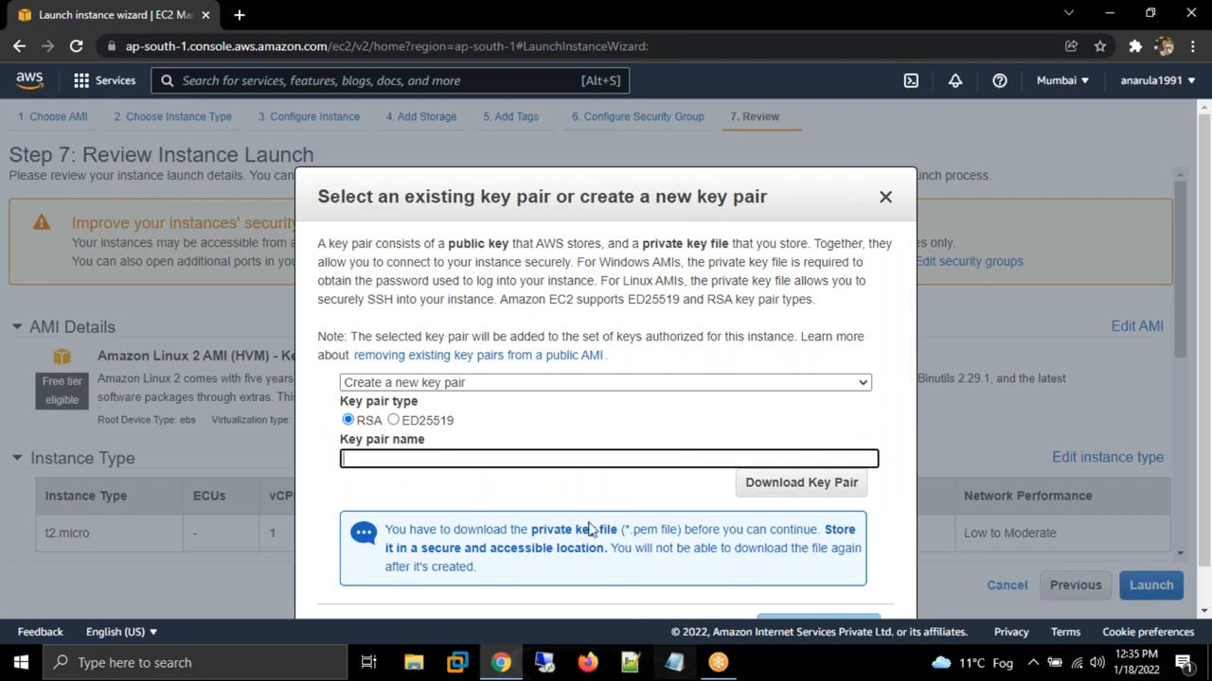
{"action": "type", "text": "errorkey"}
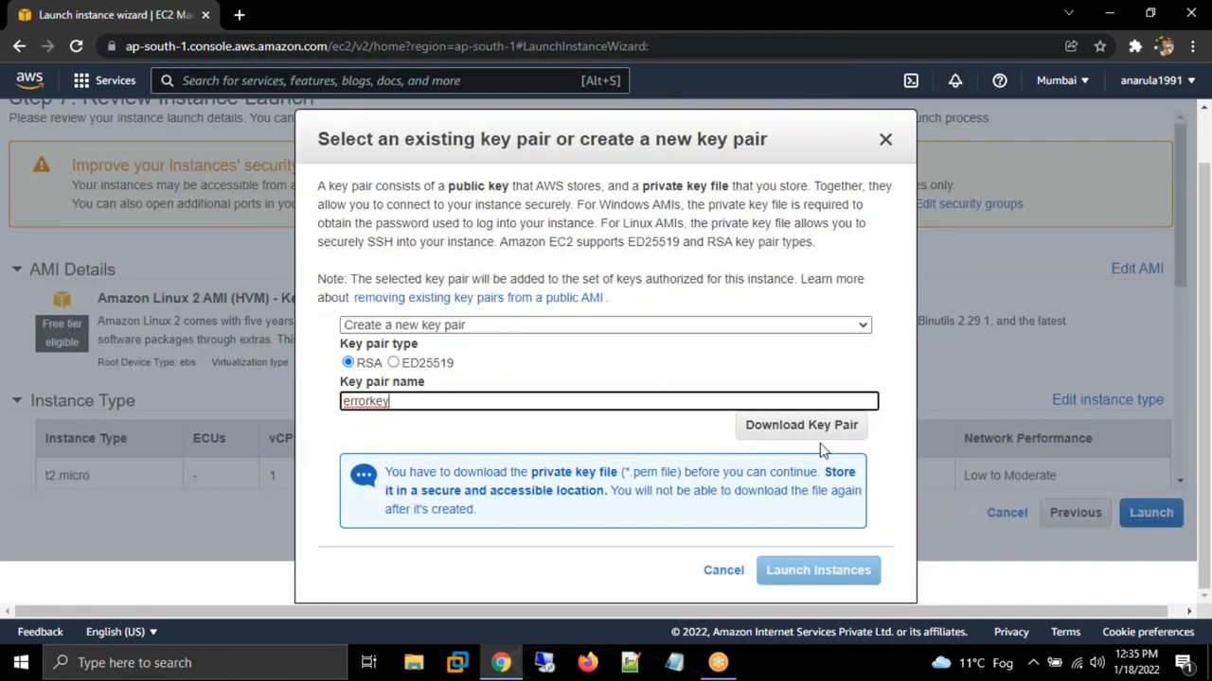
{"action": "left_click", "coordinate": [801, 424]}
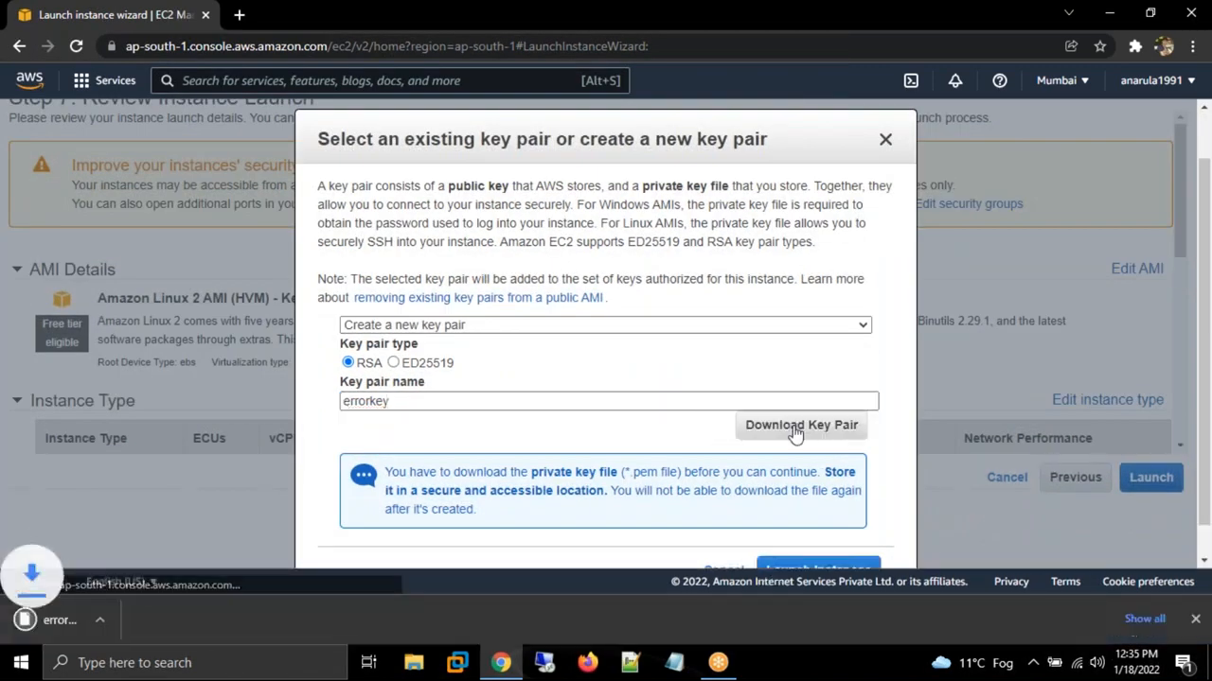
{"action": "left_click", "coordinate": [799, 424]}
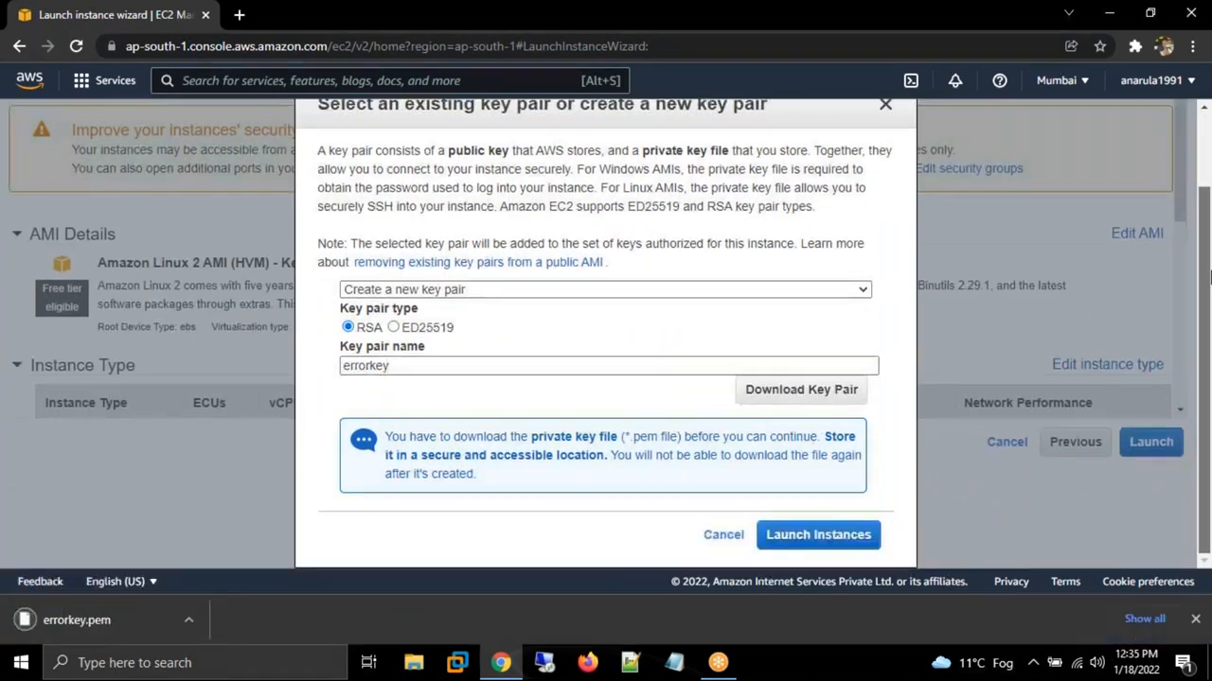
{"action": "left_click", "coordinate": [818, 534]}
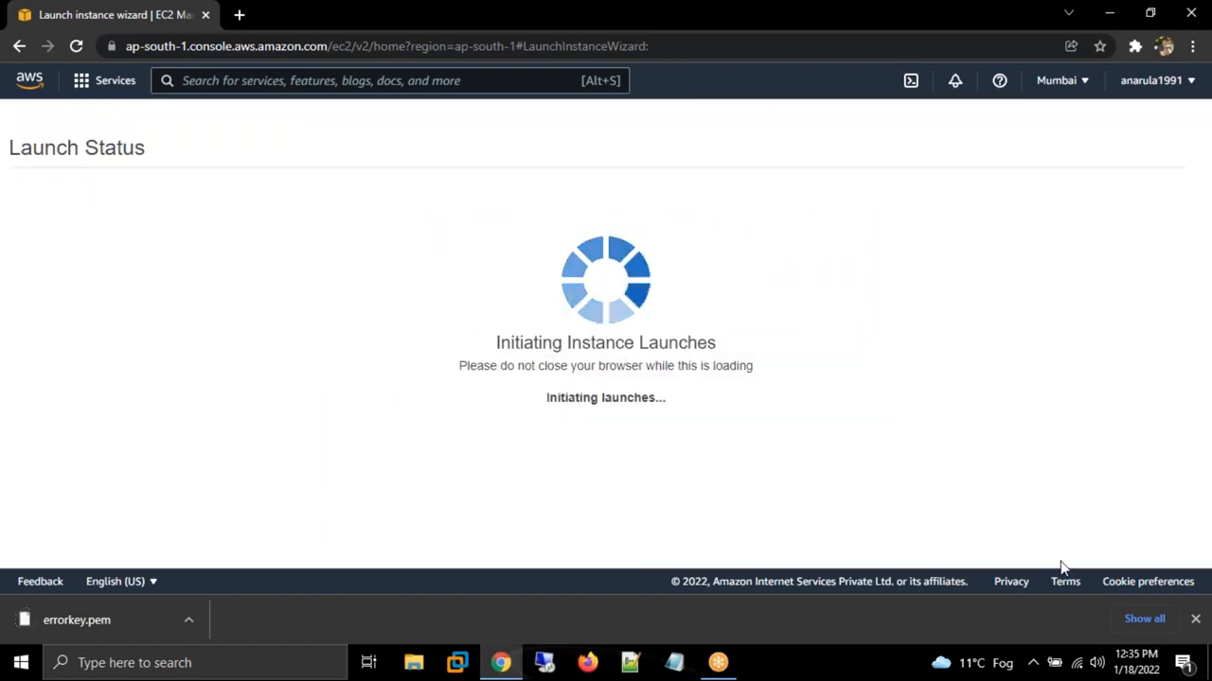
{"action": "left_click", "coordinate": [1143, 618]}
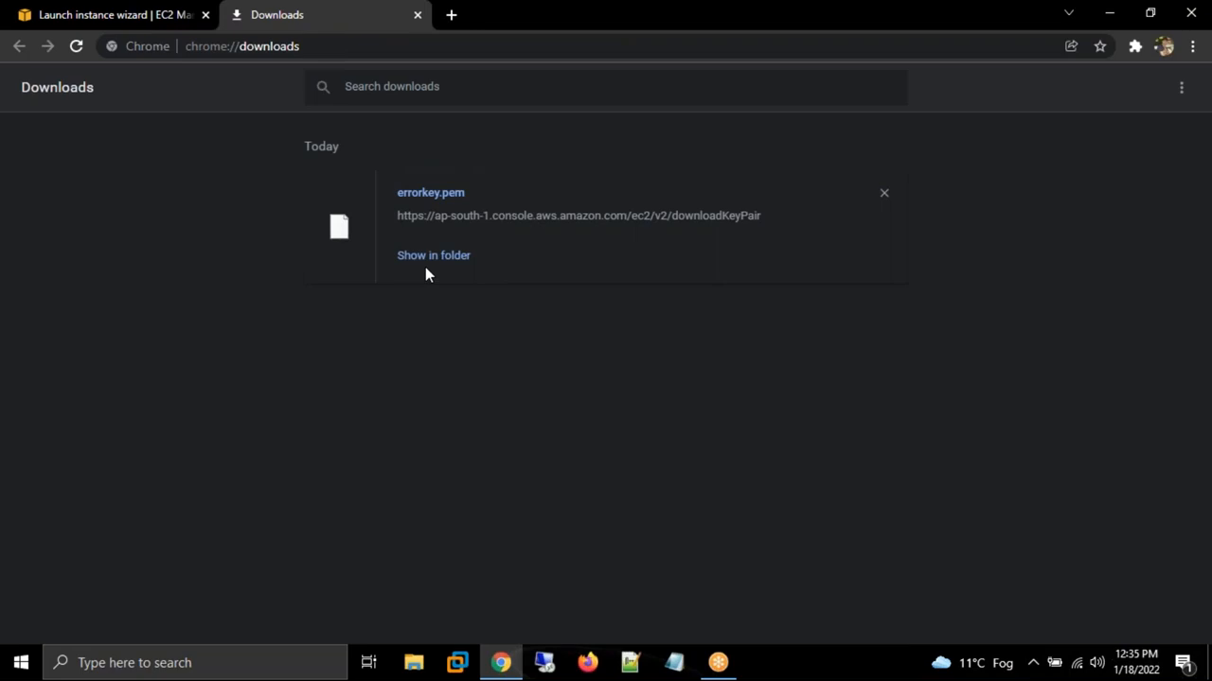
- Locate errorkey.pem inside the Error folder on the Desktop
{"action": "left_click", "coordinate": [434, 254]}
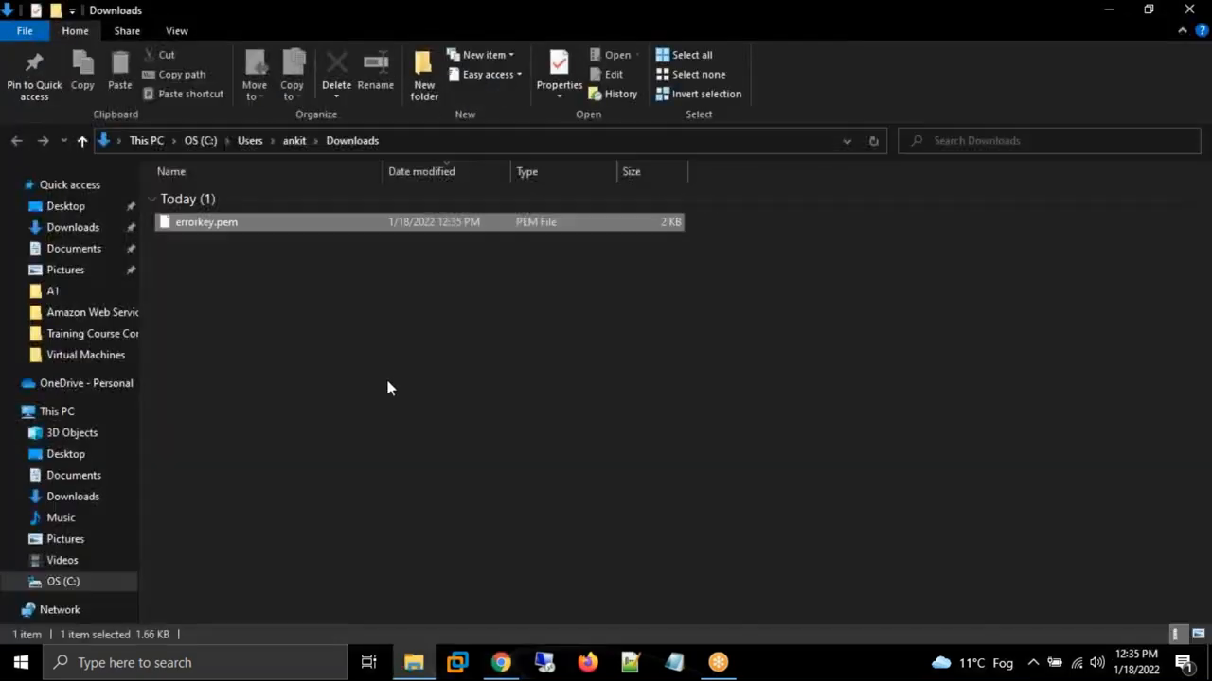
{"action": "left_click", "coordinate": [64, 205]}
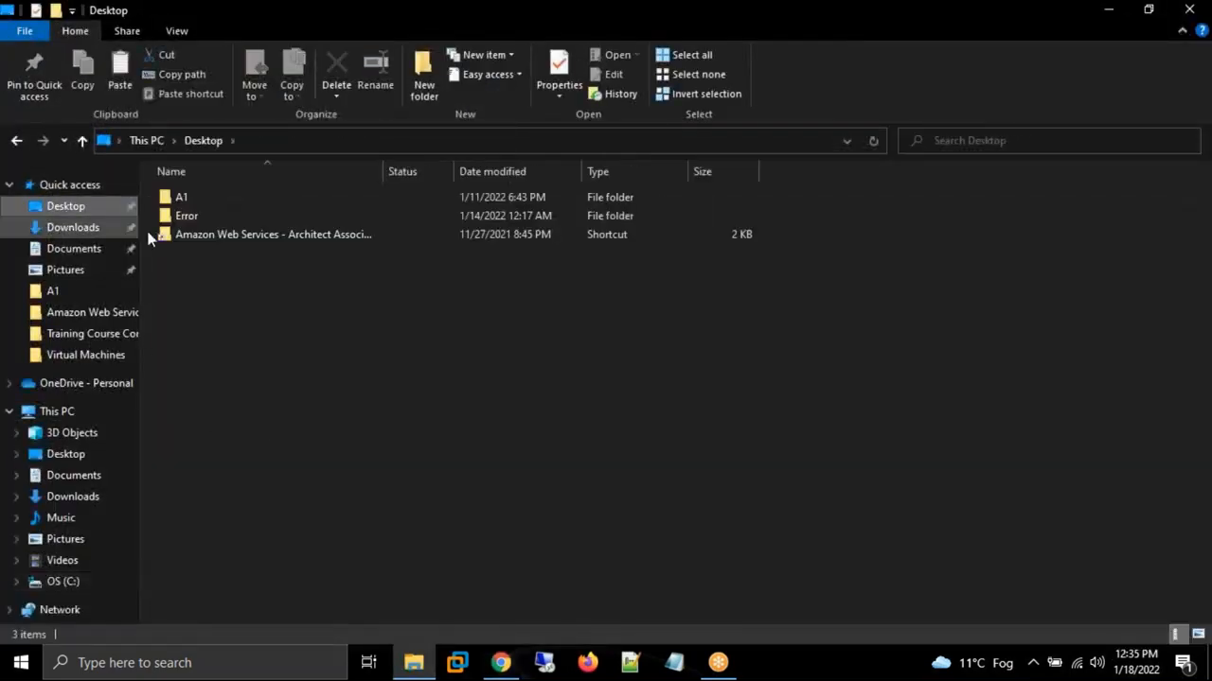
{"action": "double_click", "coordinate": [186, 216]}
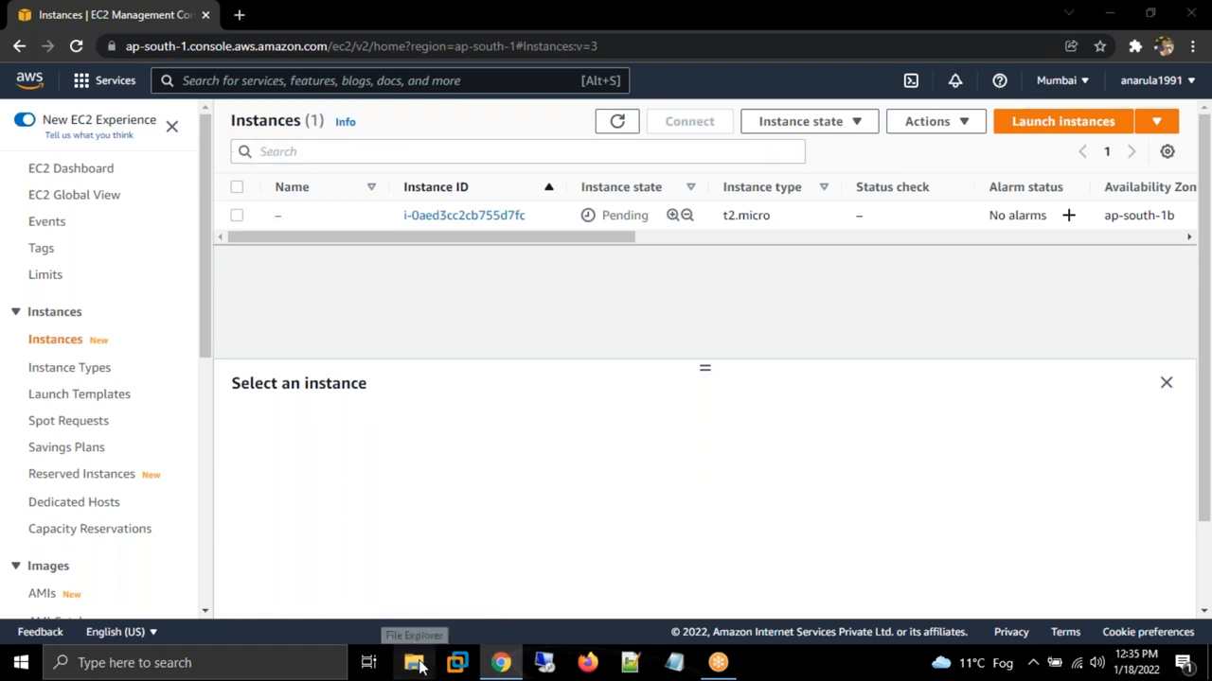
{"action": "left_click", "coordinate": [413, 662]}
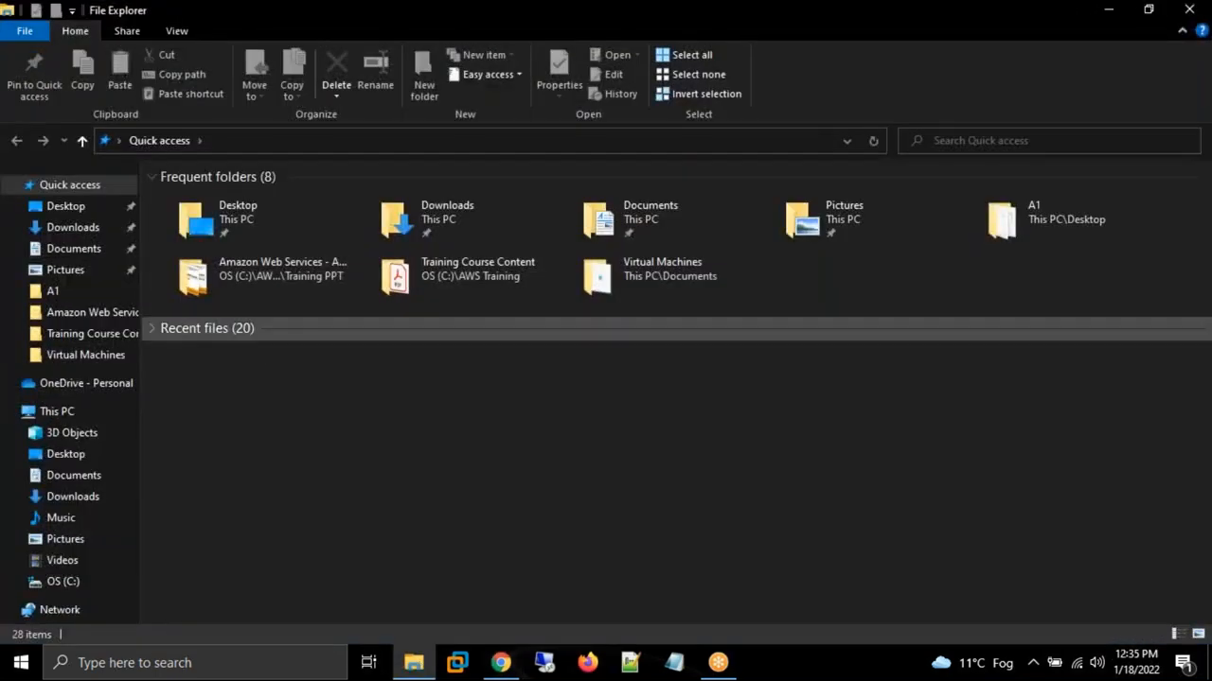
{"action": "left_click", "coordinate": [65, 204]}
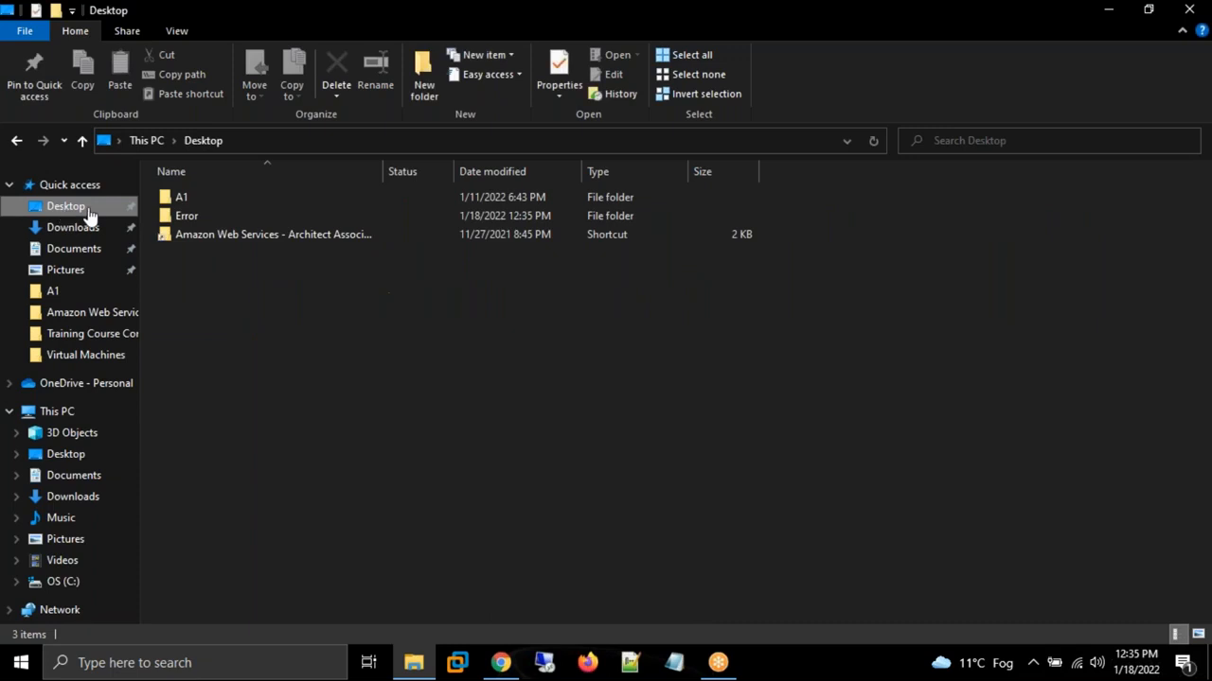
{"action": "double_click", "coordinate": [186, 216]}
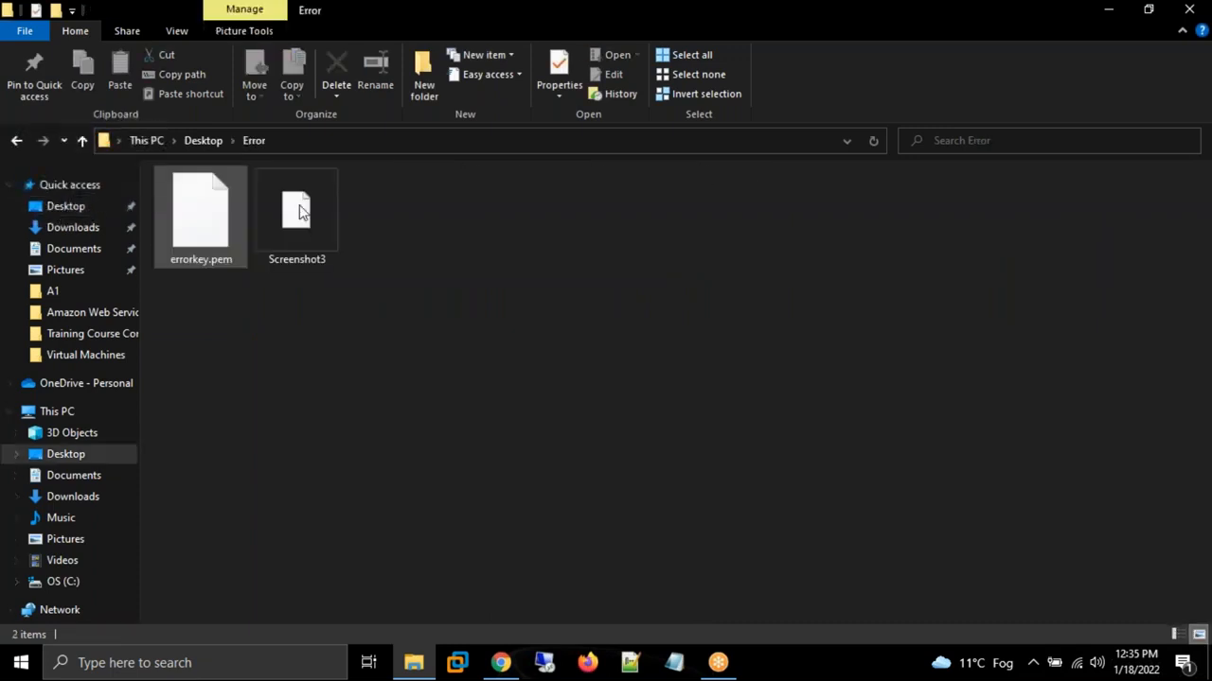
{"action": "left_click", "coordinate": [200, 212]}
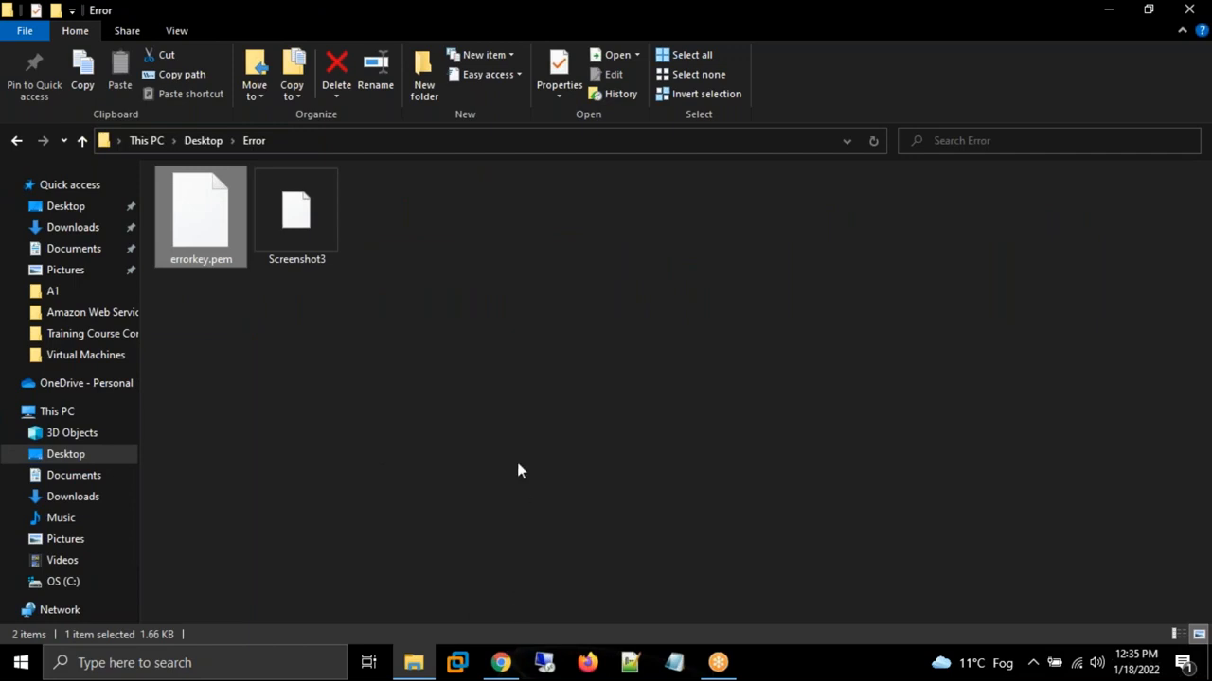
{"action": "mouse_move", "coordinate": [500, 662]}
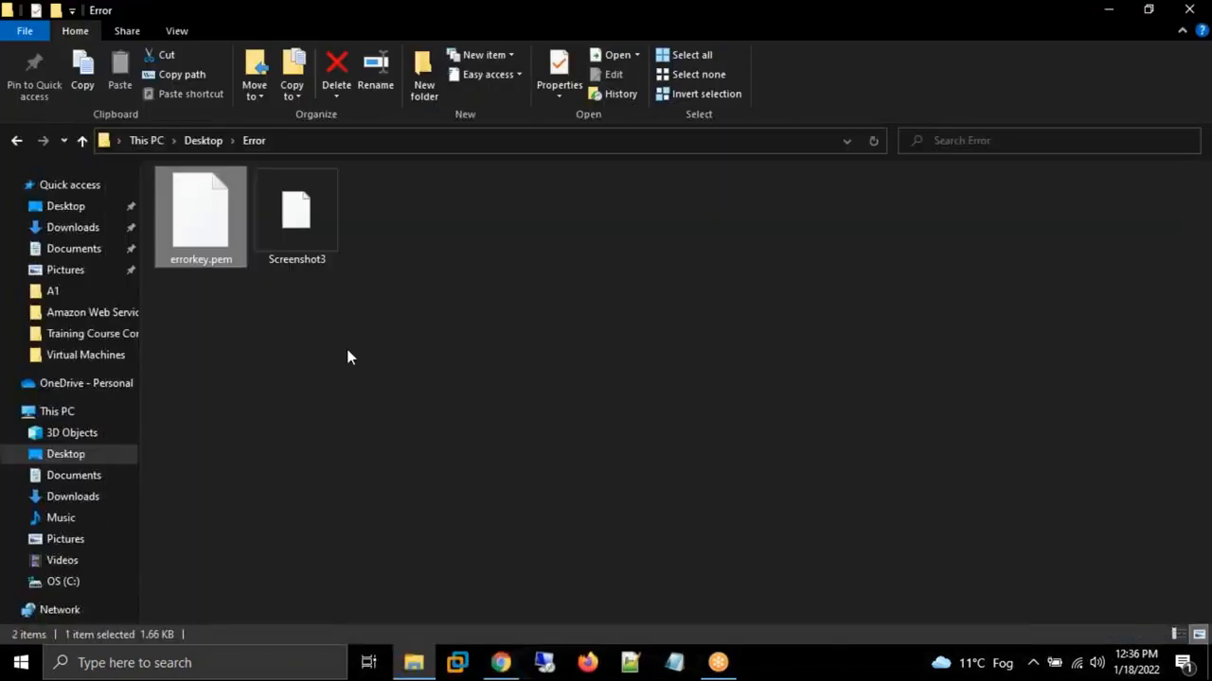
{"action": "mouse_move", "coordinate": [255, 409]}
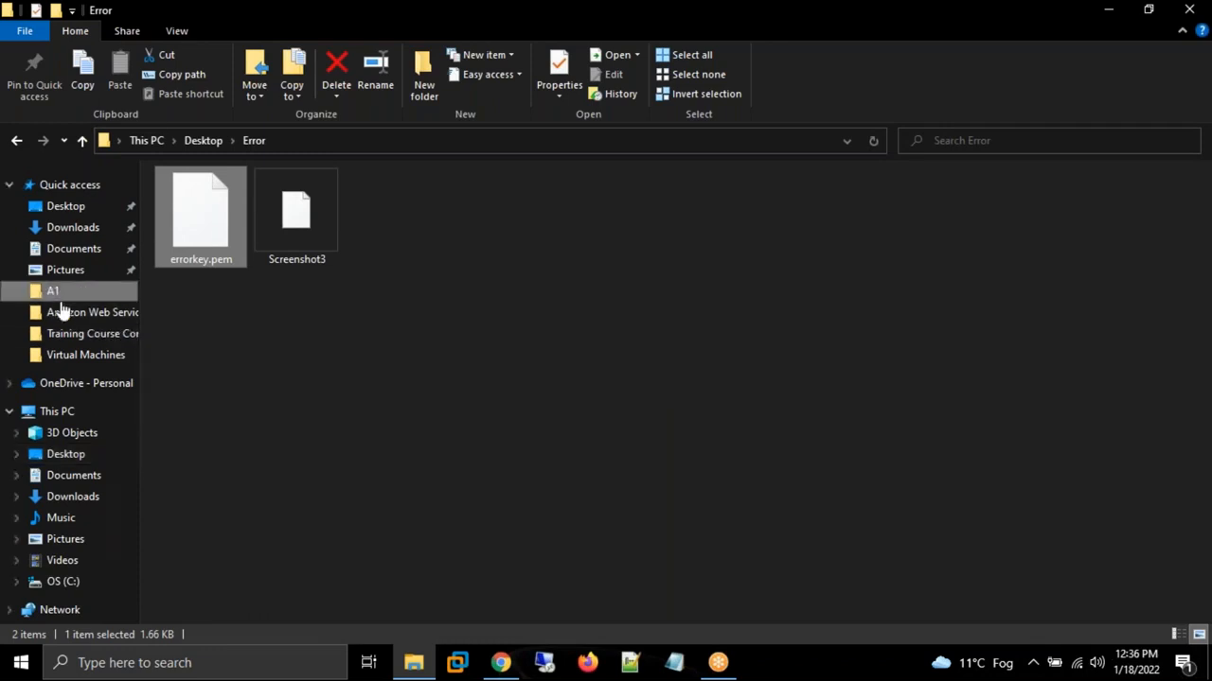
- Select the putty and puttygen applications in the A1 folder and head back to Desktop
{"action": "left_click", "coordinate": [53, 292]}
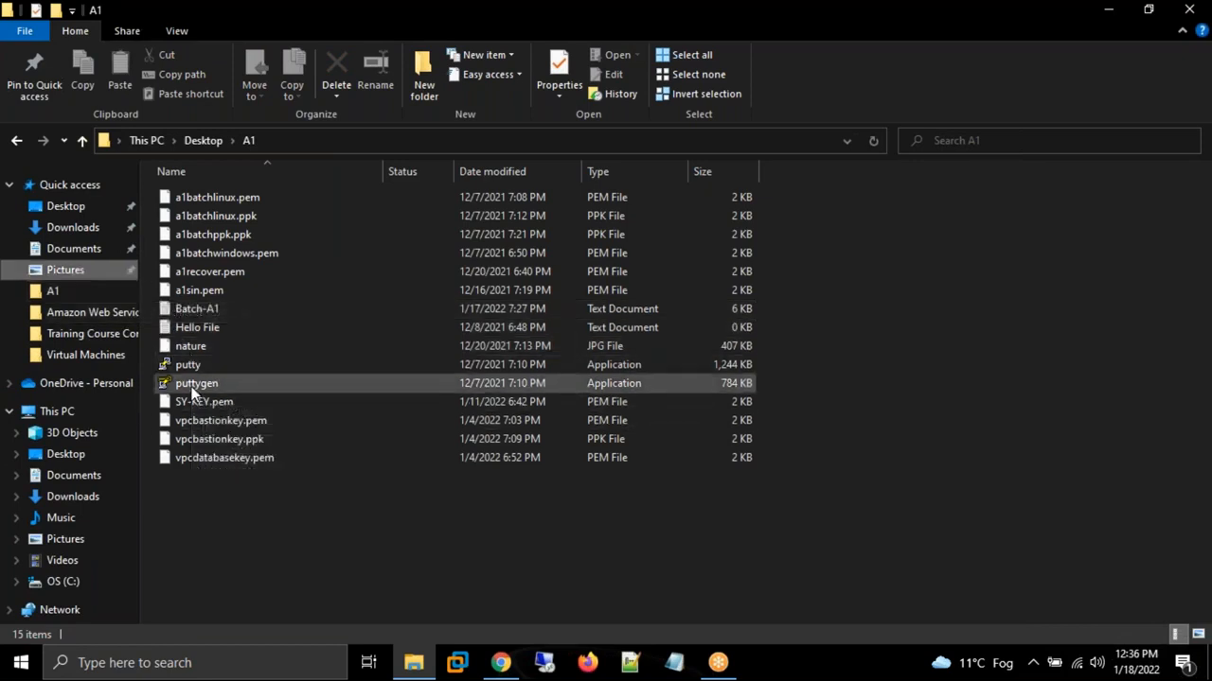
{"action": "left_click", "coordinate": [187, 364]}
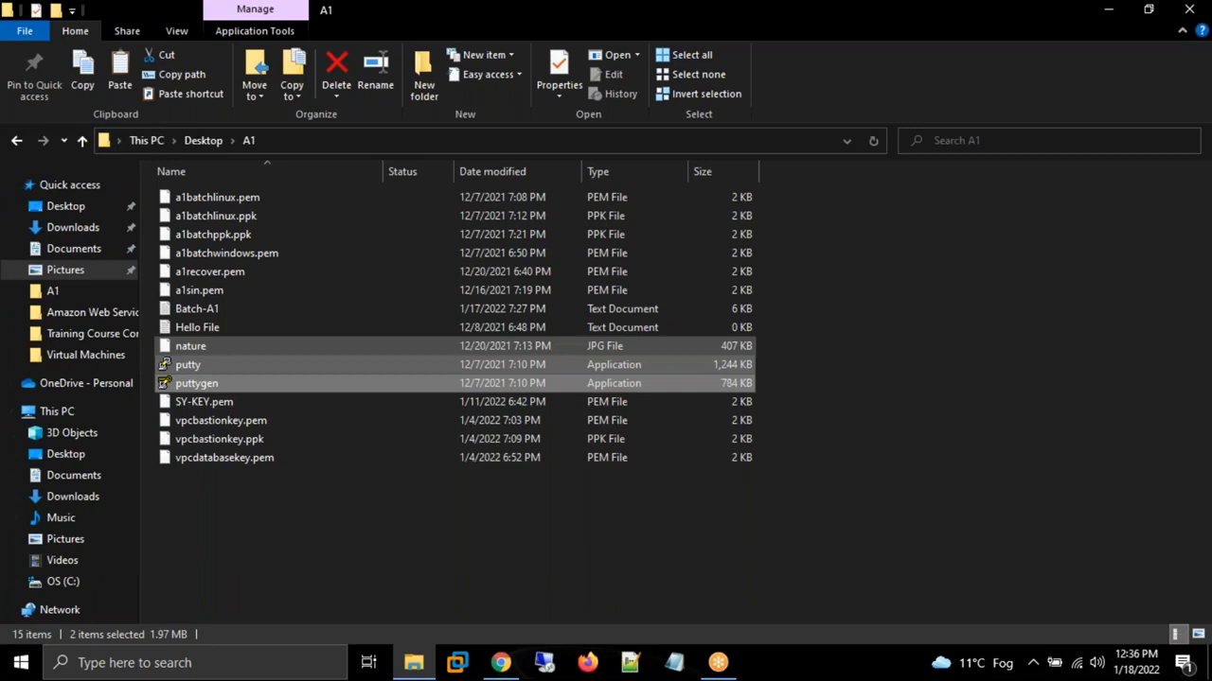
{"action": "left_click", "coordinate": [202, 140]}
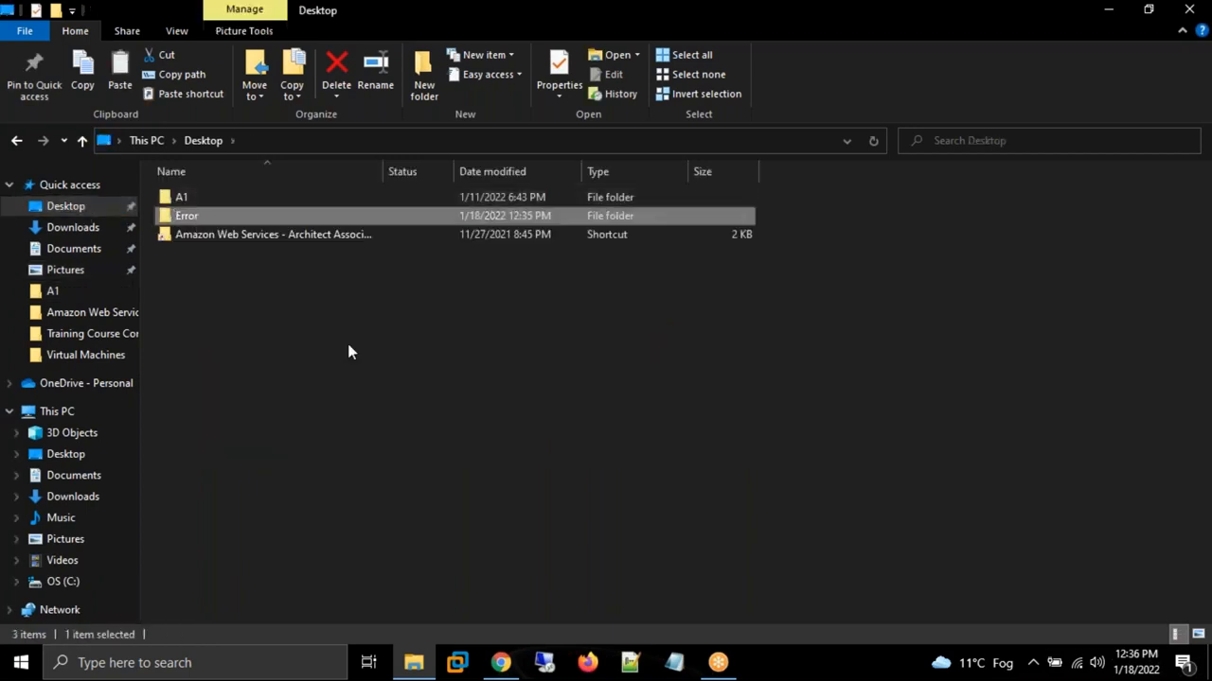
- Load errorkey.pem into PuTTYgen from the Error folder using the All Files filter, then run Generate
{"action": "double_click", "coordinate": [185, 216]}
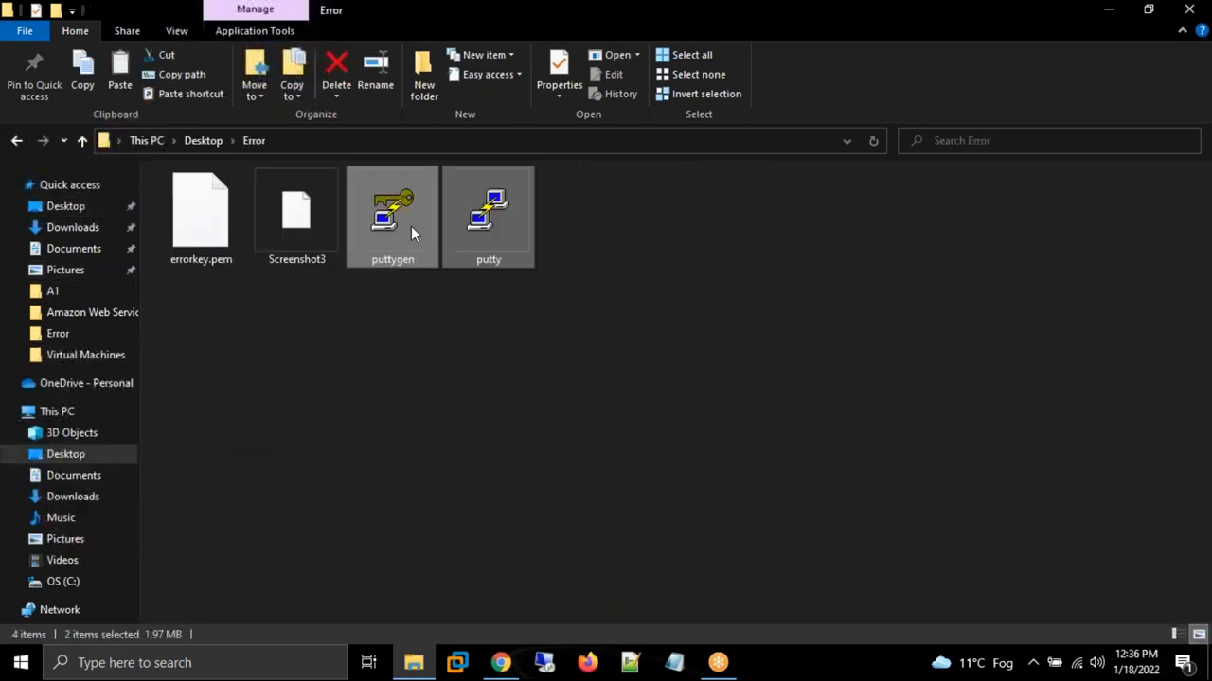
{"action": "double_click", "coordinate": [392, 212]}
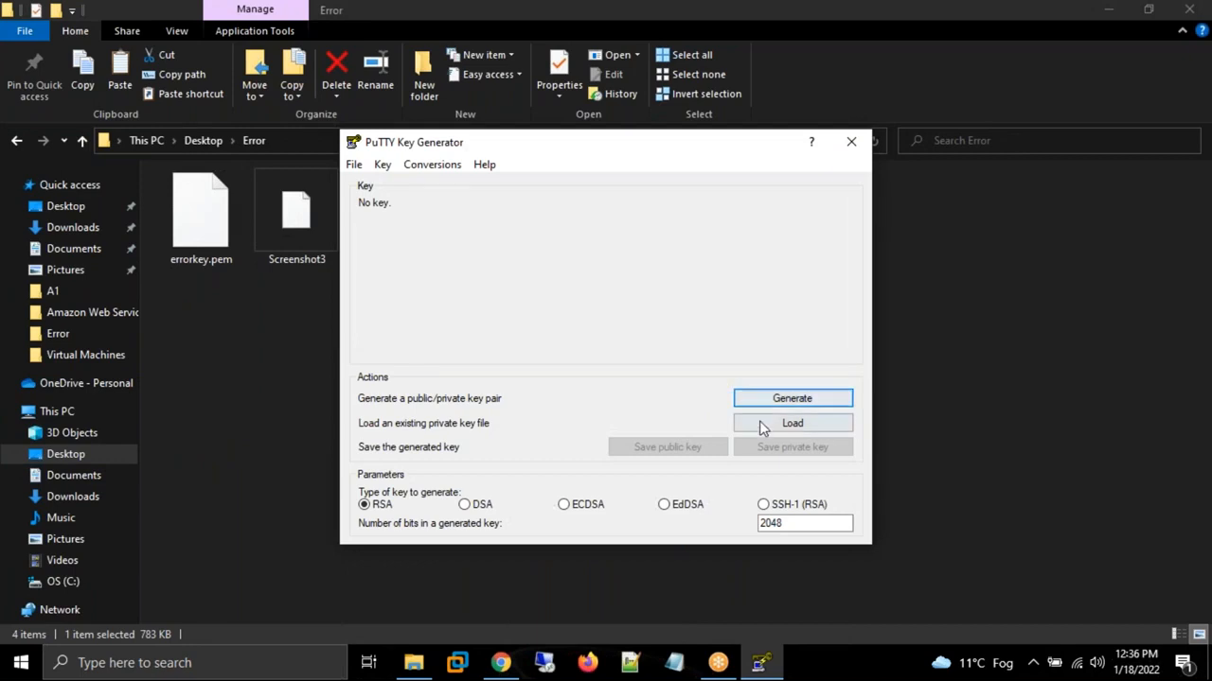
{"action": "left_click", "coordinate": [791, 424]}
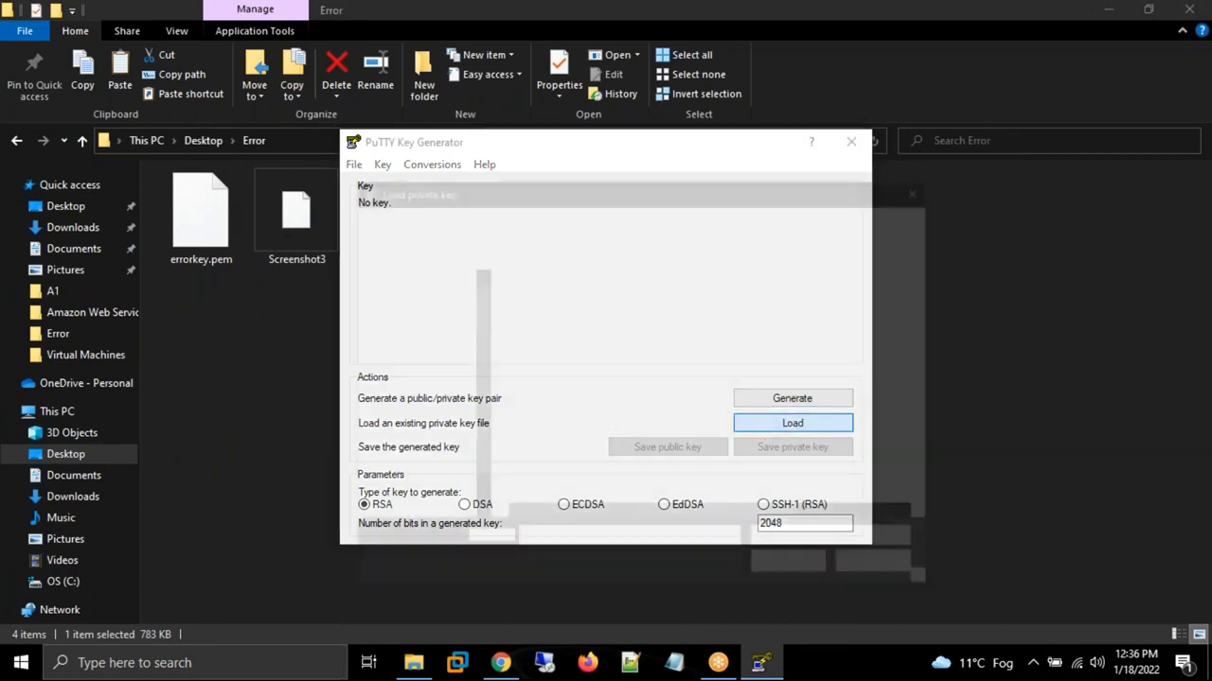
{"action": "left_click", "coordinate": [792, 424]}
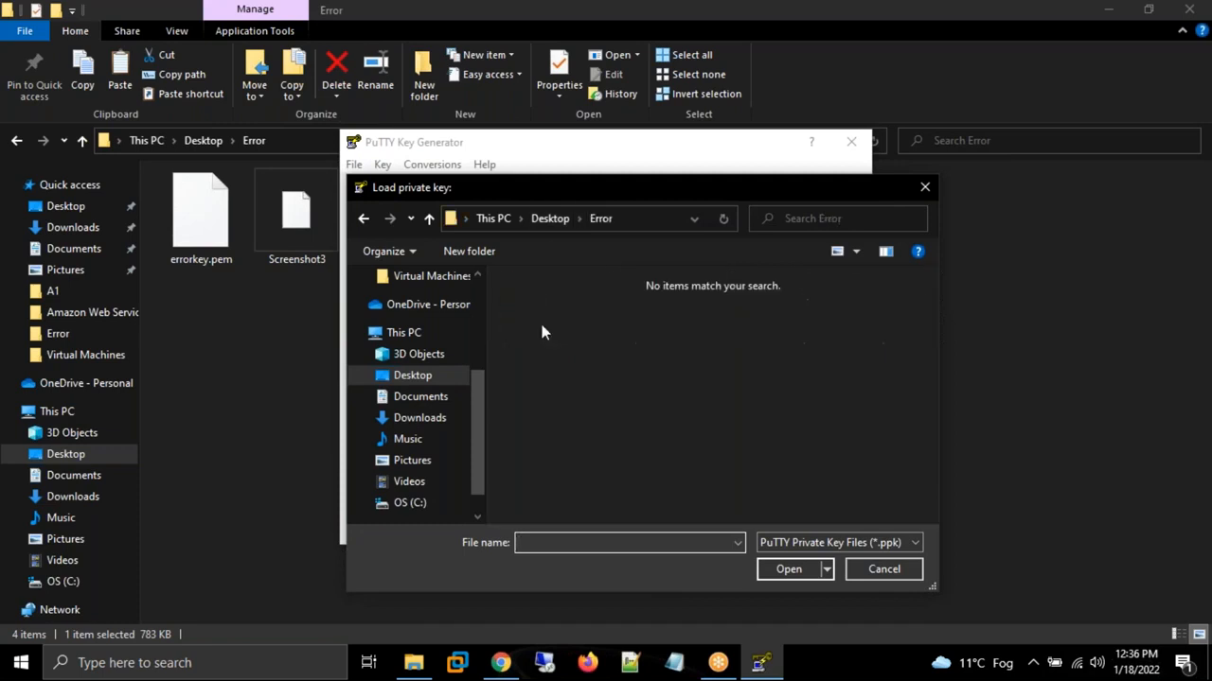
{"action": "left_click", "coordinate": [837, 541]}
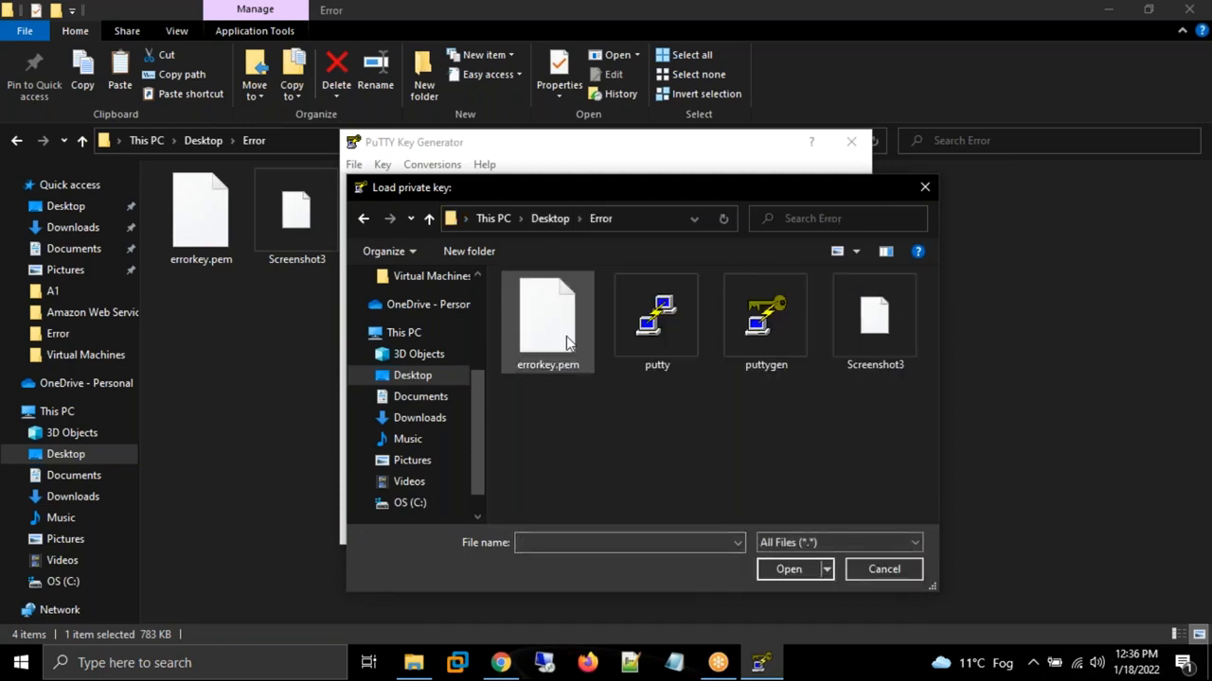
{"action": "left_click", "coordinate": [547, 322]}
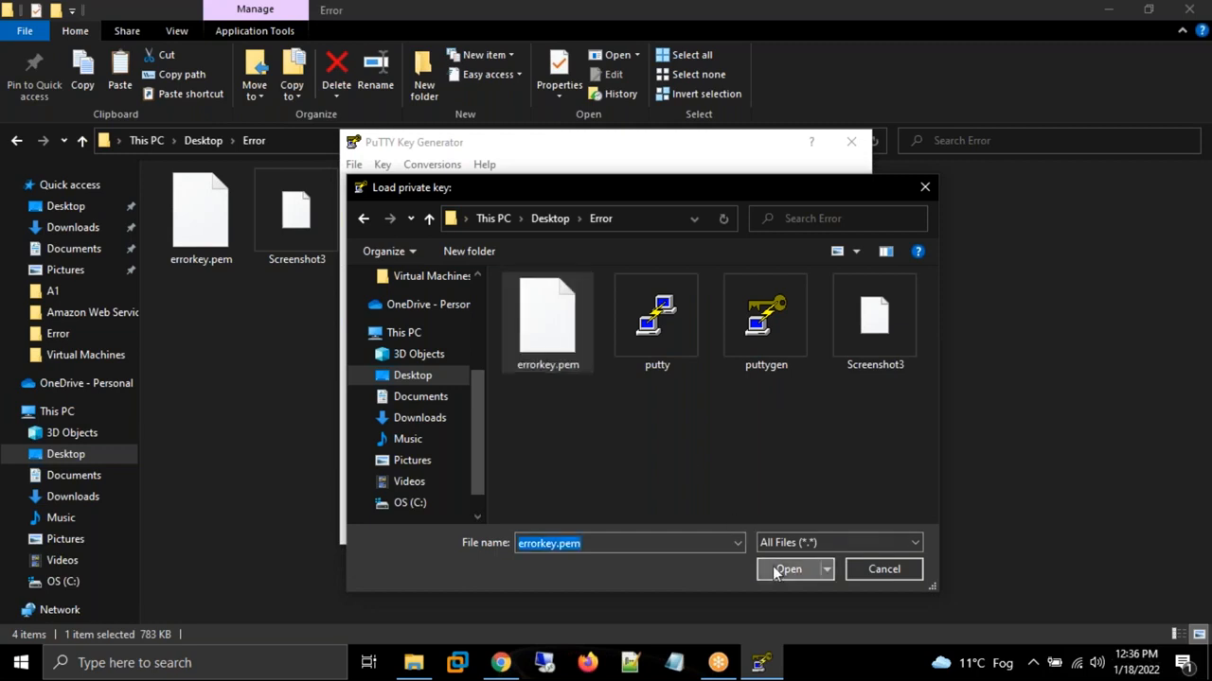
{"action": "left_click", "coordinate": [788, 568]}
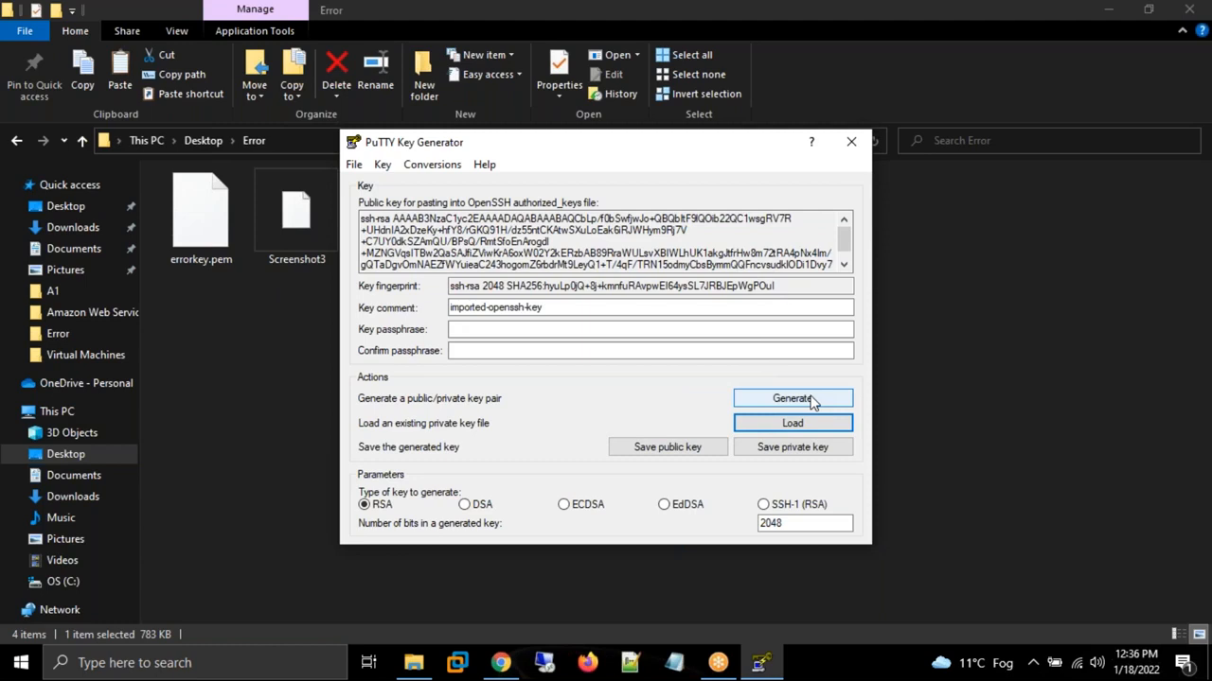
{"action": "left_click", "coordinate": [791, 398]}
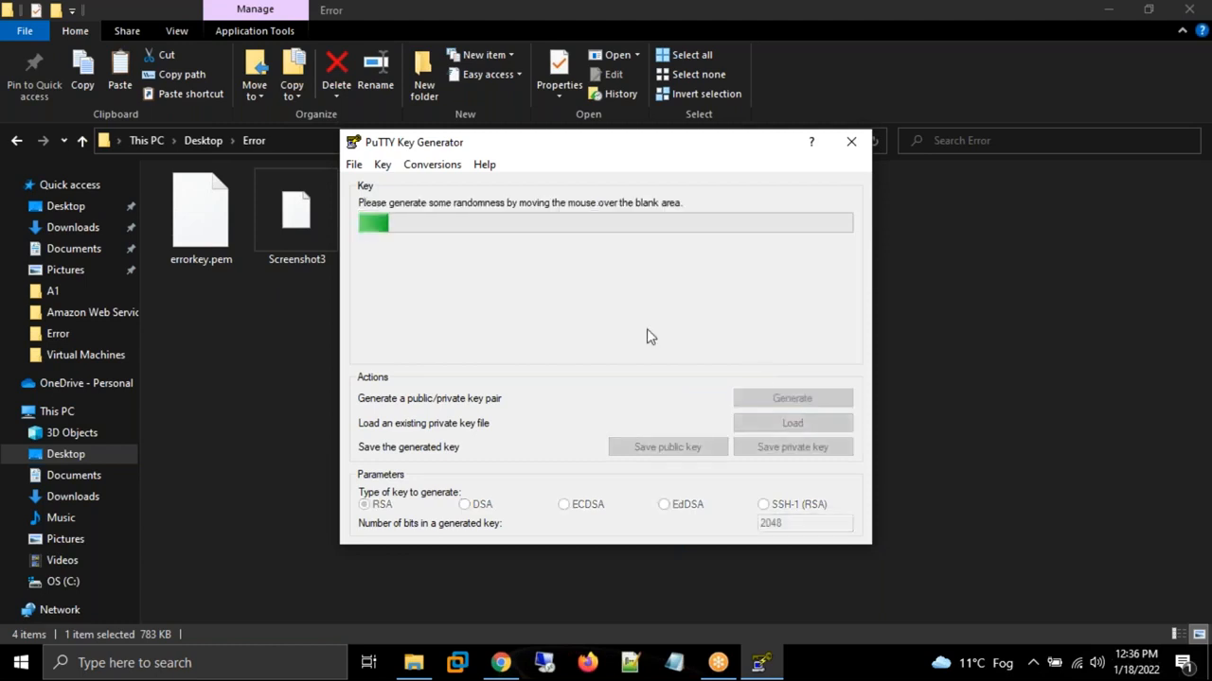
{"action": "mouse_move", "coordinate": [753, 359]}
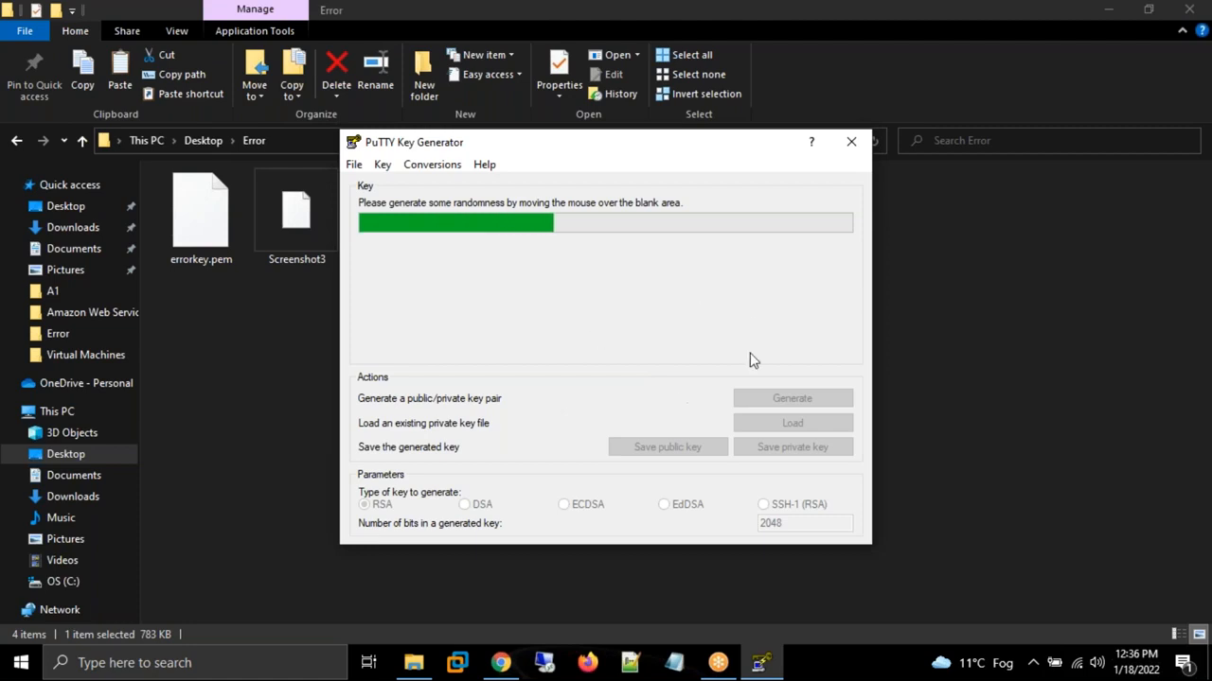
{"action": "mouse_move", "coordinate": [659, 356]}
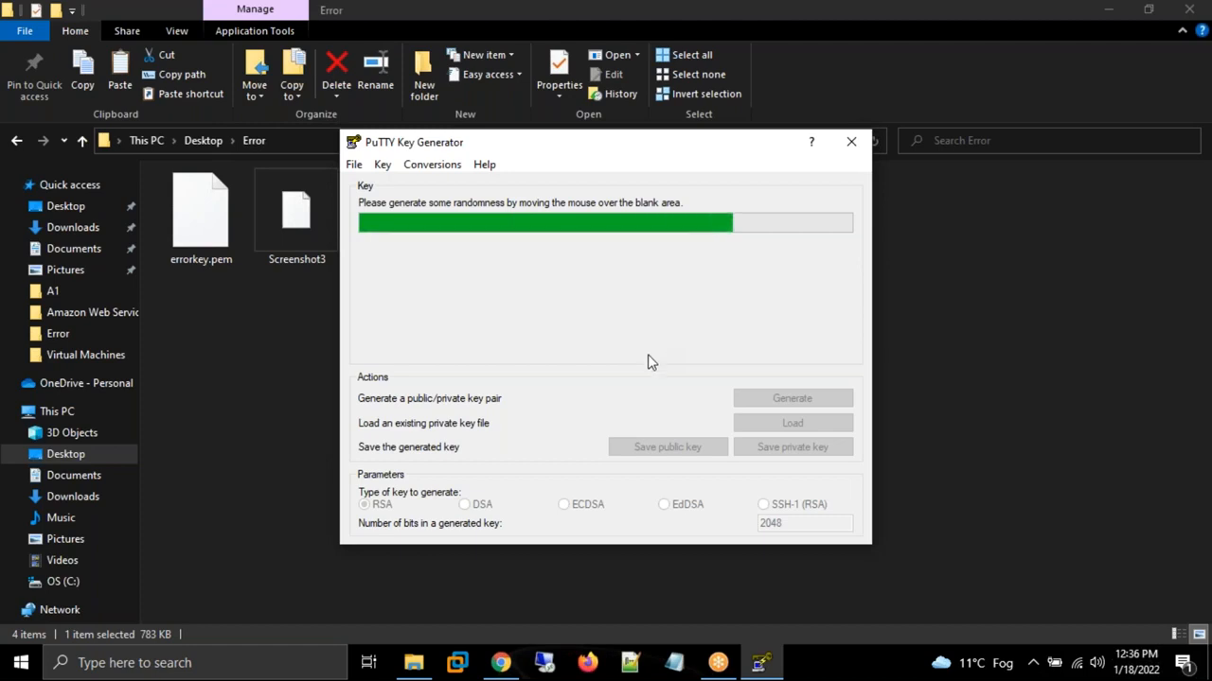
{"action": "mouse_move", "coordinate": [634, 368]}
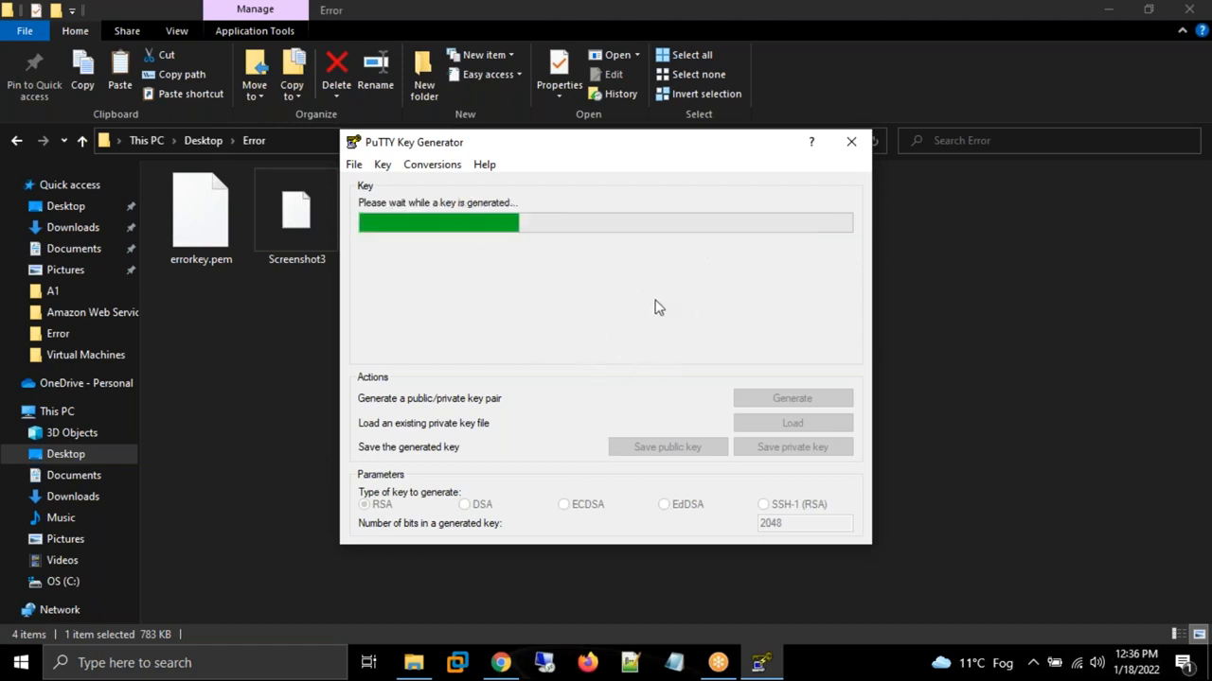
{"action": "mouse_move", "coordinate": [561, 337]}
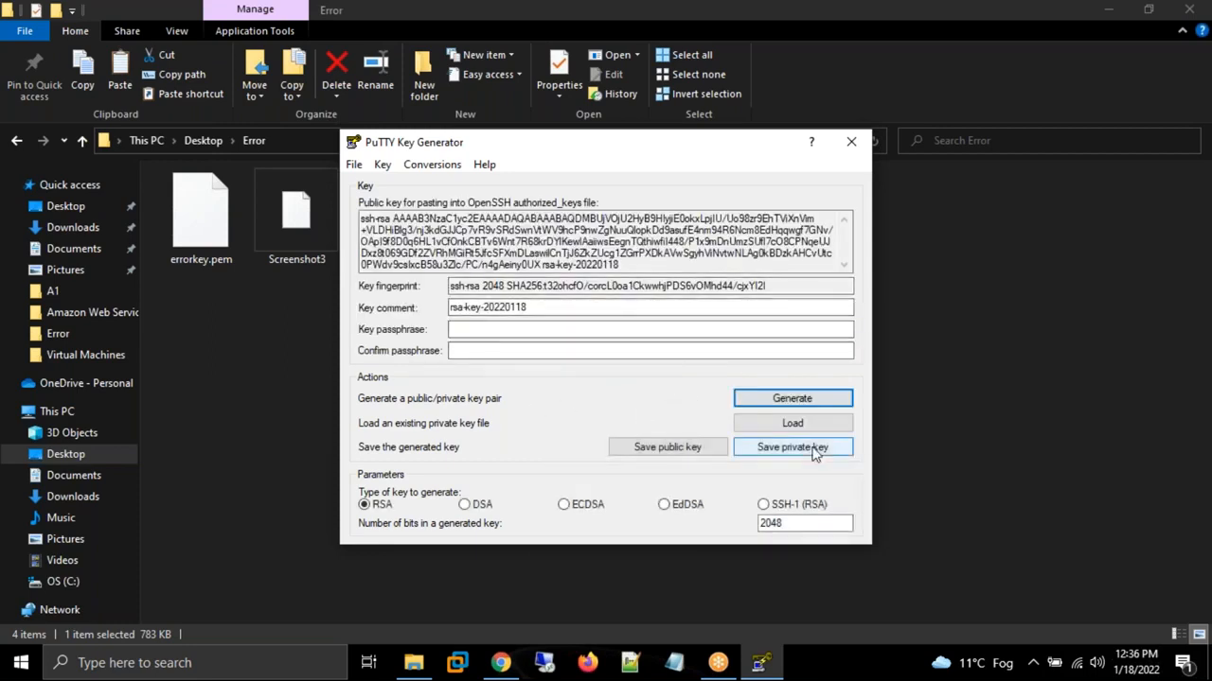
- Save the private key without a passphrase as errorkey.ppk and close PuTTYgen
{"action": "left_click", "coordinate": [791, 447]}
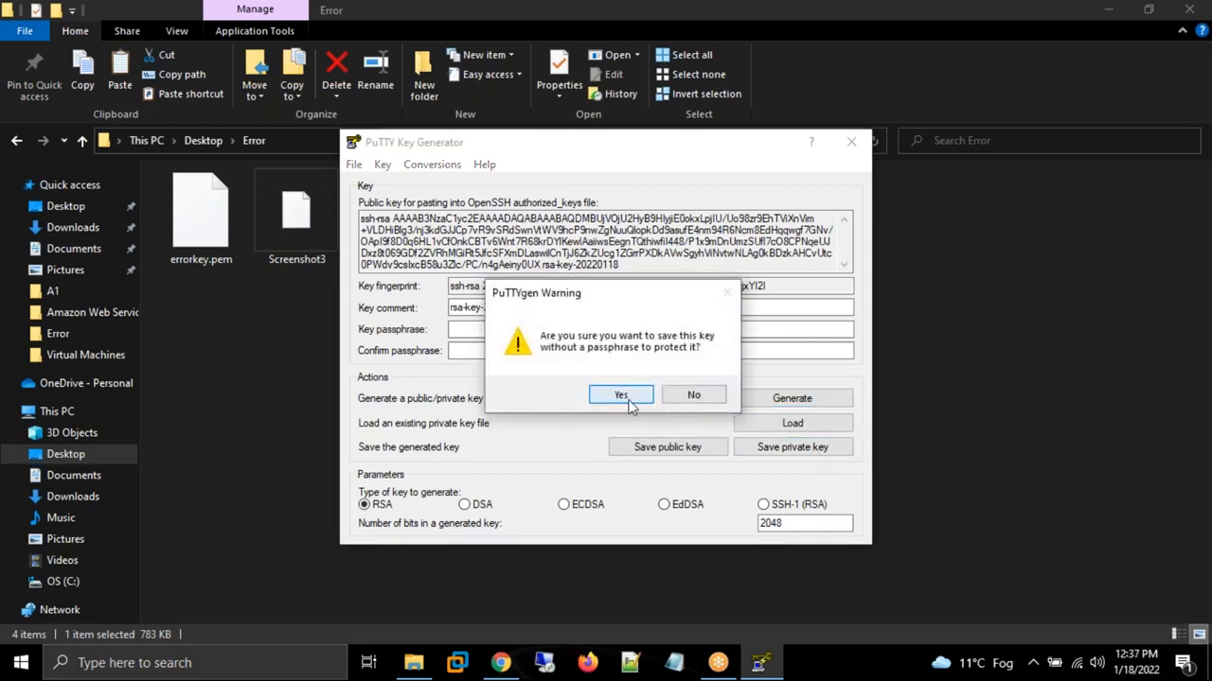
{"action": "left_click", "coordinate": [621, 395]}
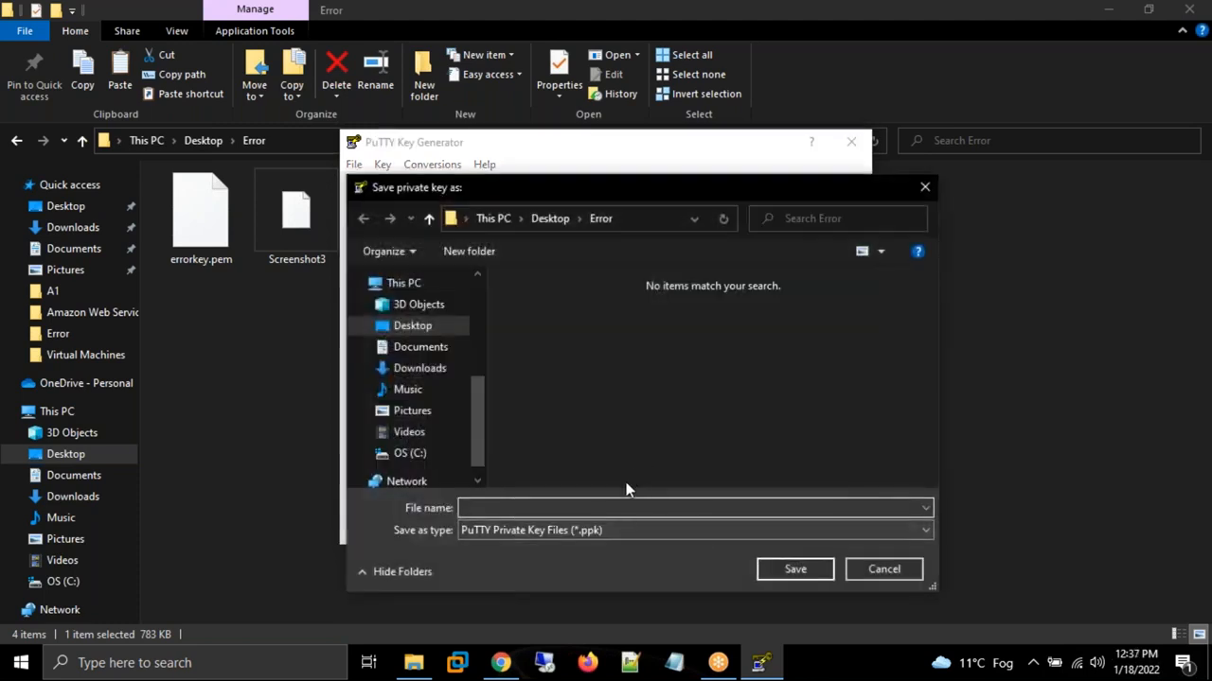
{"action": "type", "text": "errorkey"}
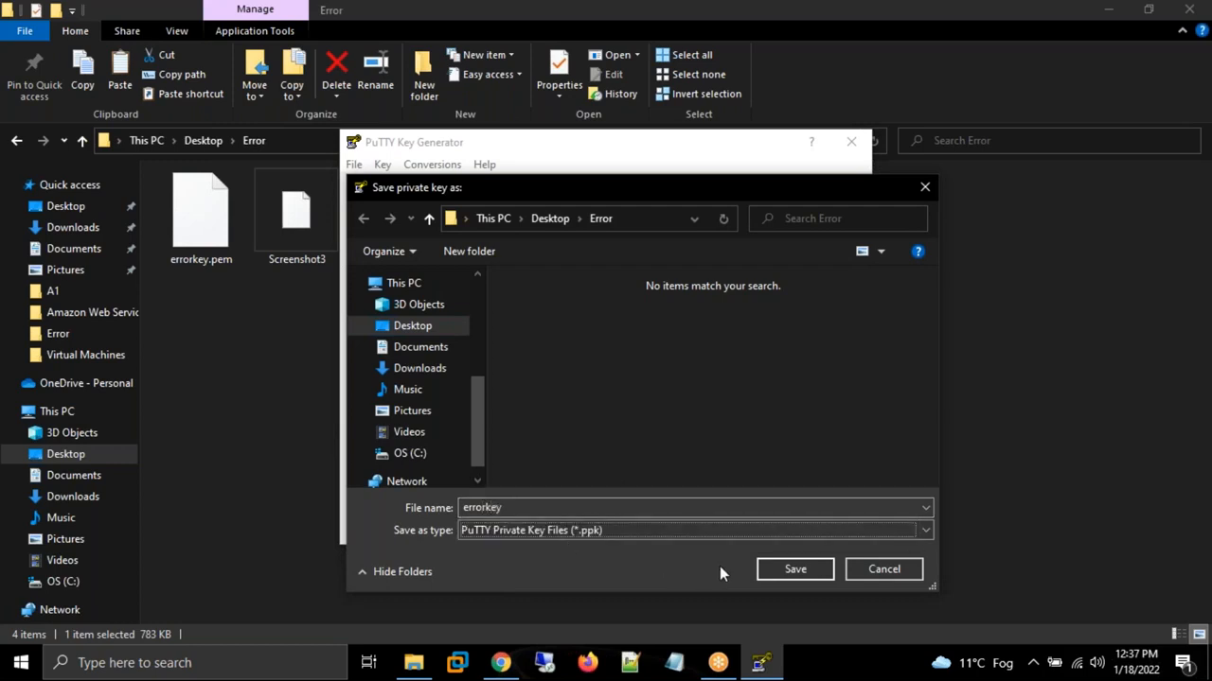
{"action": "left_click", "coordinate": [795, 568]}
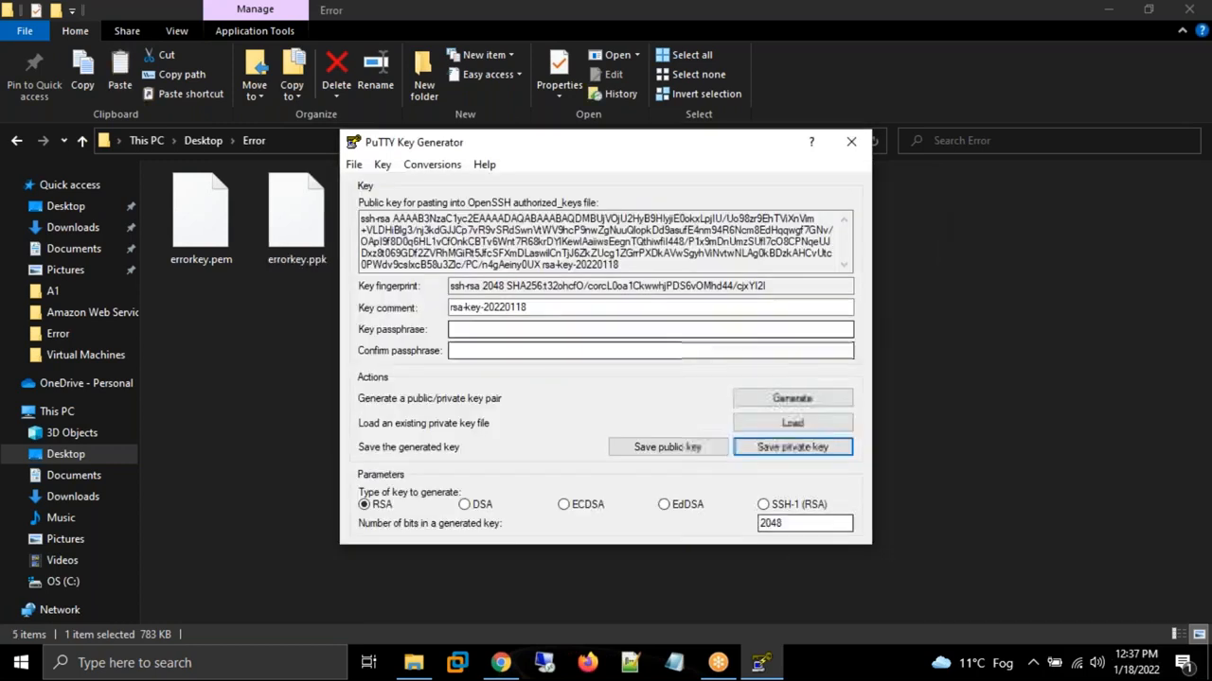
{"action": "left_click", "coordinate": [850, 140]}
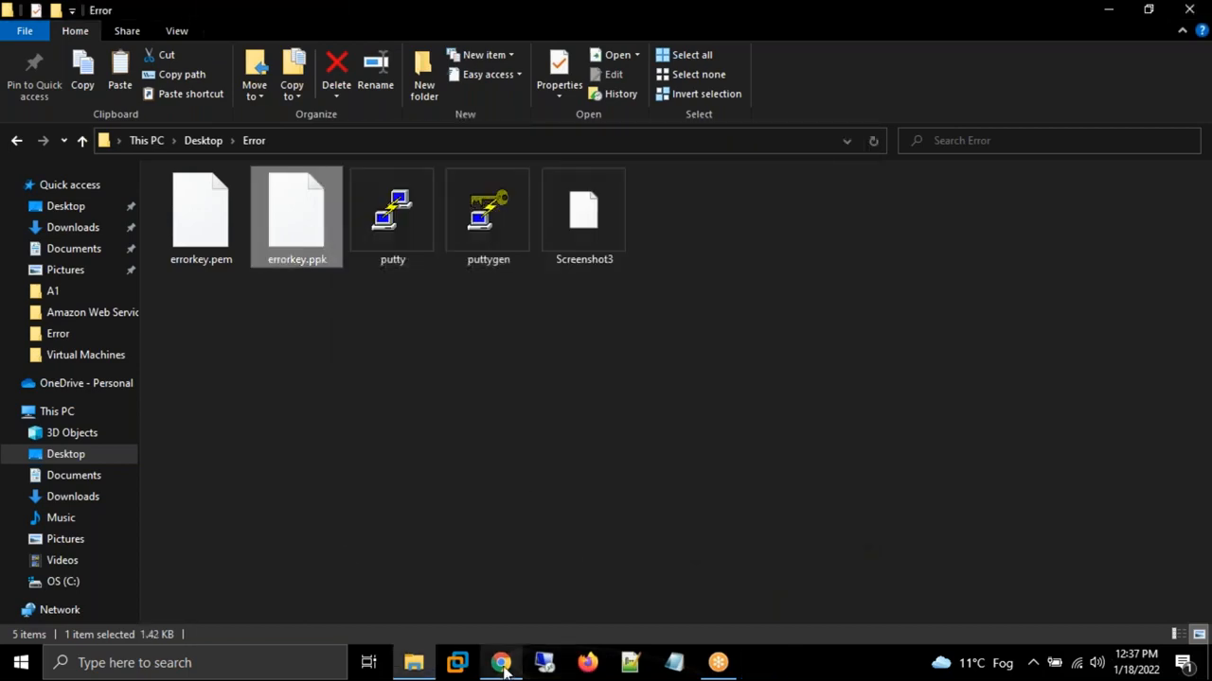
- Copy the running instance's public IPv4 address from the EC2 console
{"action": "left_click", "coordinate": [500, 662]}
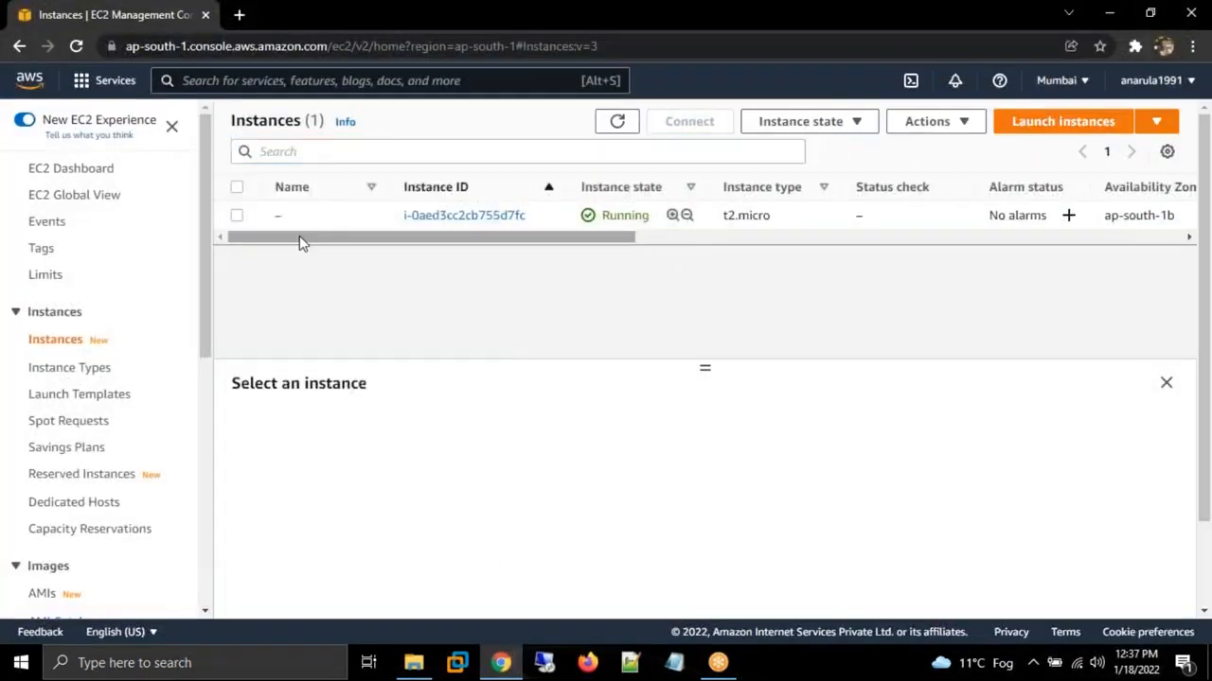
{"action": "left_click", "coordinate": [237, 216]}
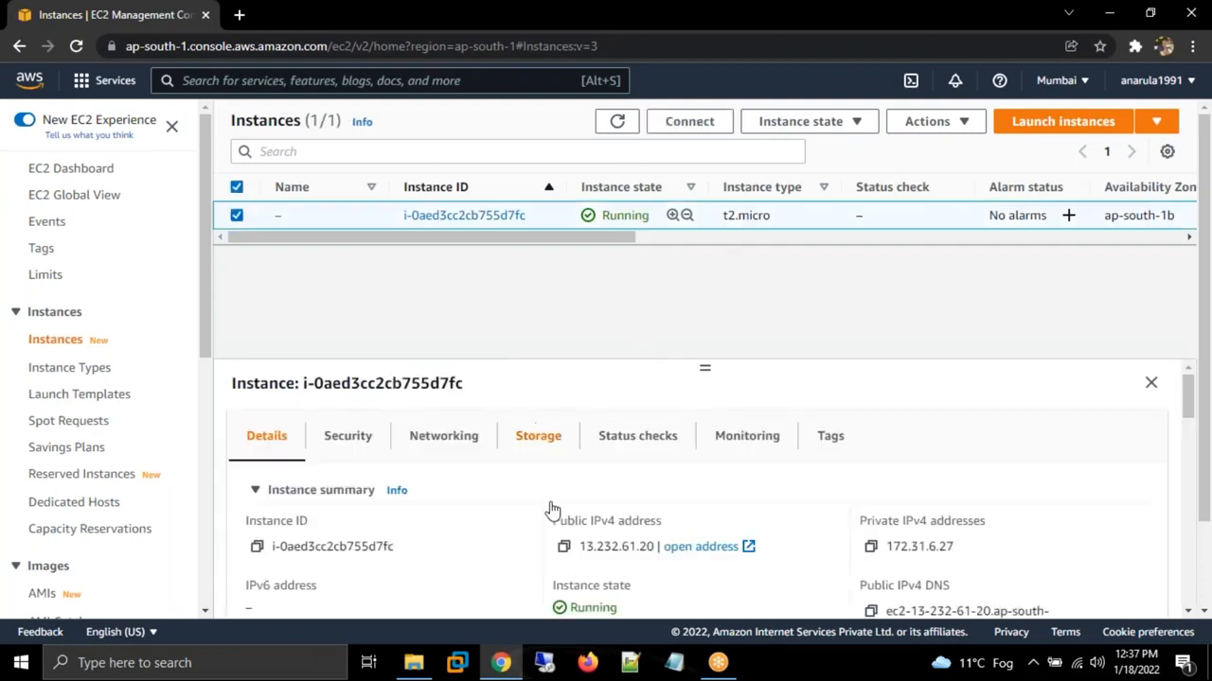
{"action": "left_click", "coordinate": [564, 545]}
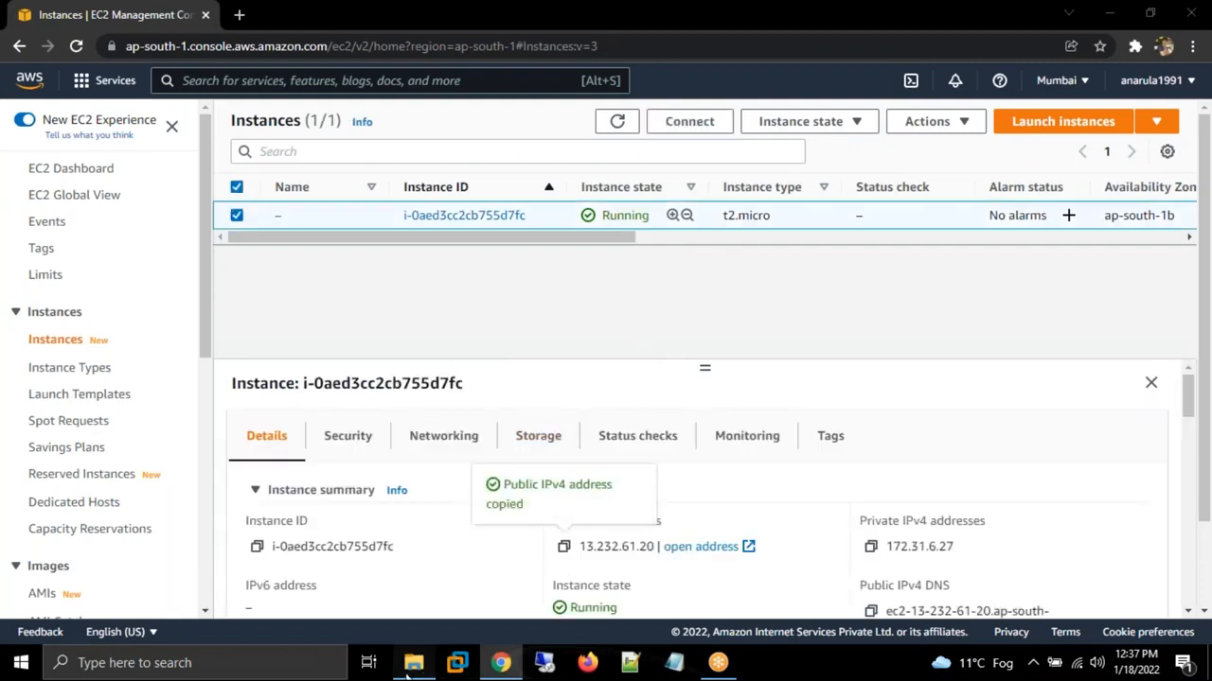
{"action": "left_click", "coordinate": [412, 662]}
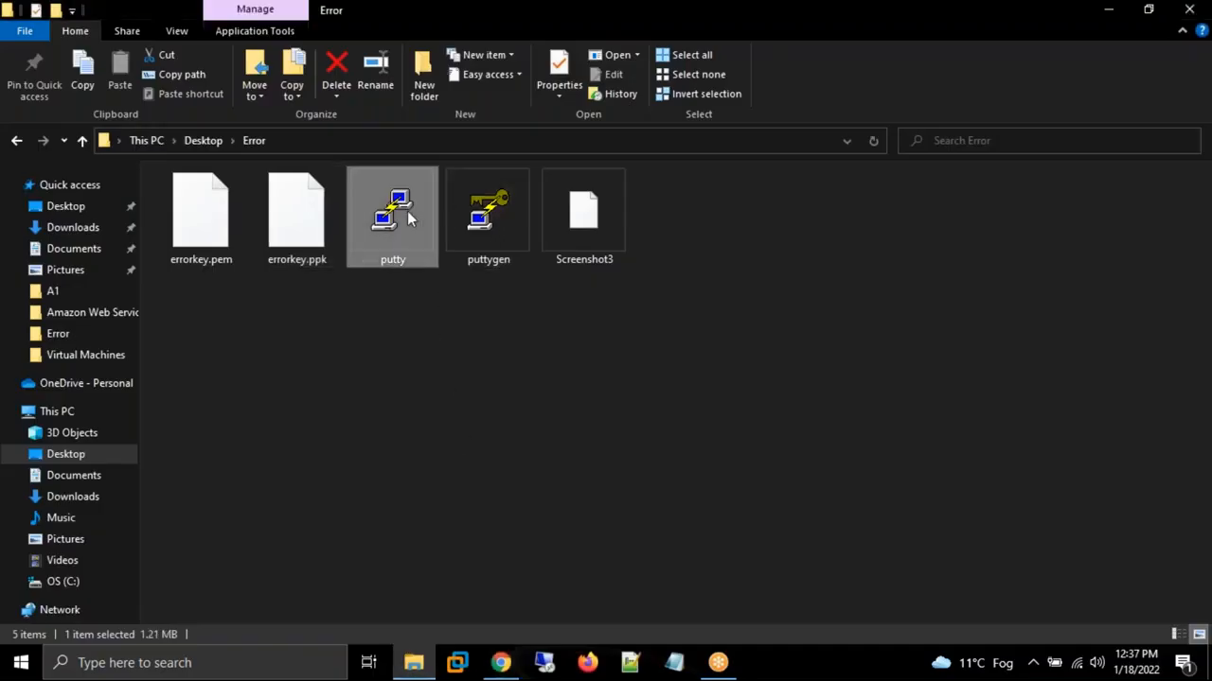
- Configure an SSH session to 13.232.61.20 authenticated with errorkey.ppk and start it
{"action": "double_click", "coordinate": [392, 212]}
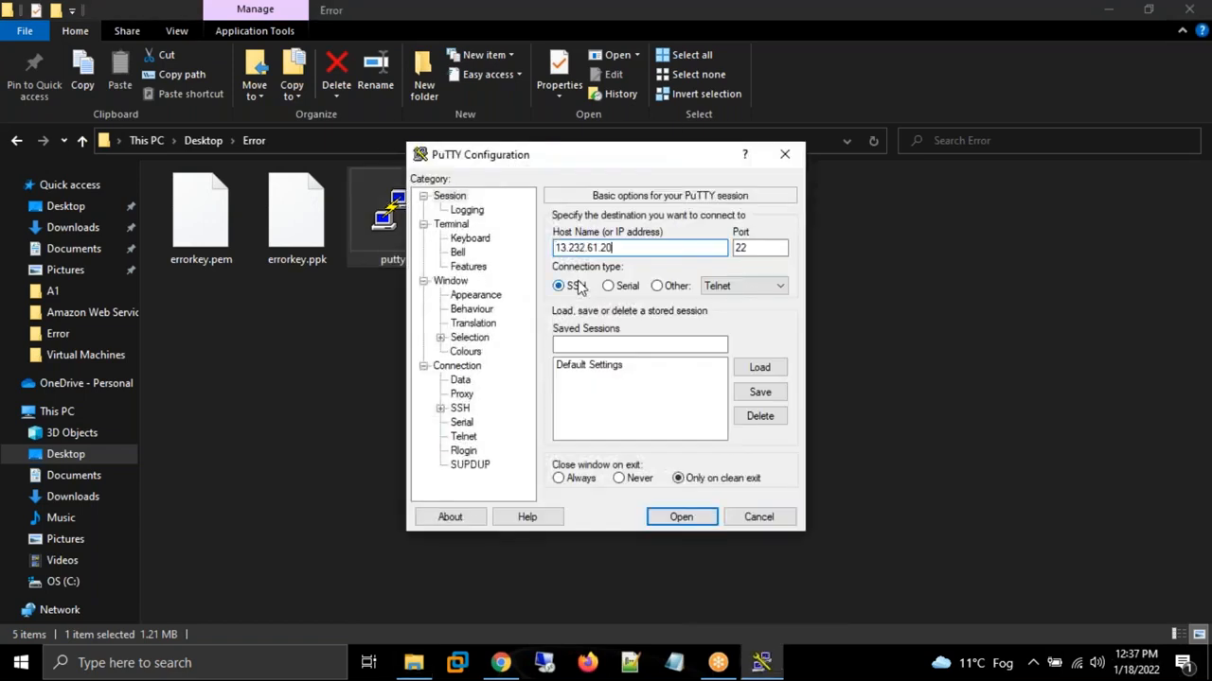
{"action": "left_click", "coordinate": [558, 283]}
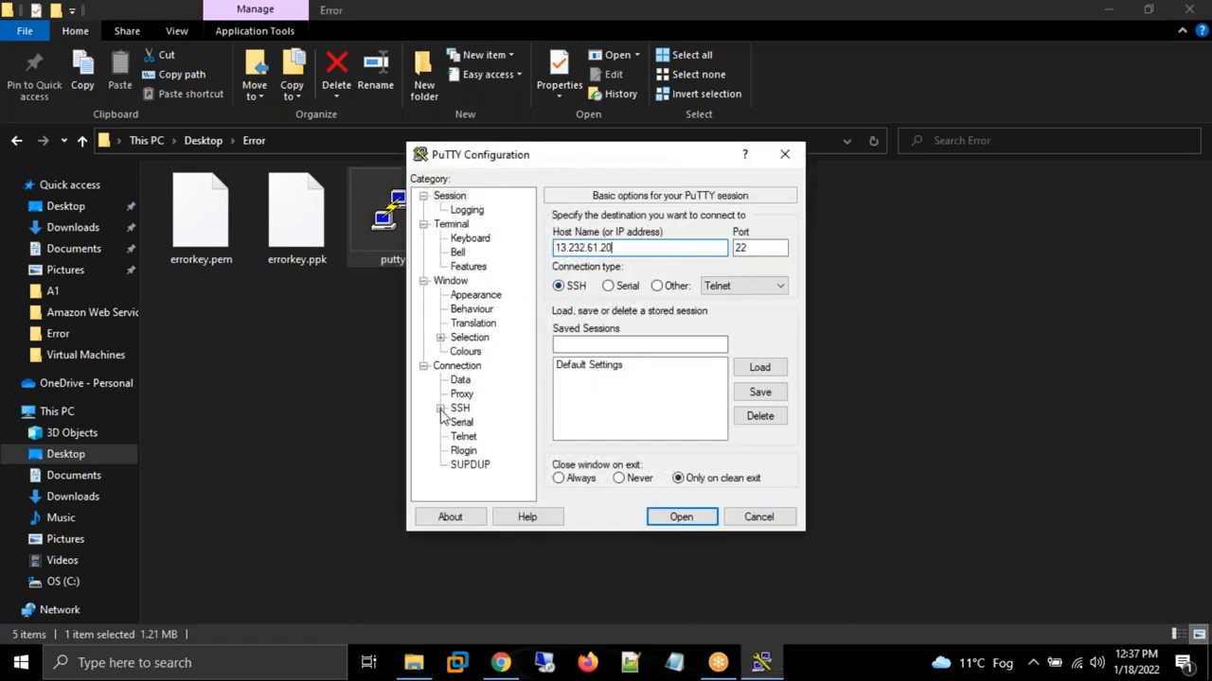
{"action": "left_click", "coordinate": [477, 423]}
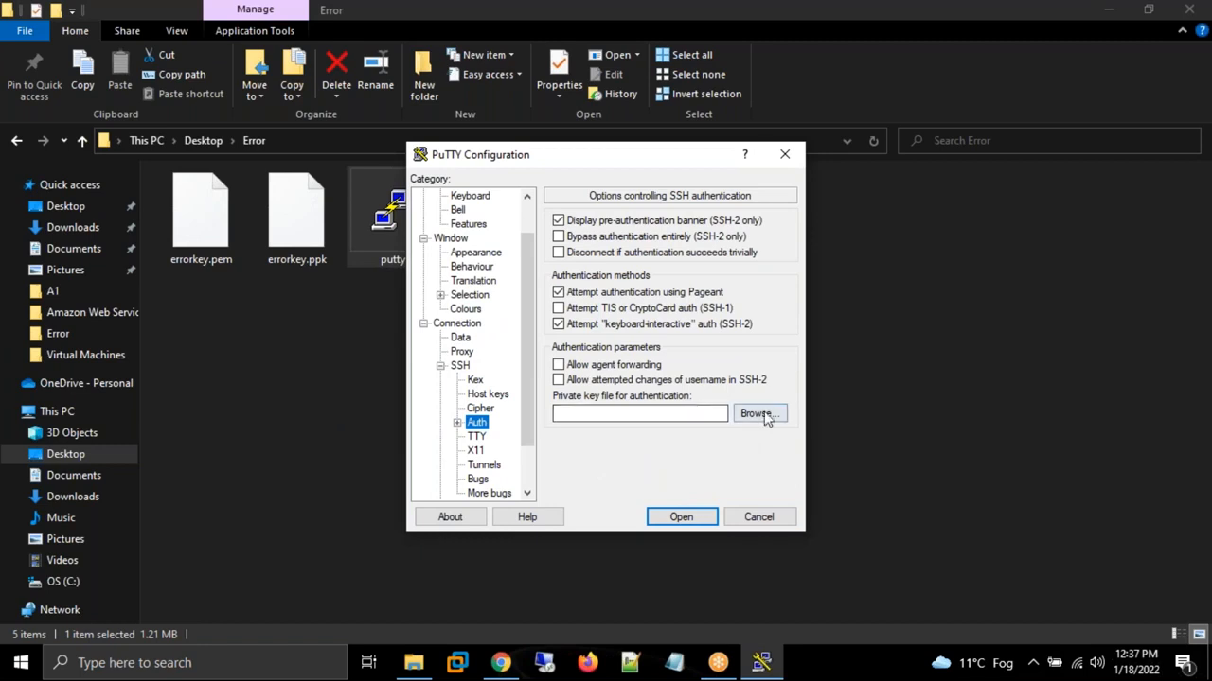
{"action": "left_click", "coordinate": [756, 413]}
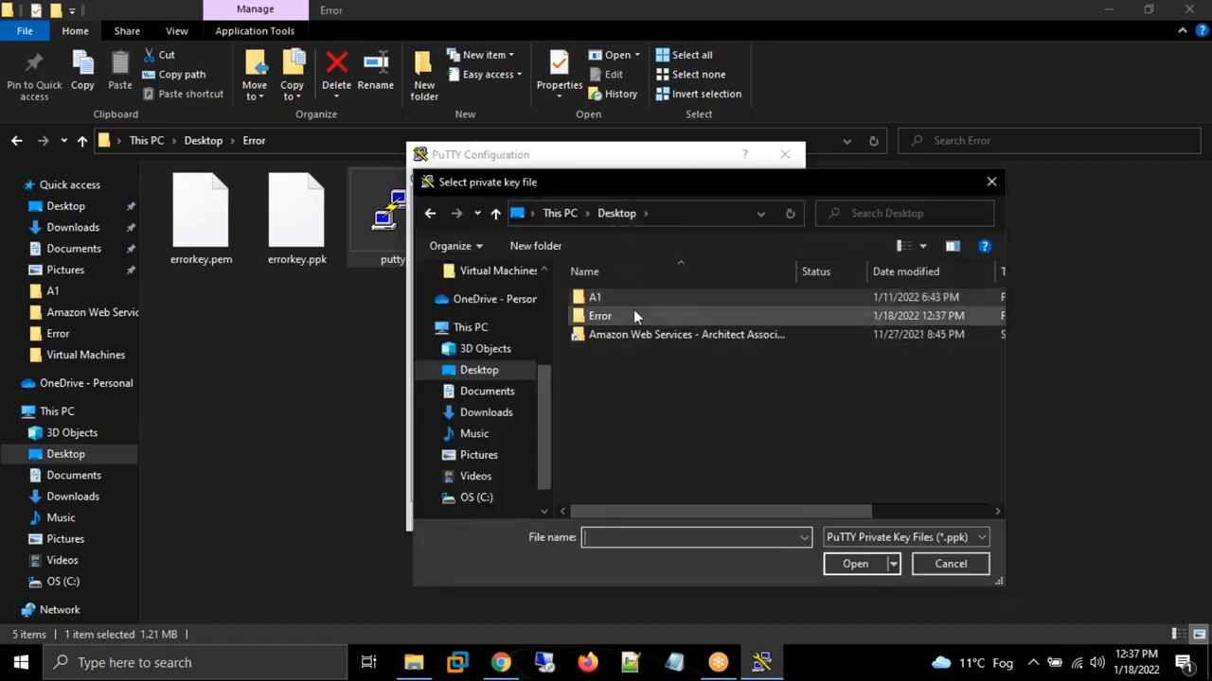
{"action": "double_click", "coordinate": [598, 314]}
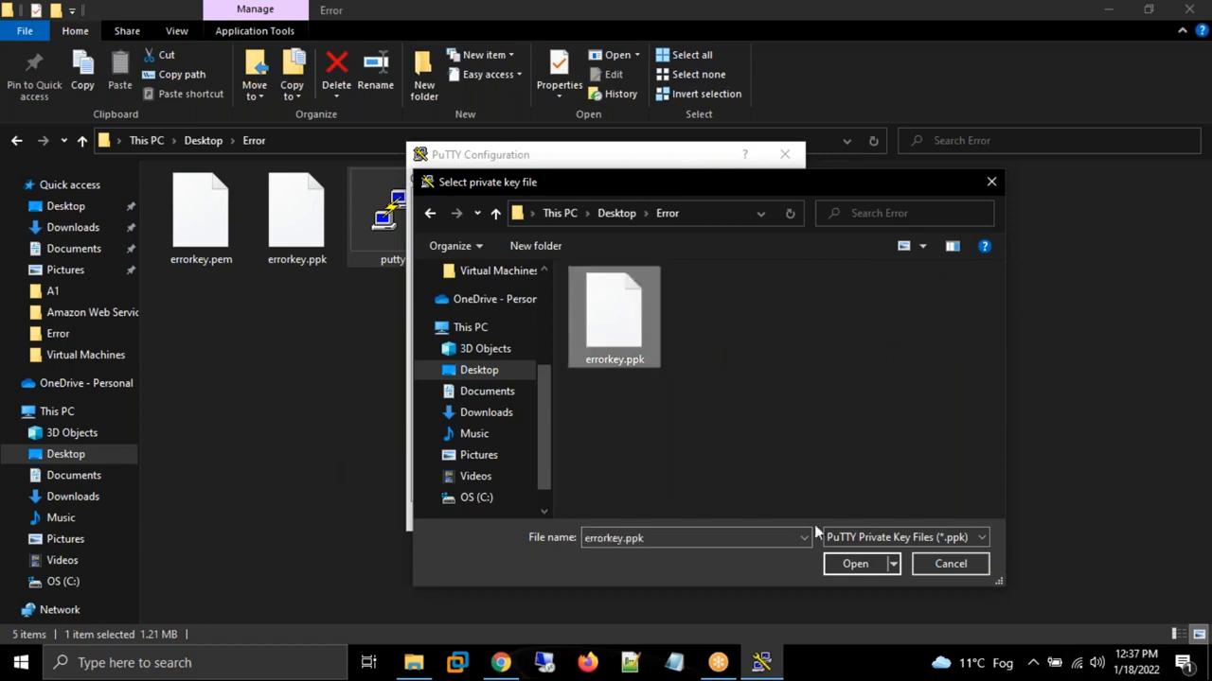
{"action": "left_click", "coordinate": [855, 564]}
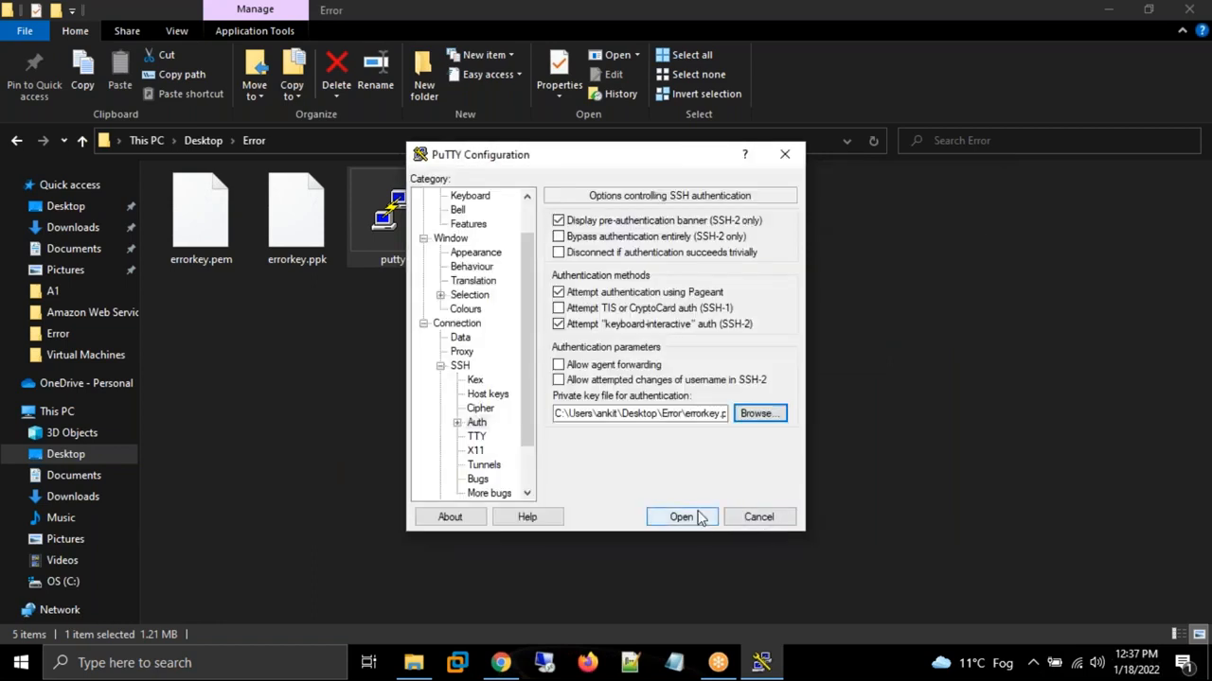
{"action": "left_click", "coordinate": [681, 517]}
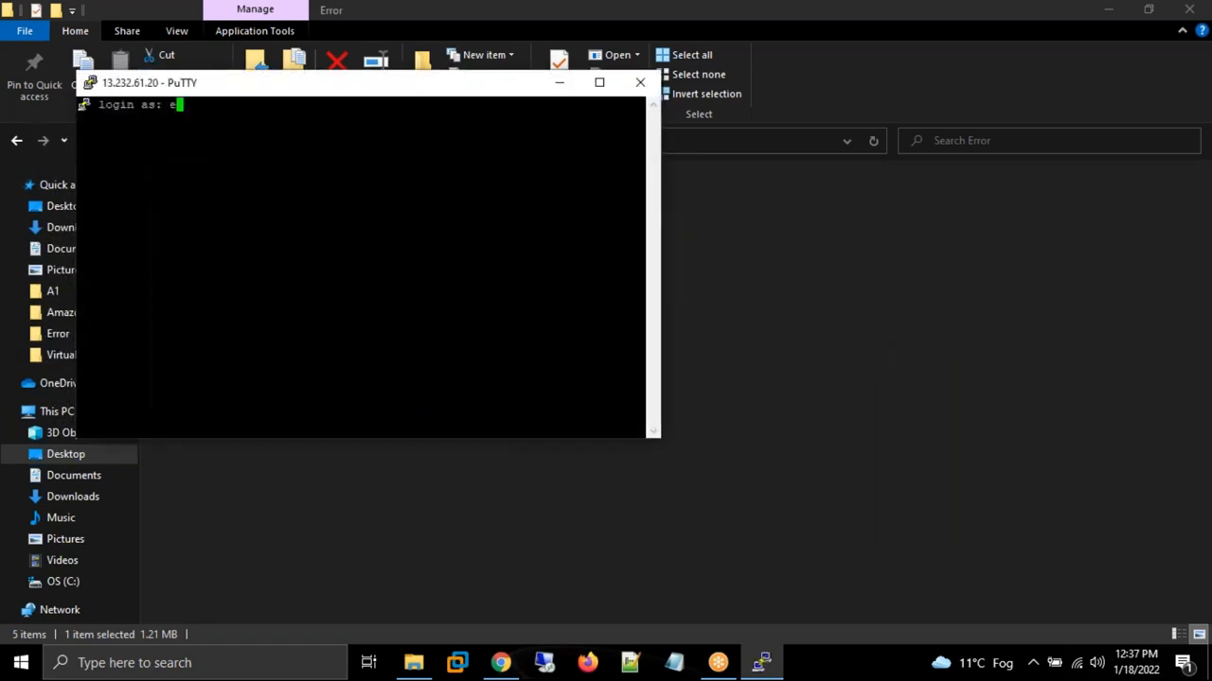
- Log in as ec2-user; the key is refused, so acknowledge the fatal error and close the session
{"action": "type", "text": "c2-user"}
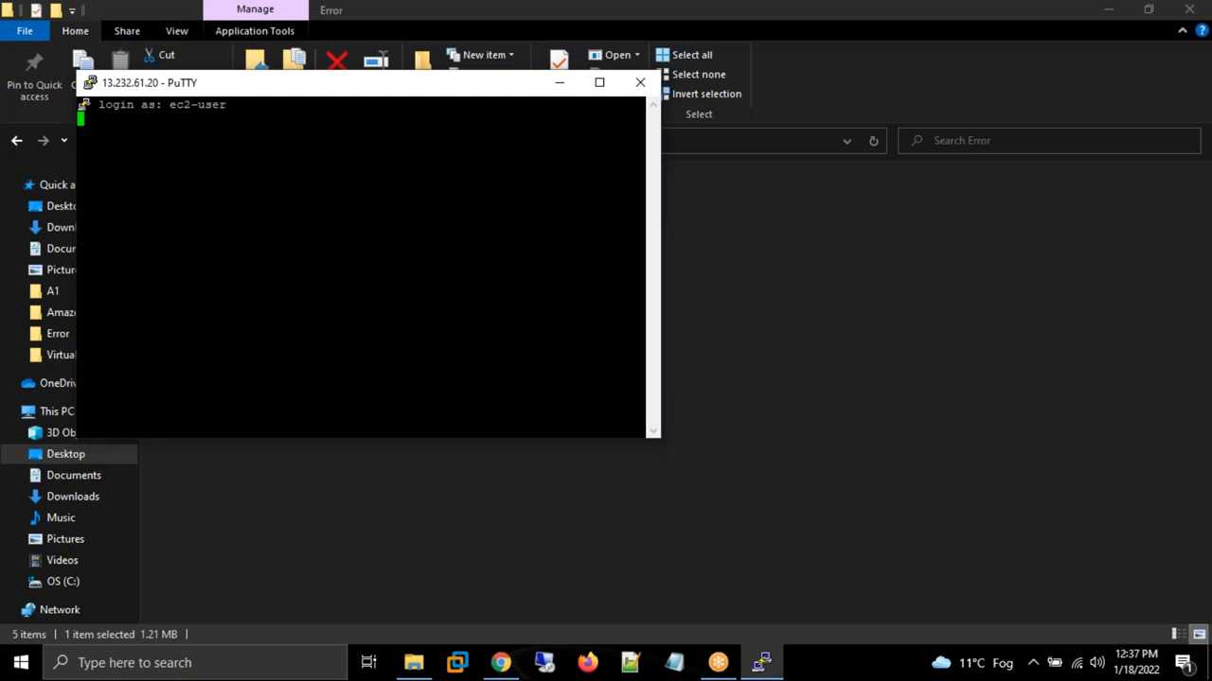
{"action": "mouse_move", "coordinate": [367, 254]}
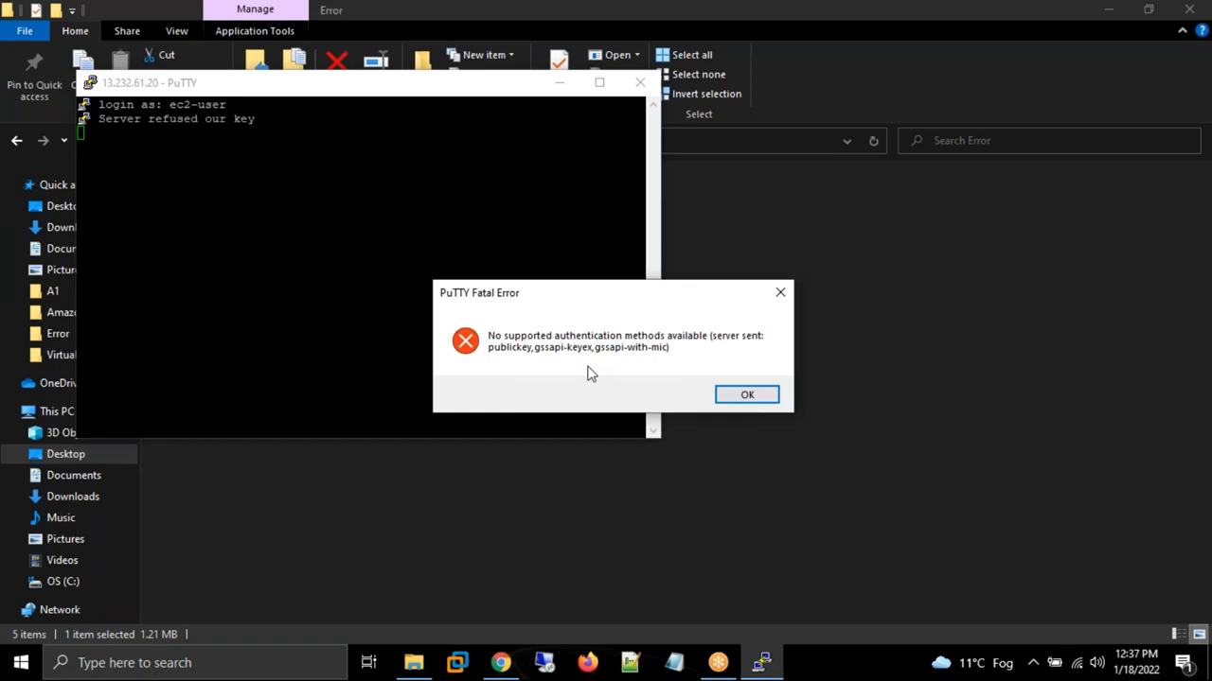
{"action": "mouse_move", "coordinate": [568, 492]}
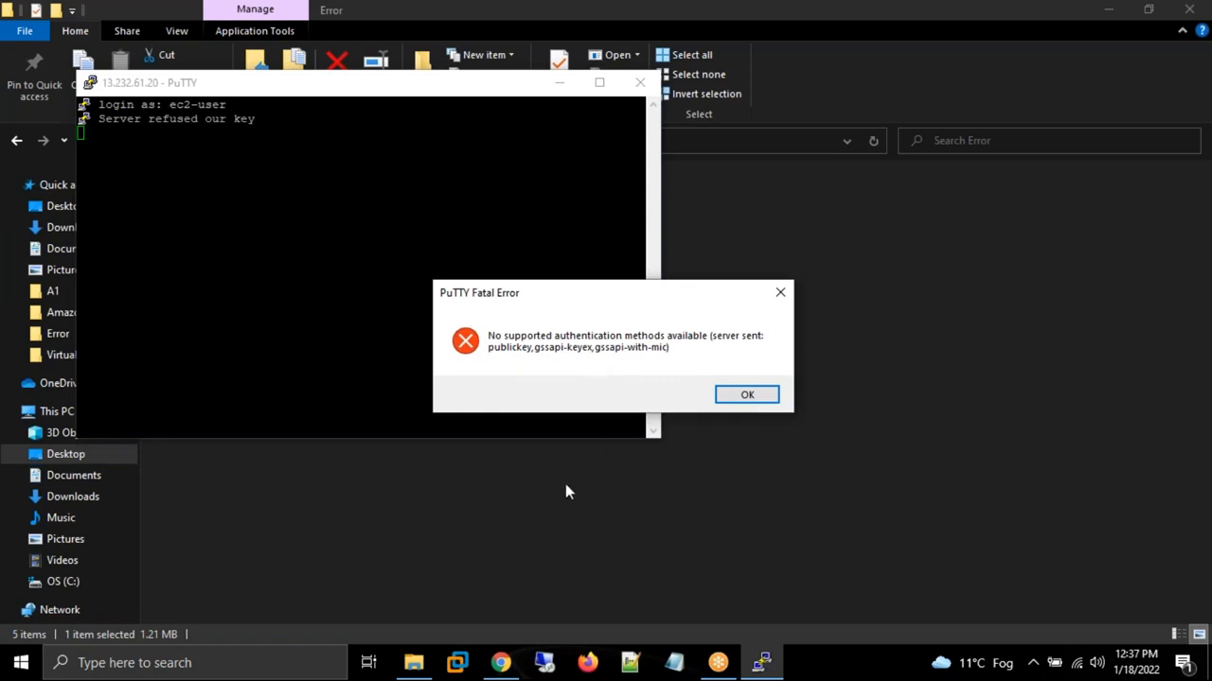
{"action": "left_click", "coordinate": [746, 396]}
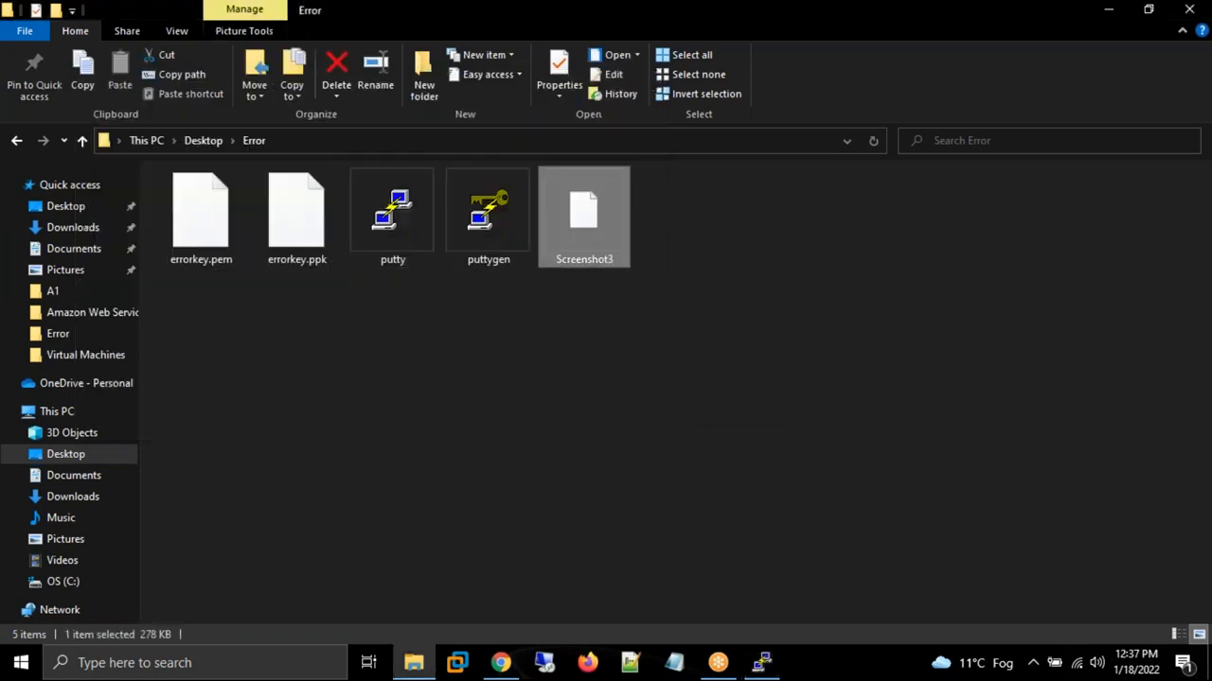
{"action": "double_click", "coordinate": [583, 208]}
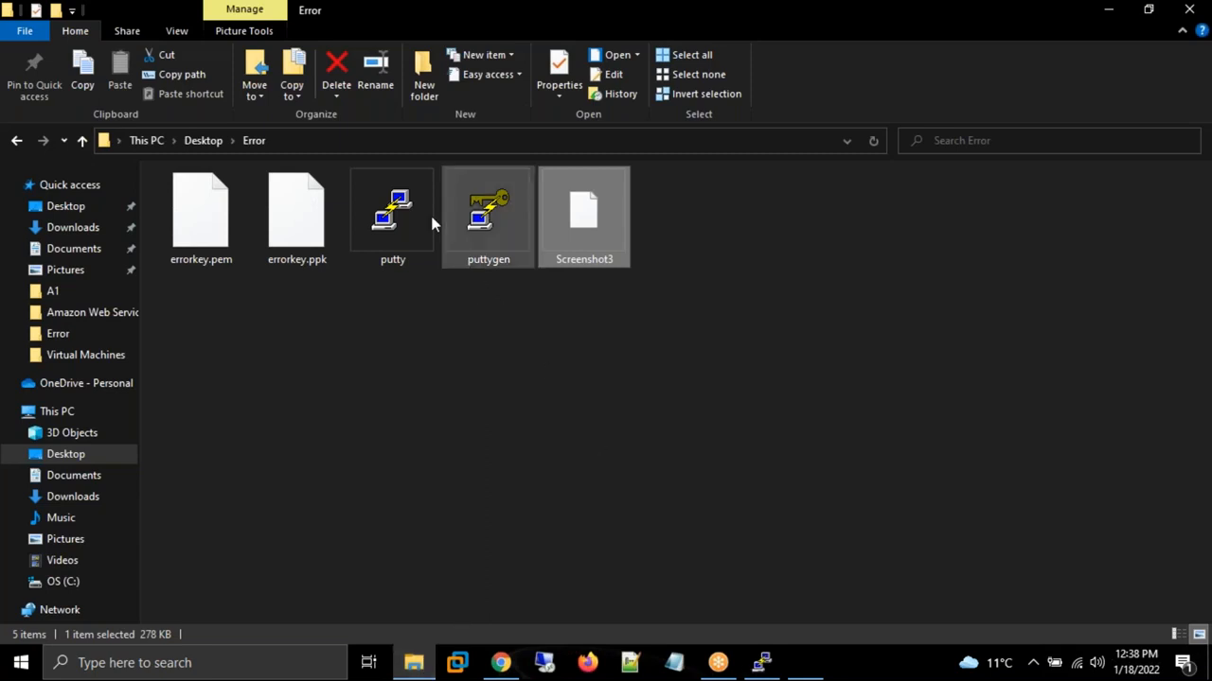
- Reopen PuTTYgen with no key loaded and dismiss the leftover fatal error
{"action": "double_click", "coordinate": [488, 208]}
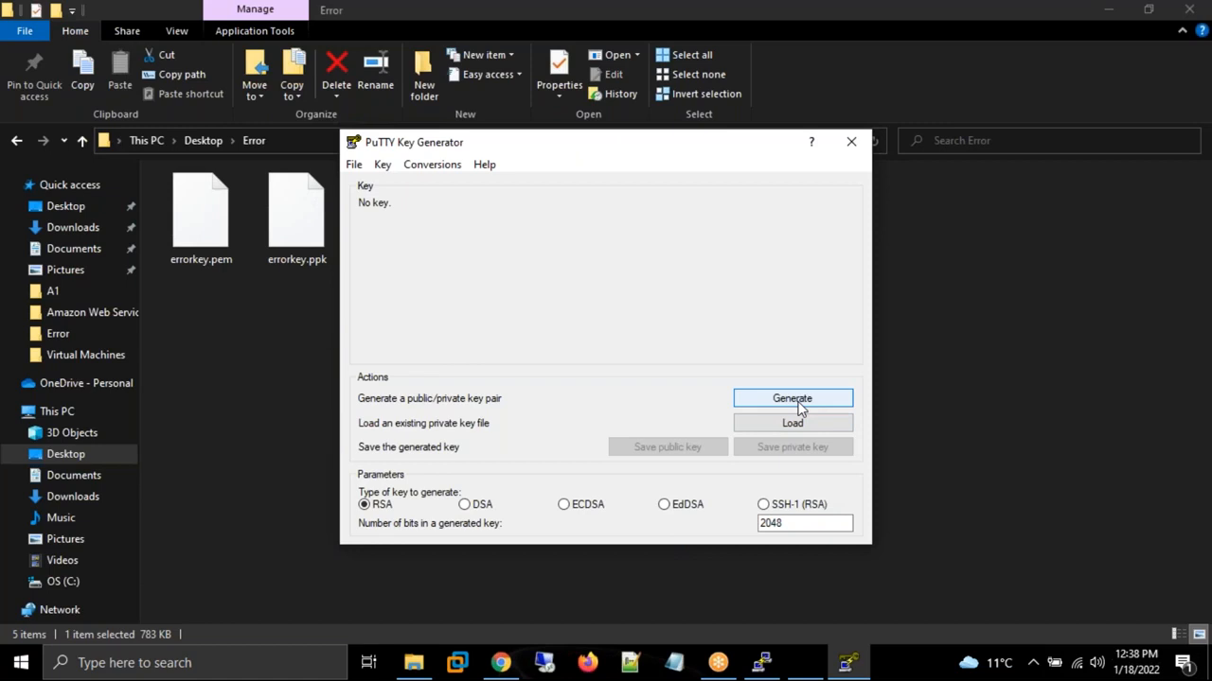
{"action": "mouse_move", "coordinate": [905, 411]}
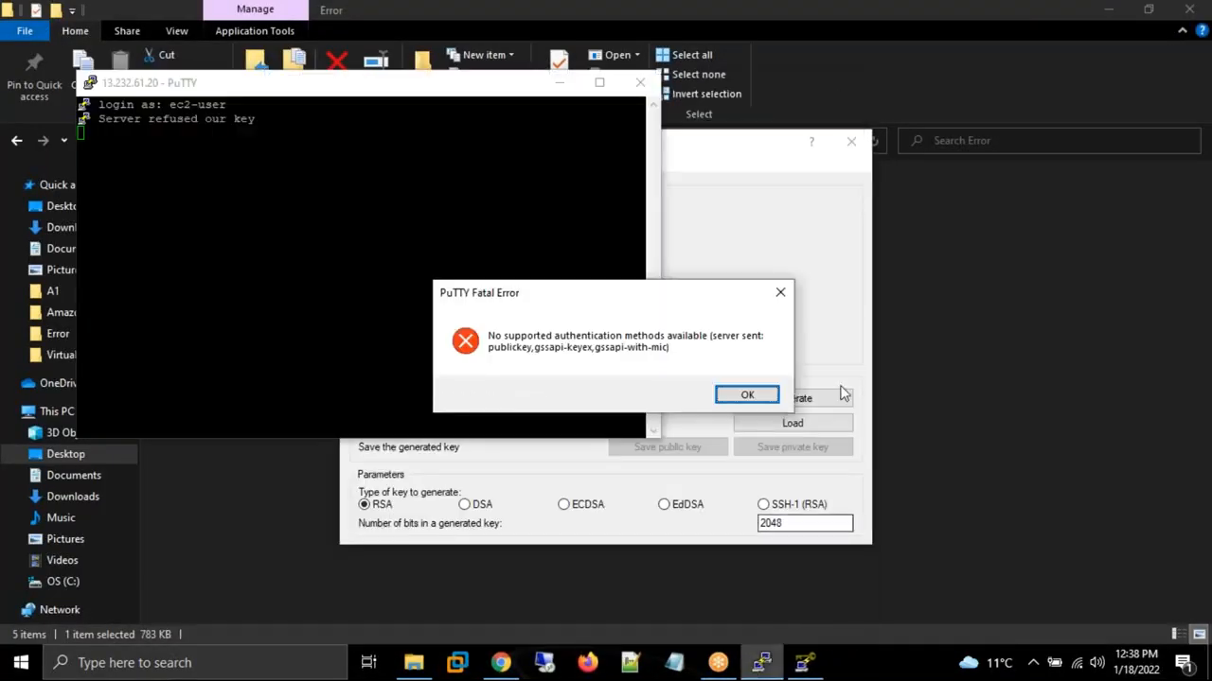
{"action": "left_click", "coordinate": [745, 395]}
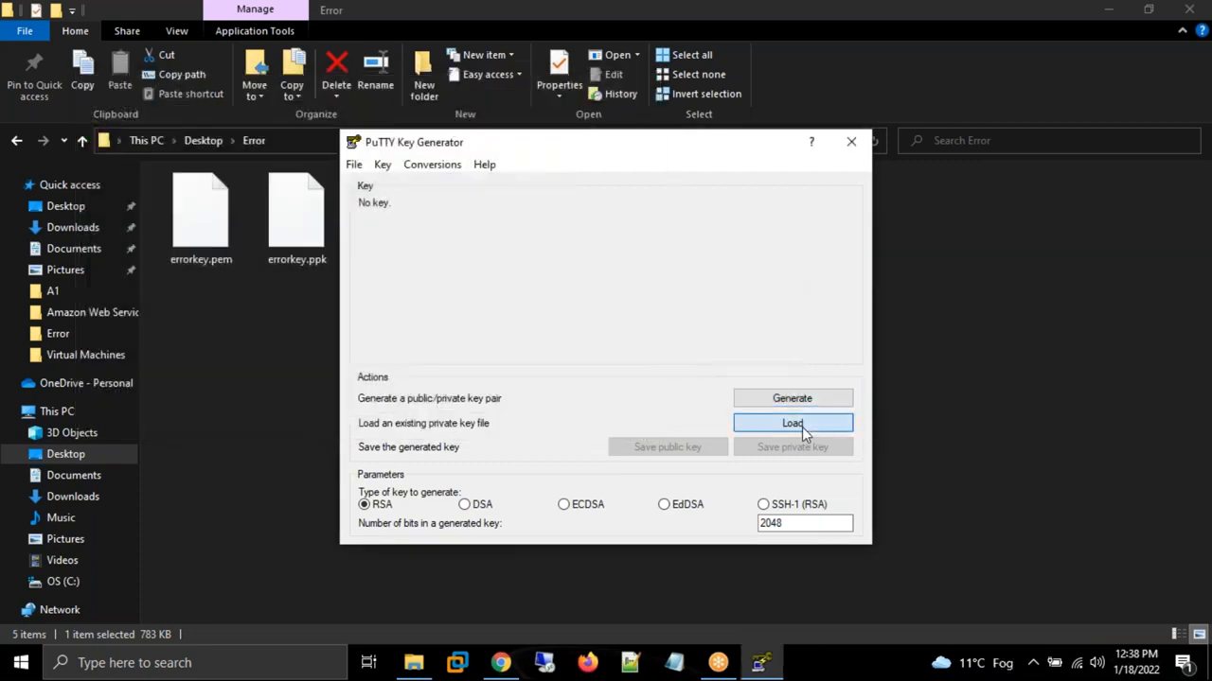
- Reload errorkey.pem and begin saving it as a private key with no passphrase
{"action": "left_click", "coordinate": [791, 424]}
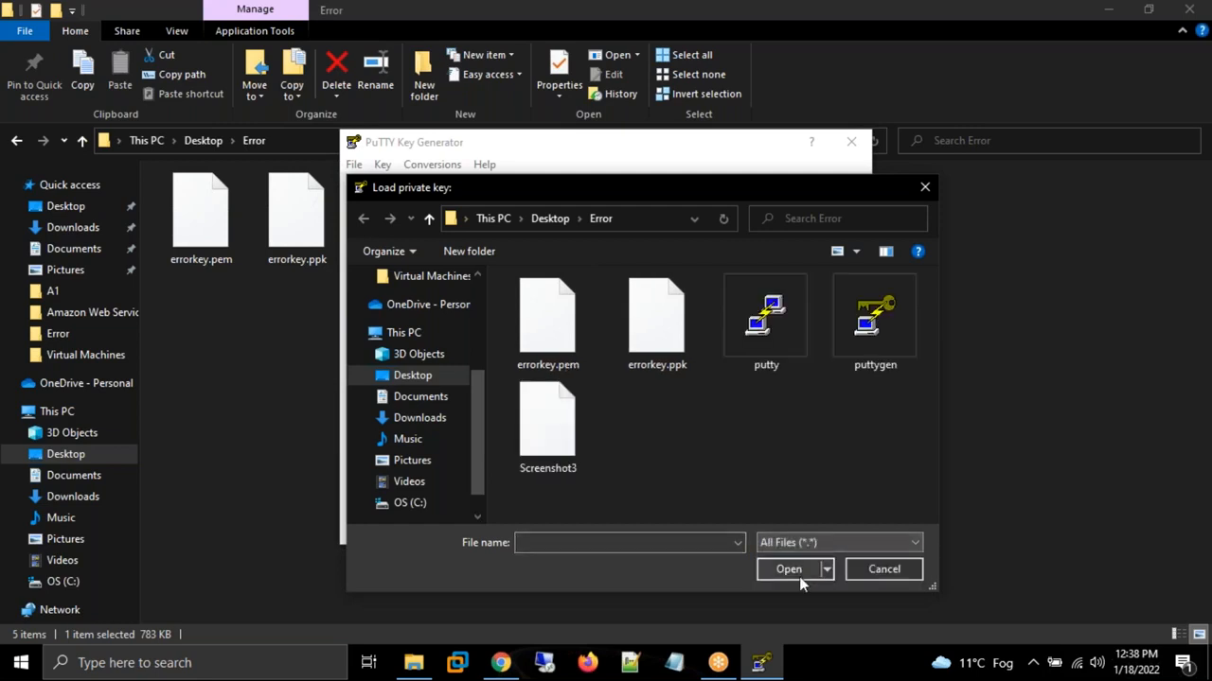
{"action": "left_click", "coordinate": [547, 318]}
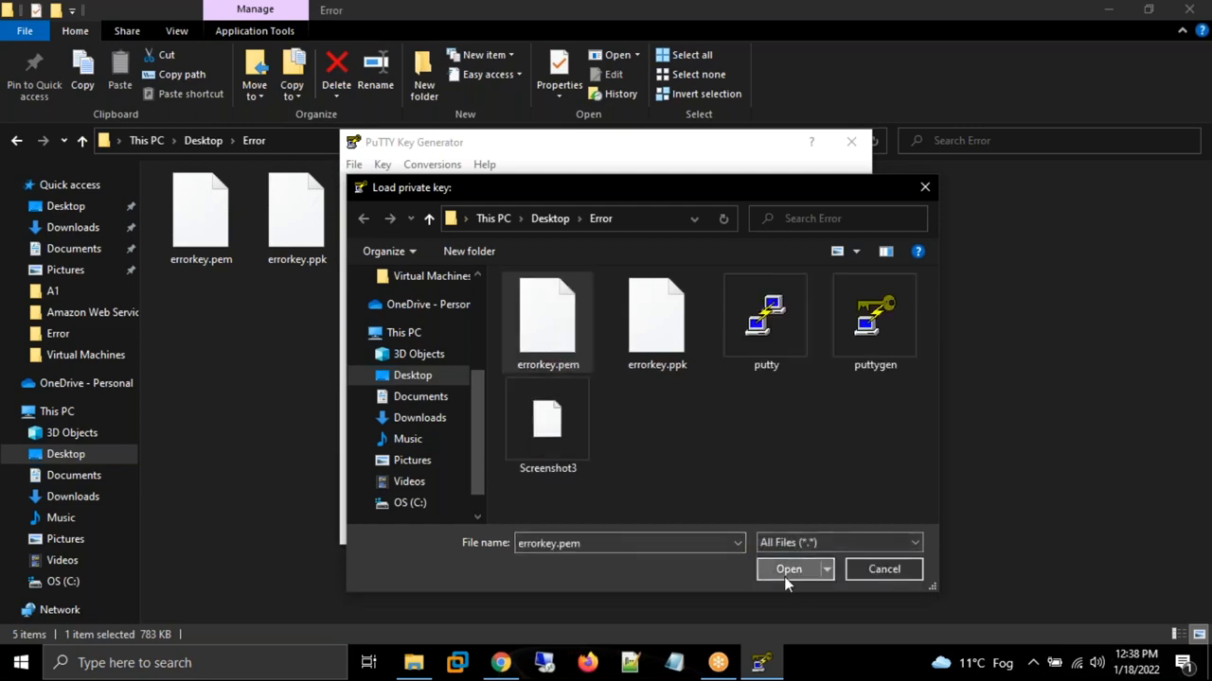
{"action": "left_click", "coordinate": [787, 568]}
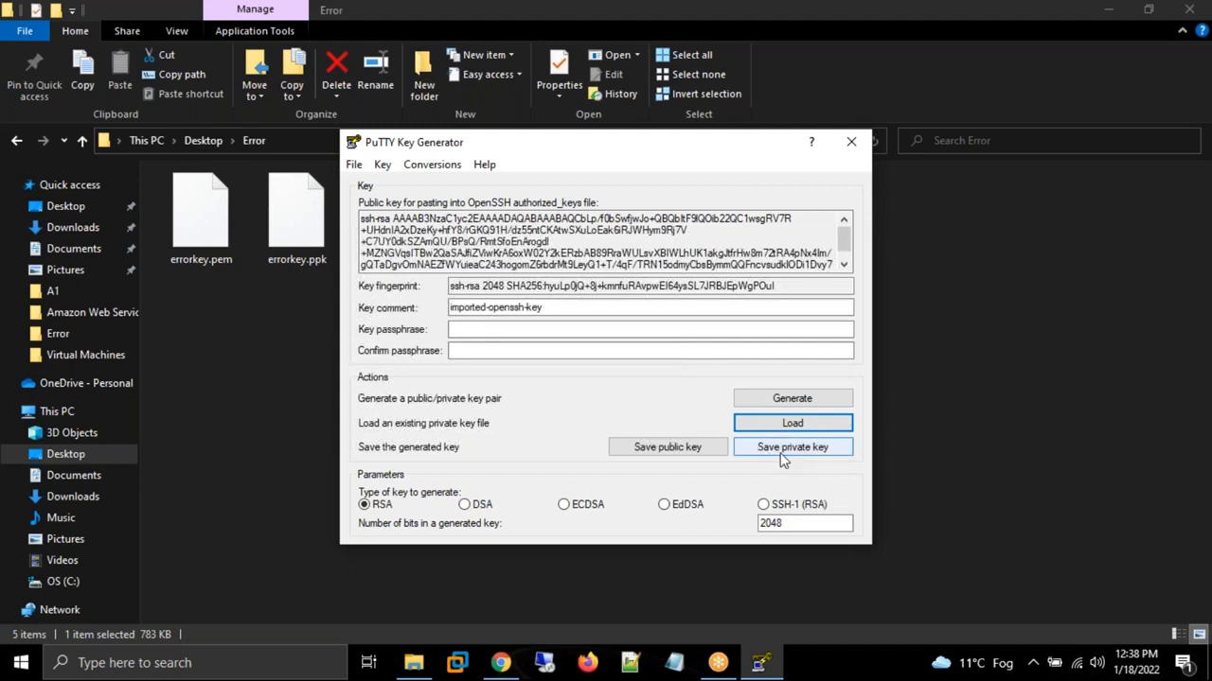
{"action": "mouse_move", "coordinate": [799, 462]}
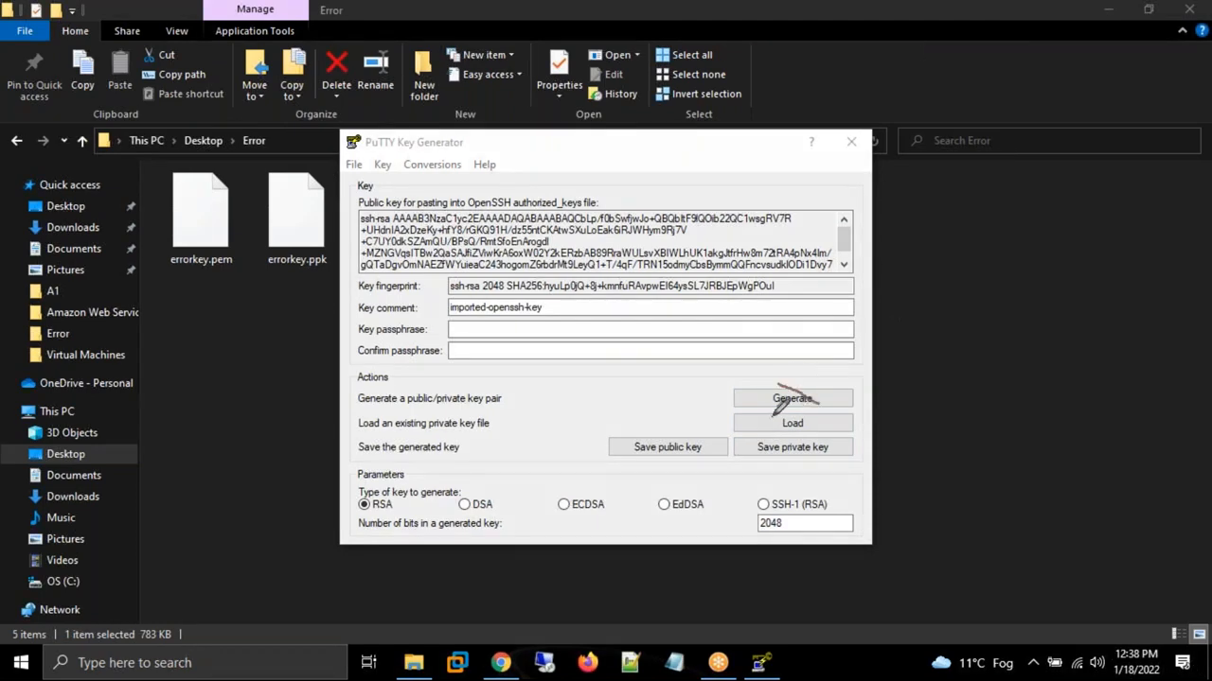
{"action": "mouse_move", "coordinate": [852, 420]}
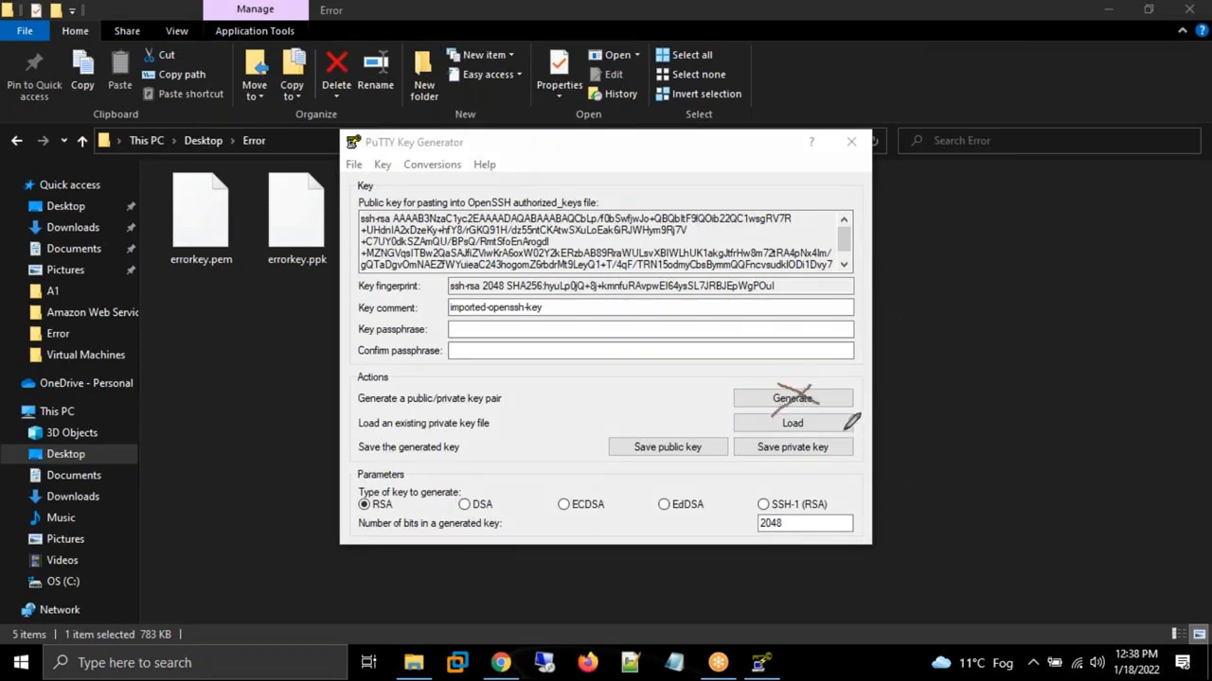
{"action": "mouse_move", "coordinate": [848, 444]}
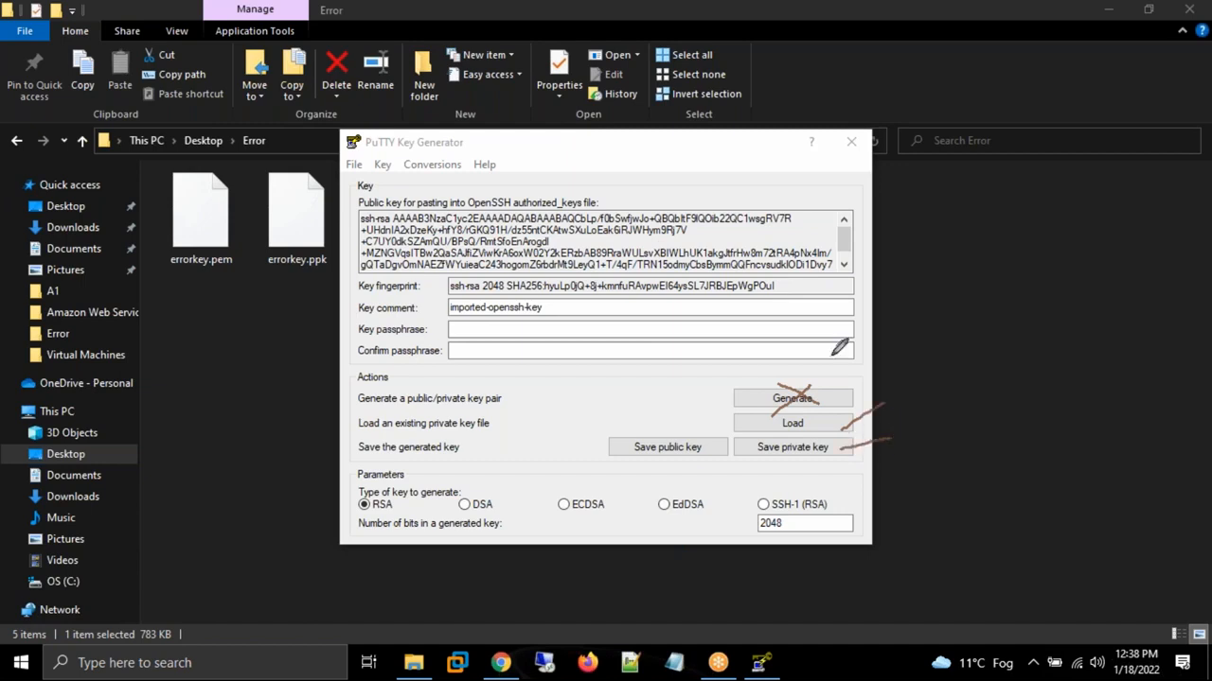
{"action": "mouse_move", "coordinate": [780, 143]}
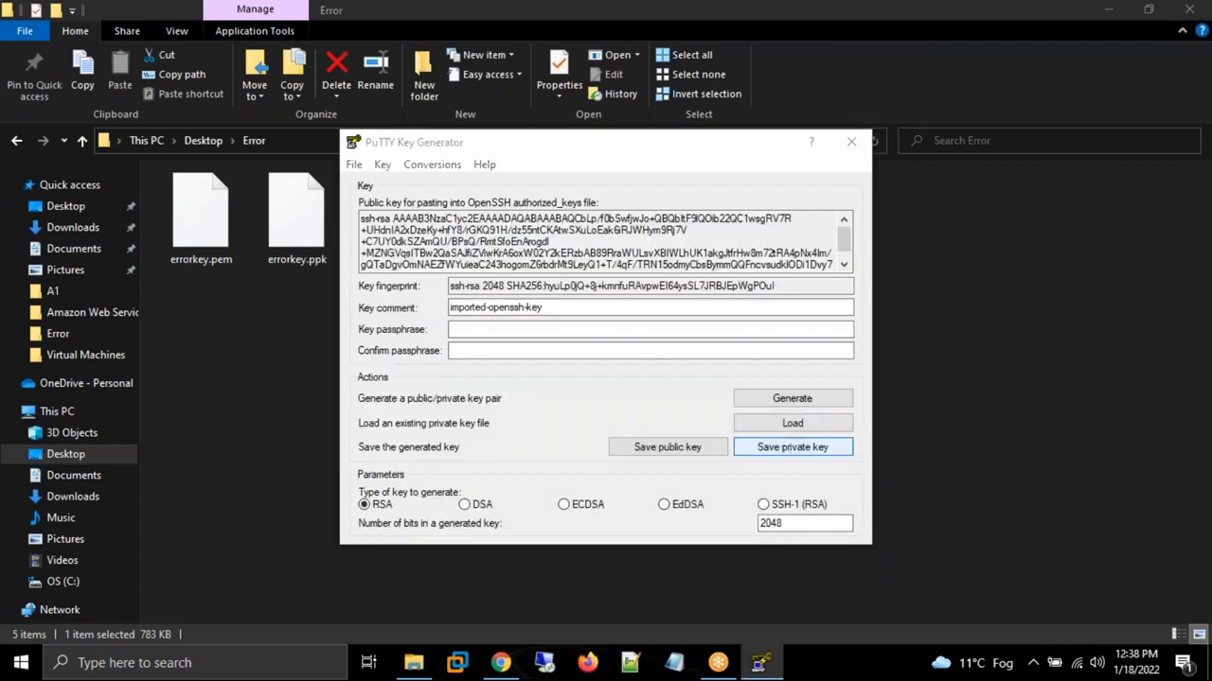
{"action": "left_click", "coordinate": [791, 447]}
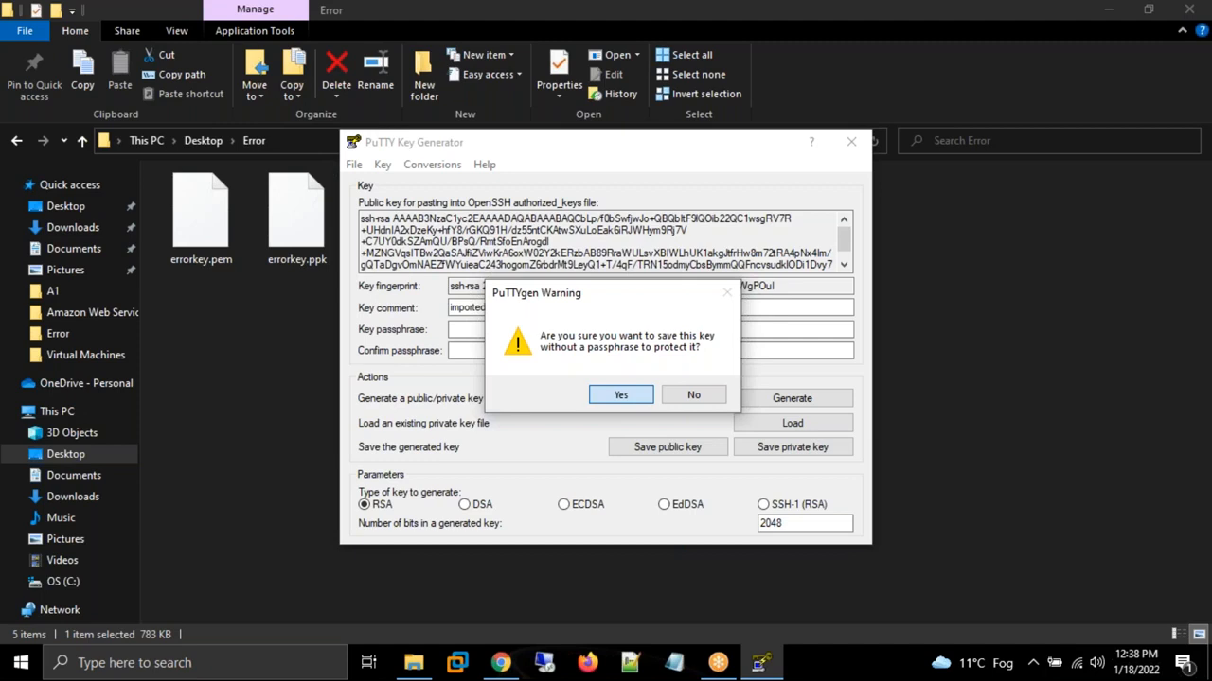
{"action": "left_click", "coordinate": [621, 396]}
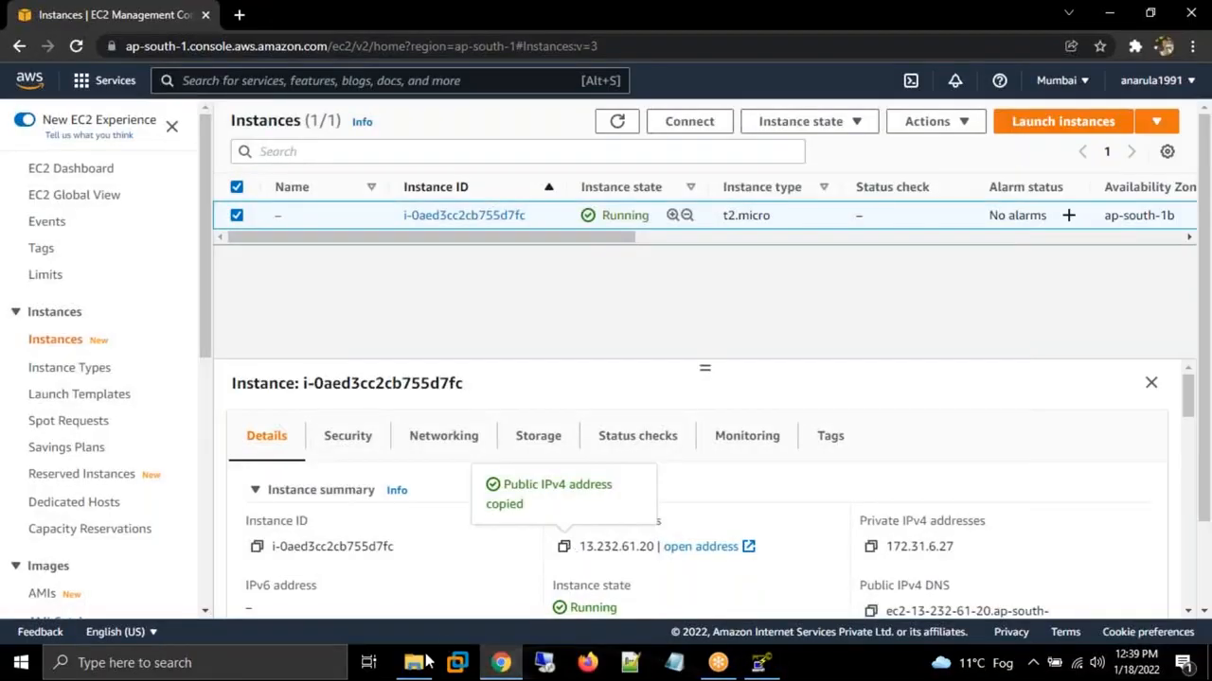
- Return to the Error folder, which now holds errorkey1.ppk
{"action": "left_click", "coordinate": [412, 663]}
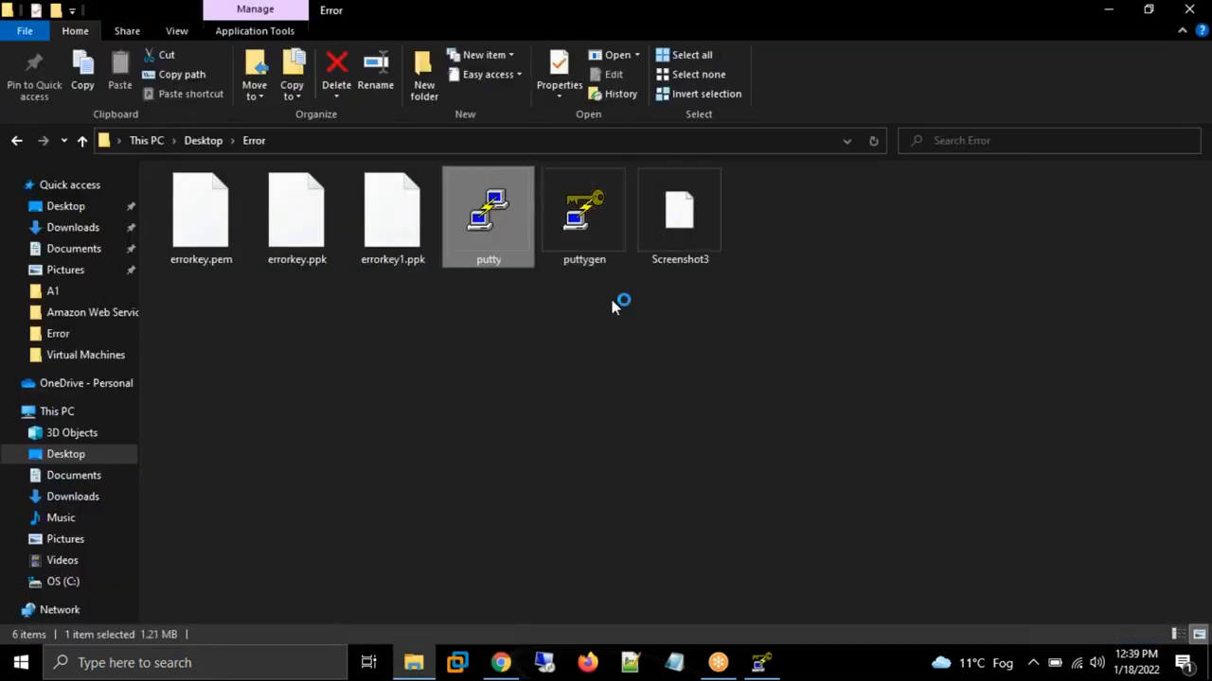
{"action": "mouse_move", "coordinate": [651, 357]}
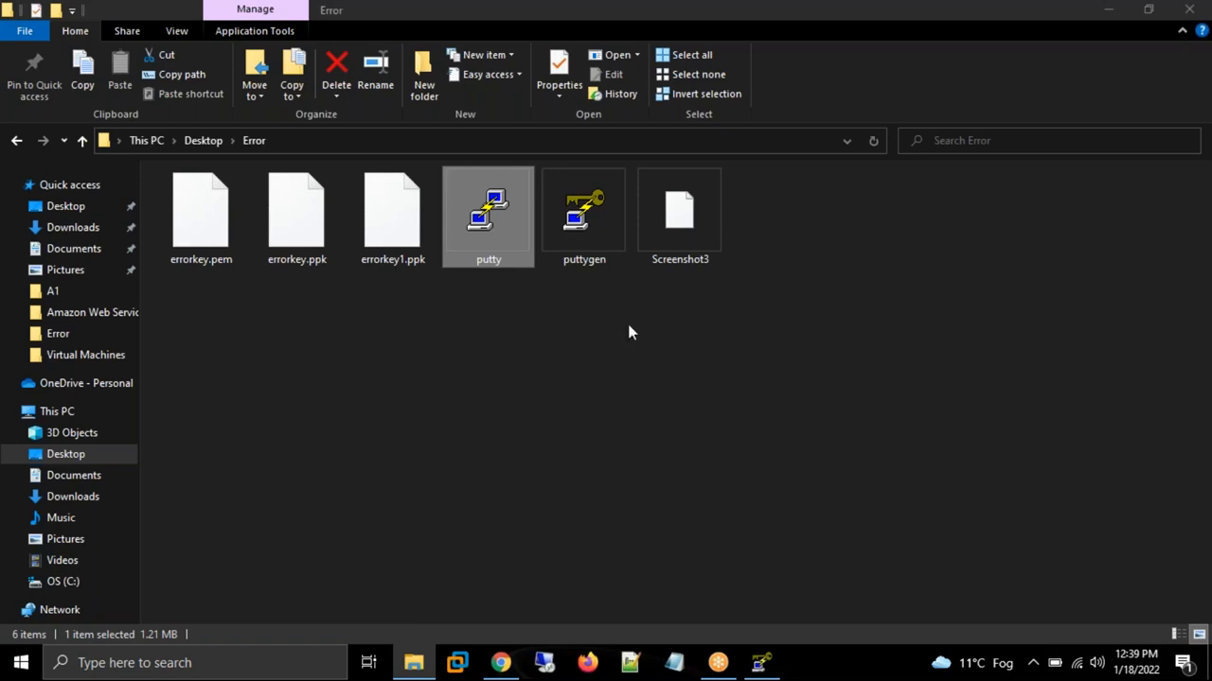
- Start a PuTTY SSH session to 13.232.61.20 authenticated with errorkey1.ppk
{"action": "double_click", "coordinate": [489, 212]}
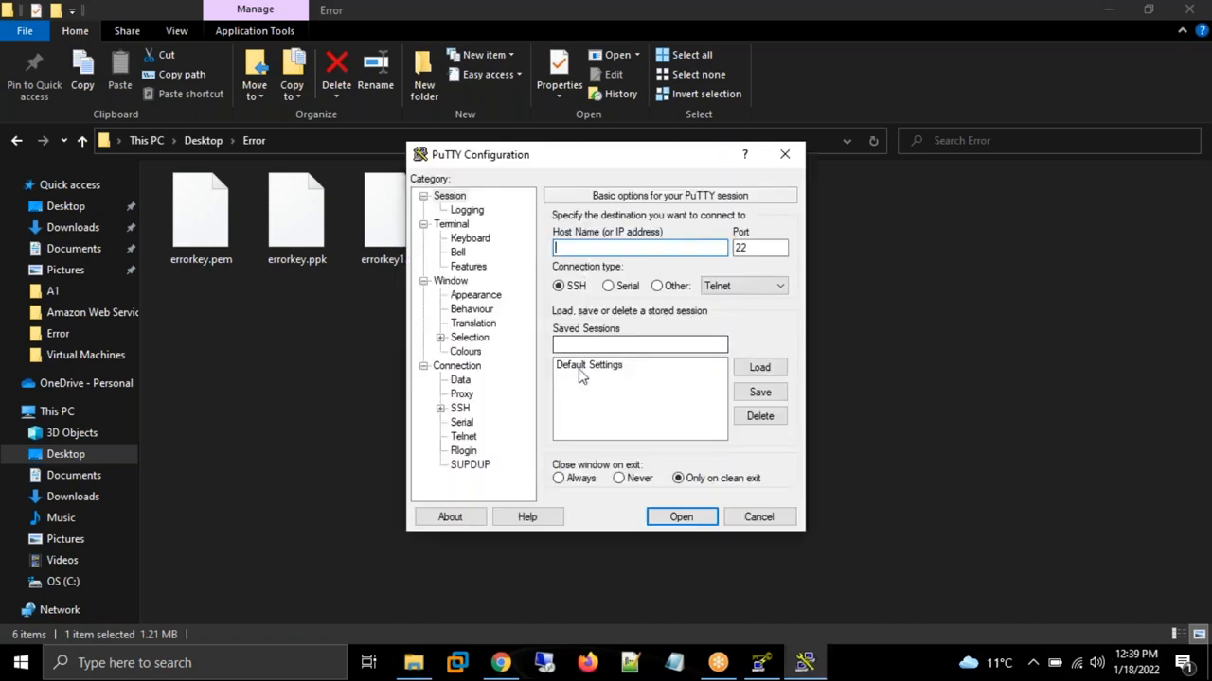
{"action": "left_click", "coordinate": [477, 422]}
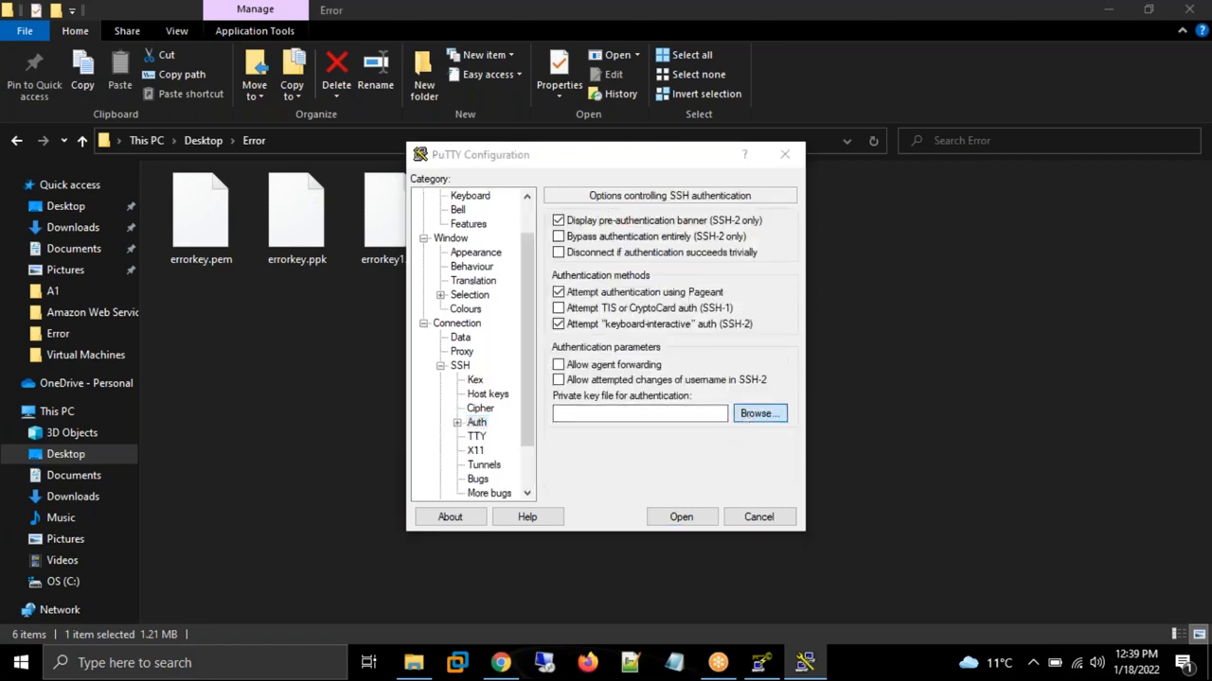
{"action": "left_click", "coordinate": [757, 413]}
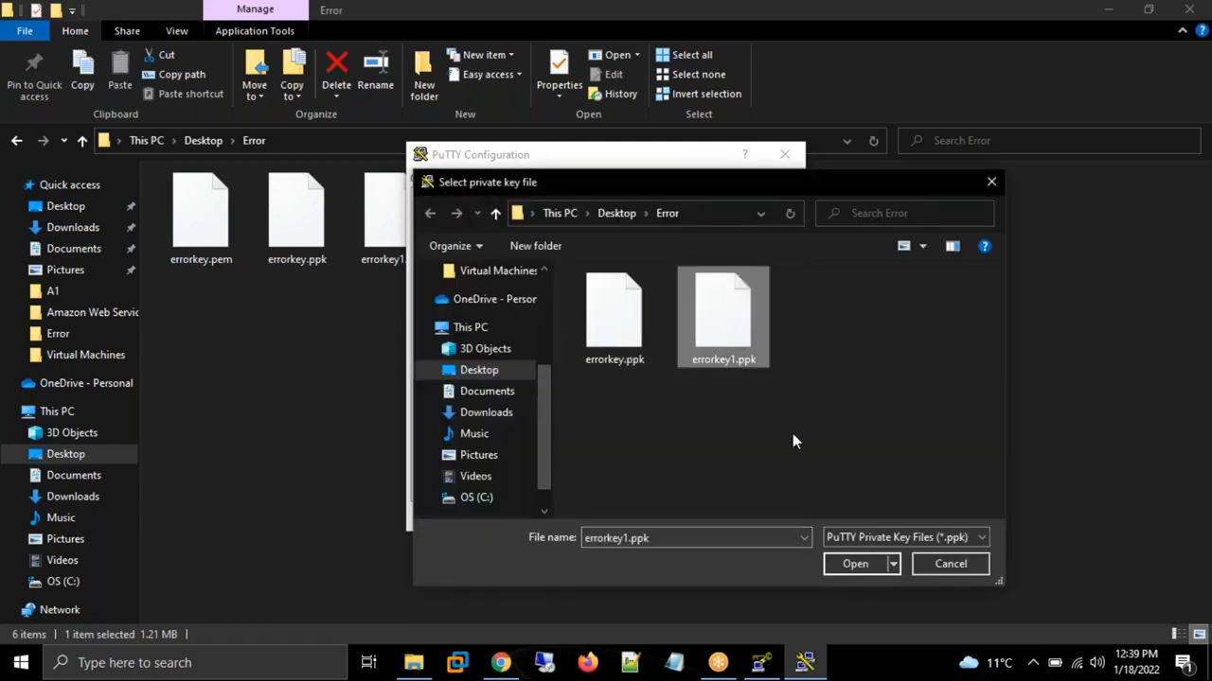
{"action": "left_click", "coordinate": [856, 564]}
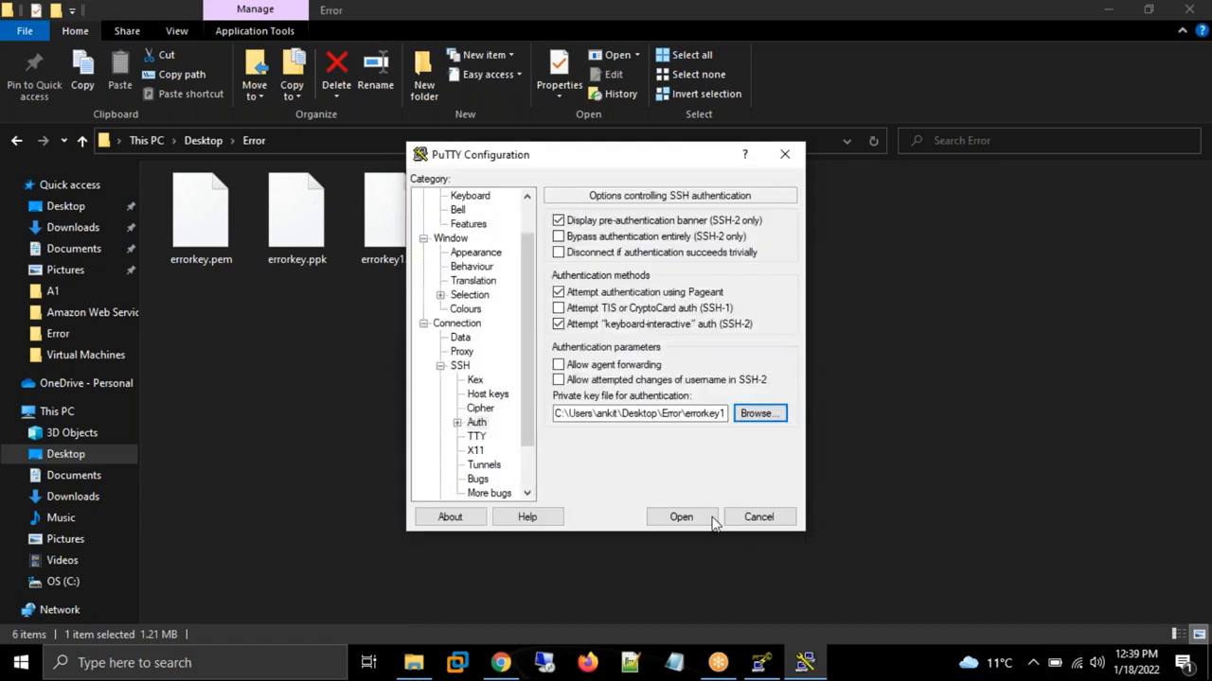
{"action": "left_click", "coordinate": [682, 516]}
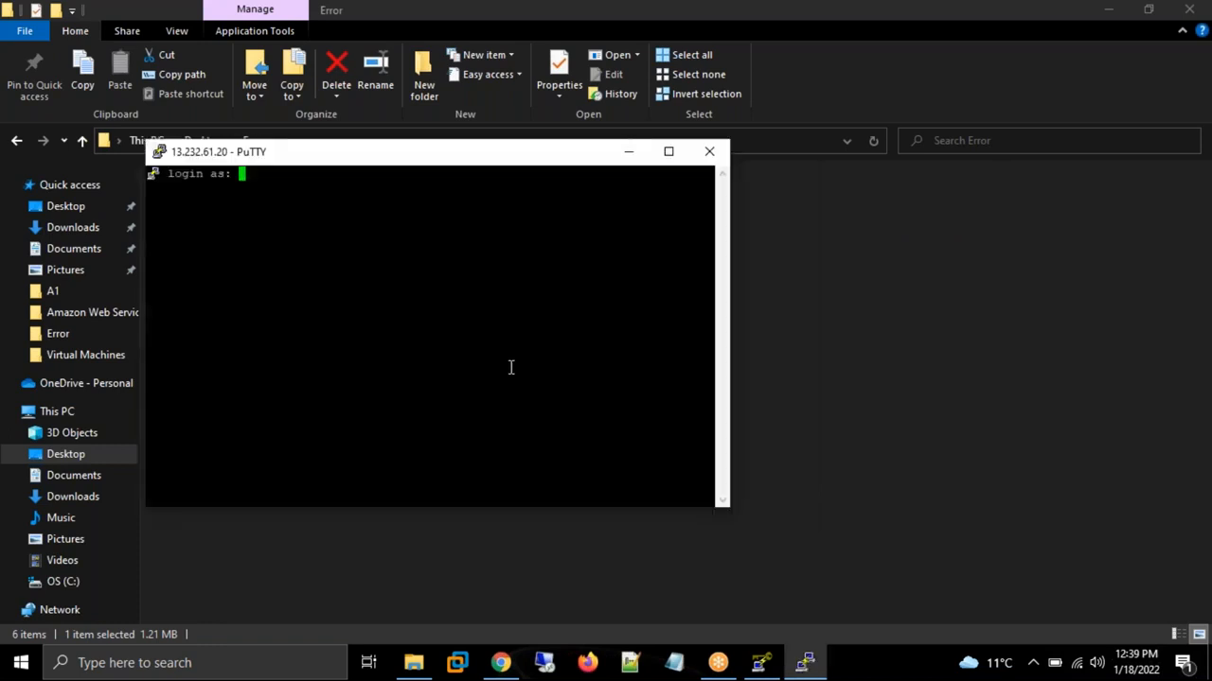
- Log in as ec2-user to reach the Amazon Linux 2 shell prompt, then return to PuTTYgen
{"action": "type", "text": "ec2-u"}
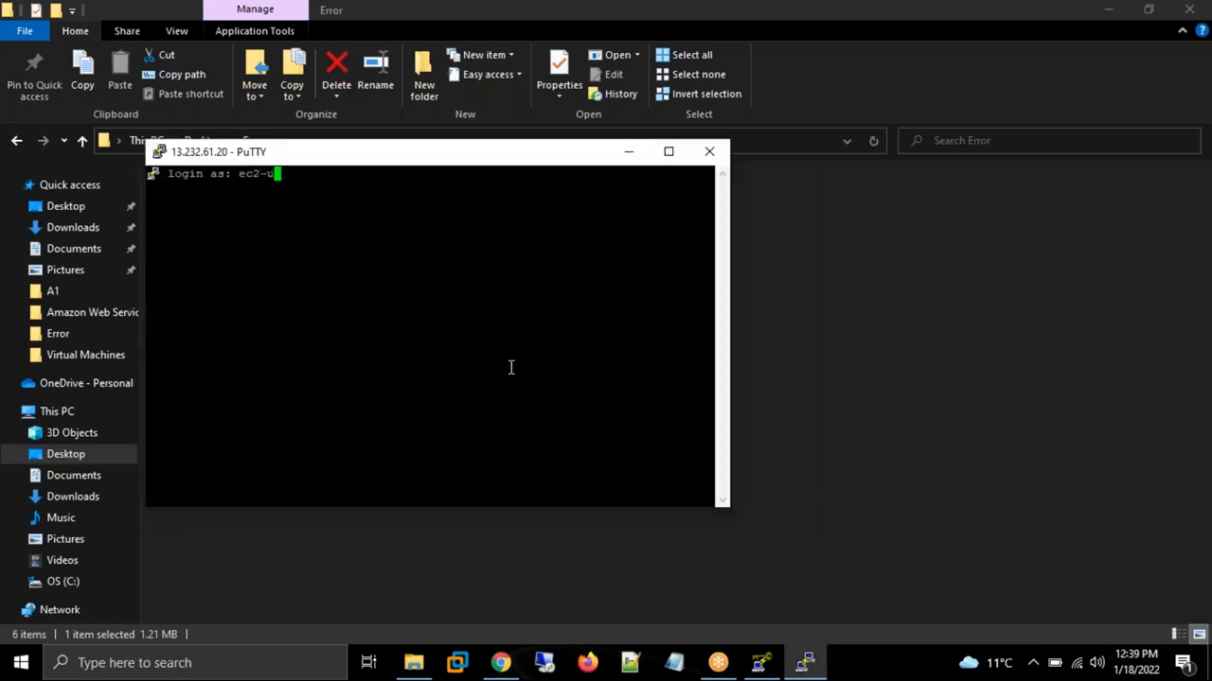
{"action": "type", "text": "ser"}
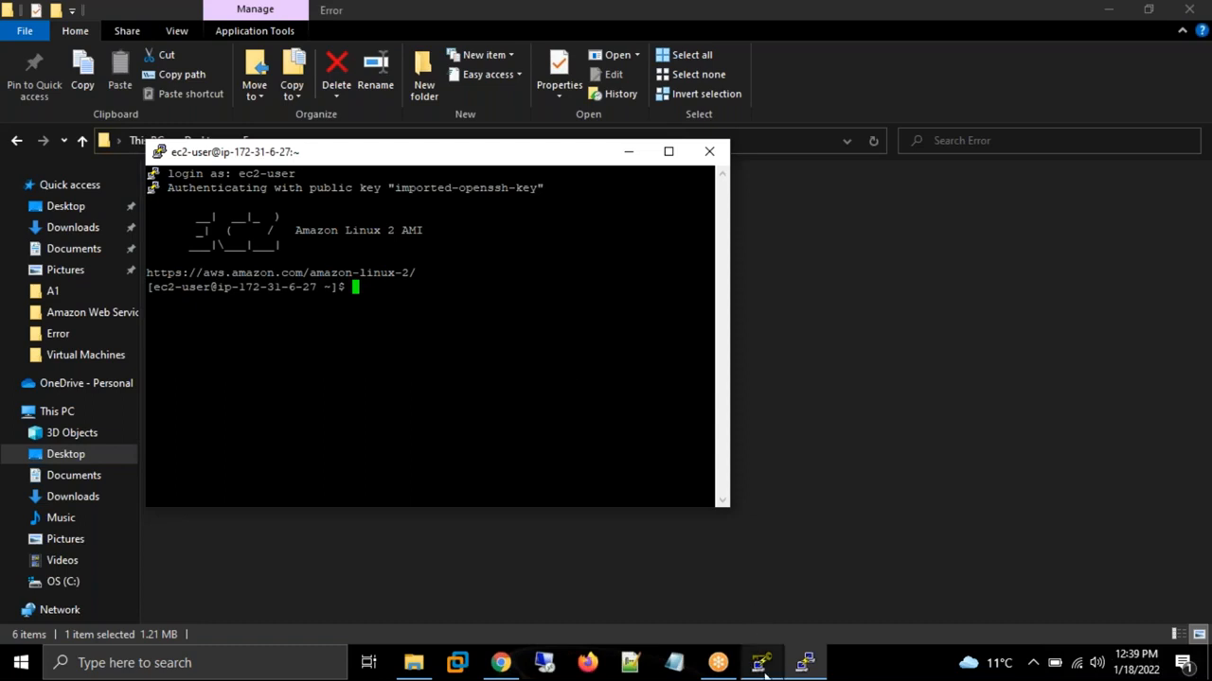
{"action": "left_click", "coordinate": [761, 663]}
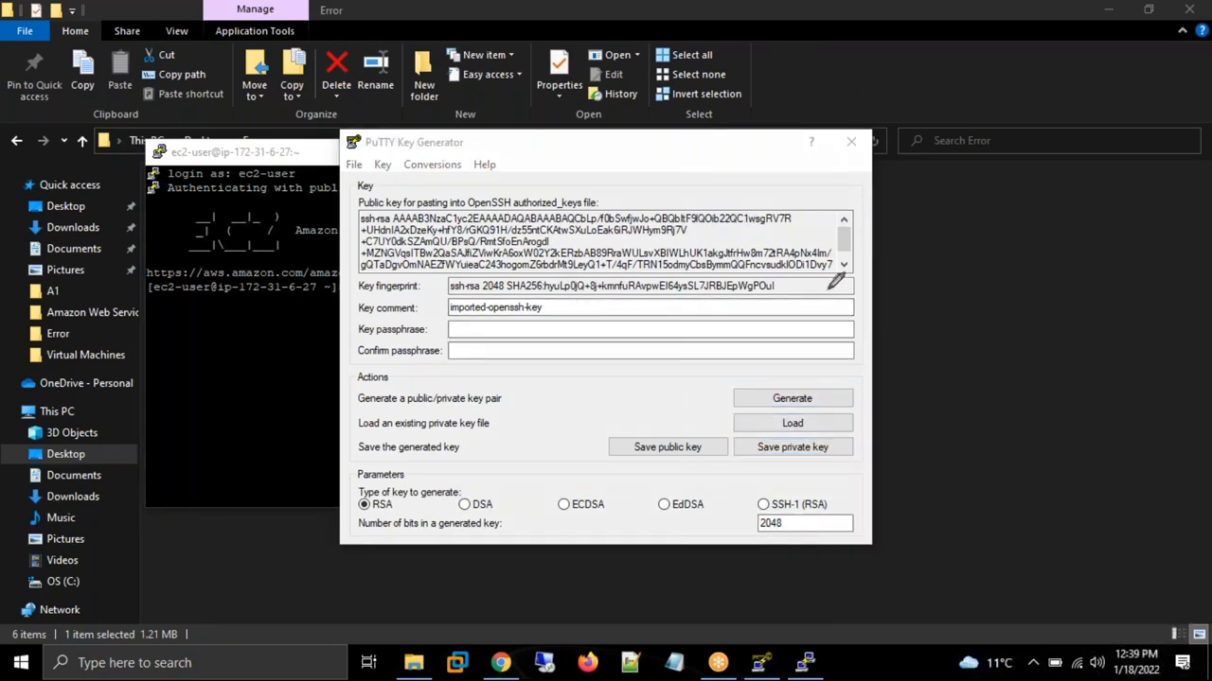
{"action": "mouse_move", "coordinate": [862, 381]}
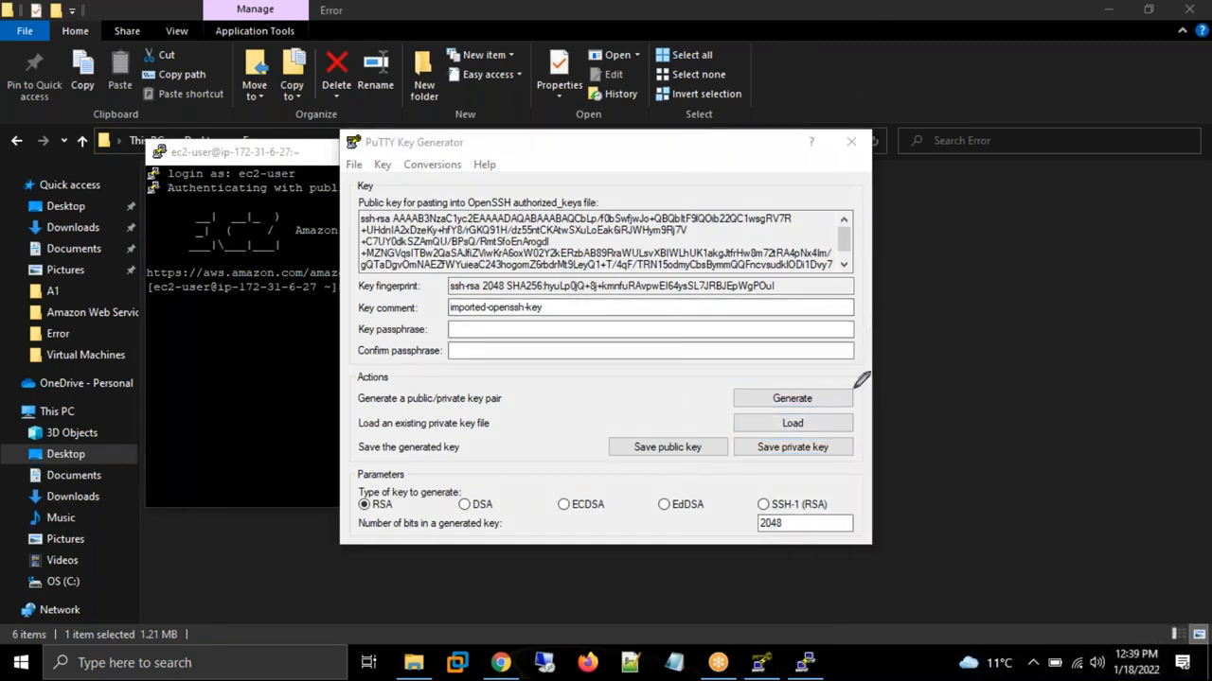